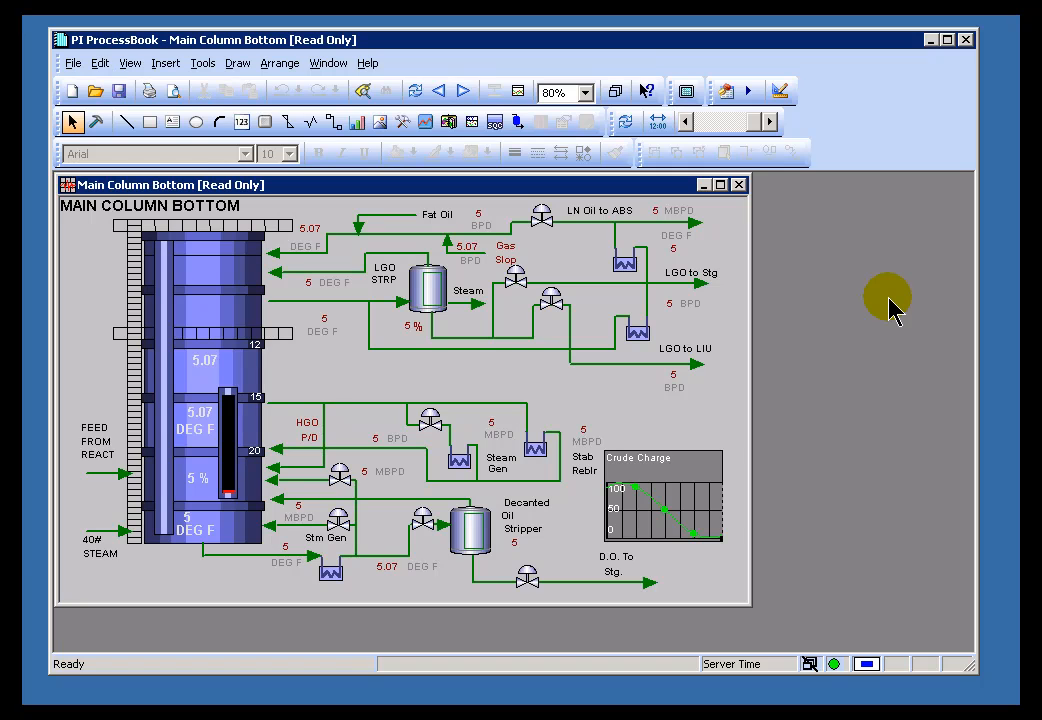
mouse_move(672, 530)
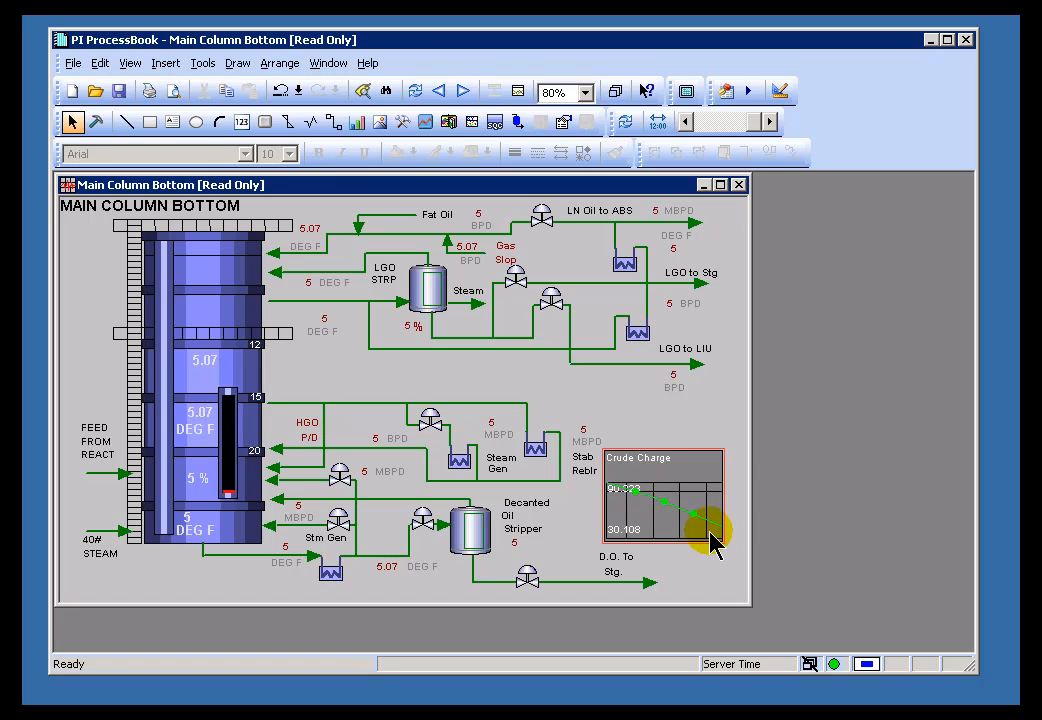
mouse_move(665, 520)
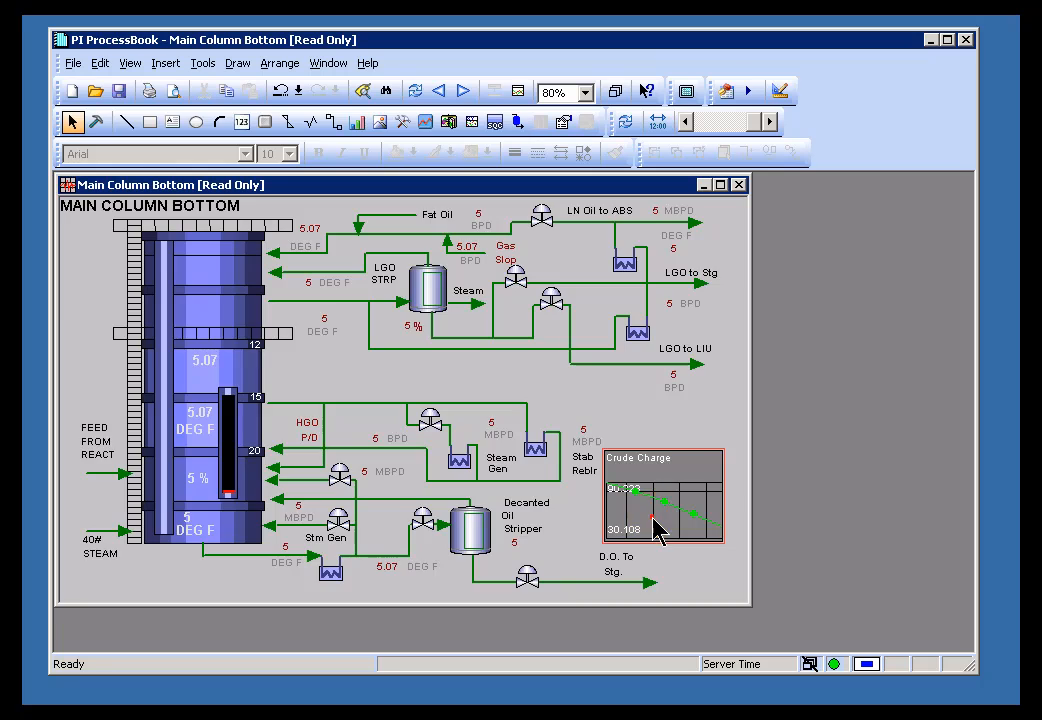
- Enlarge the Crude Charge trend, browse and drag-zoom time, then reset to 8 hours (1:56–9:56 AM)
double_click(663, 495)
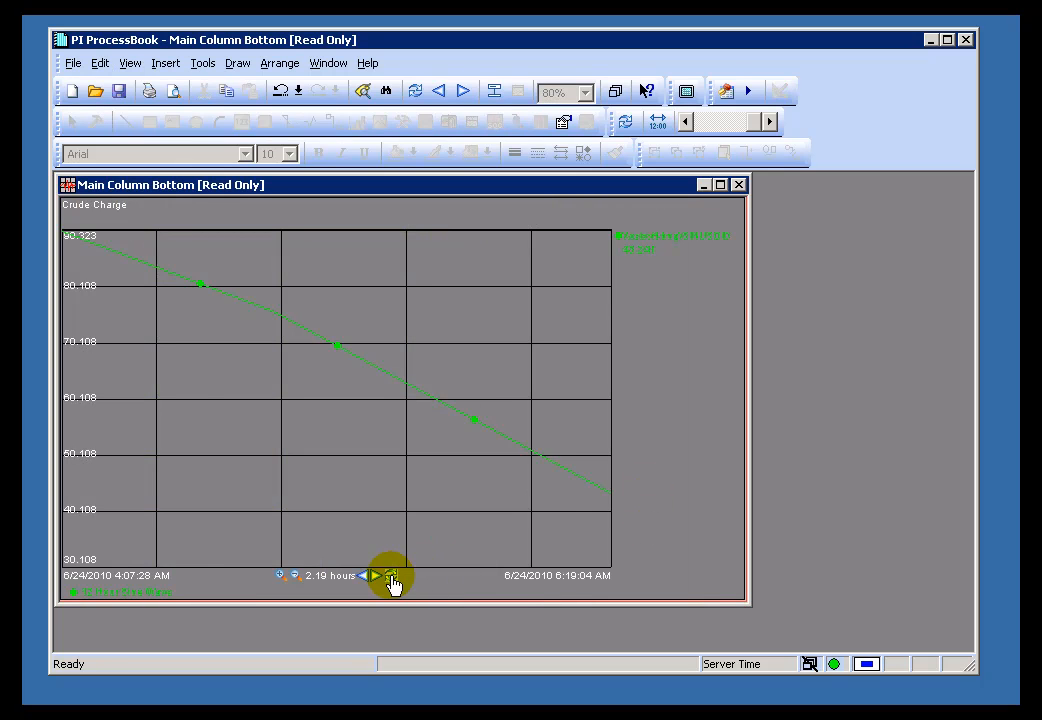
left_click(391, 575)
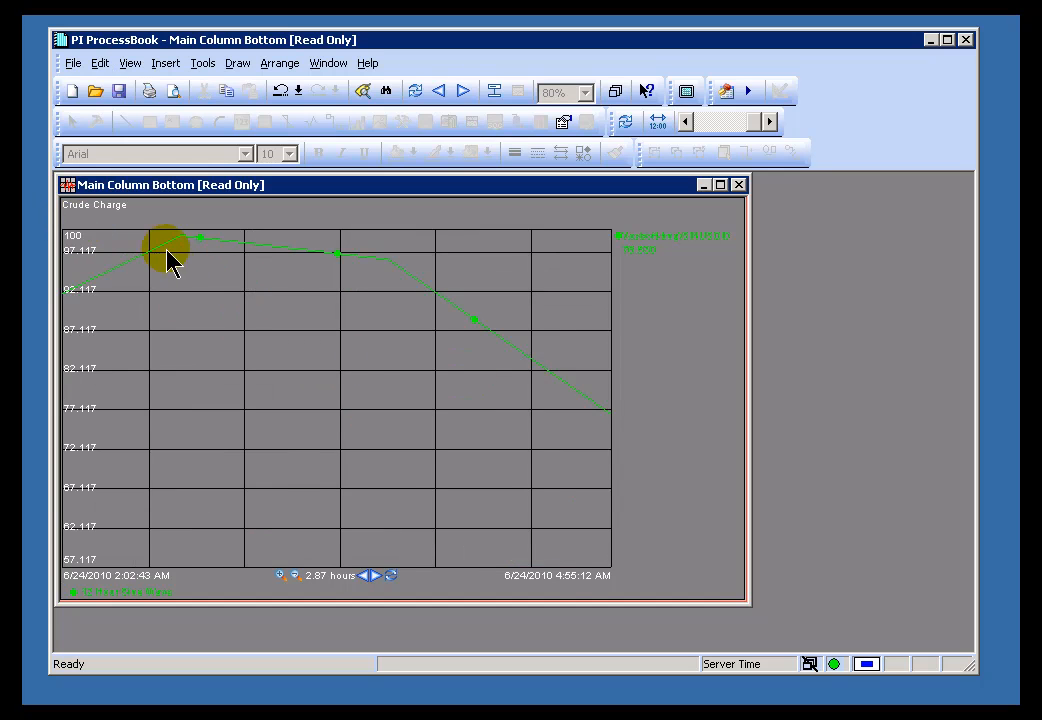
mouse_move(173, 300)
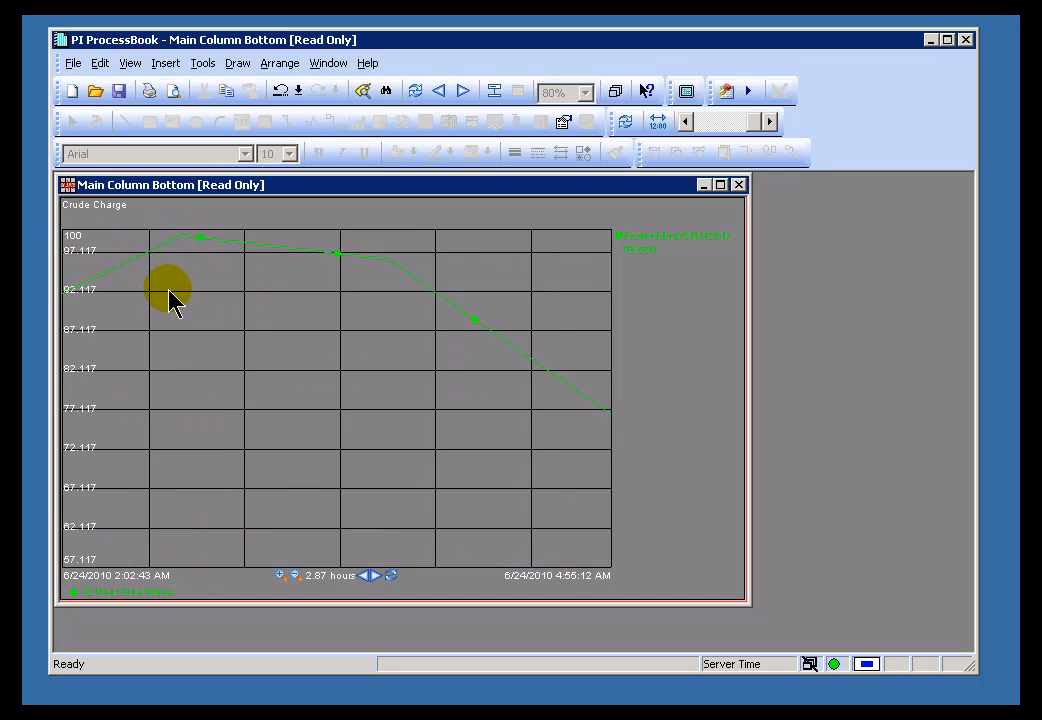
mouse_move(190, 248)
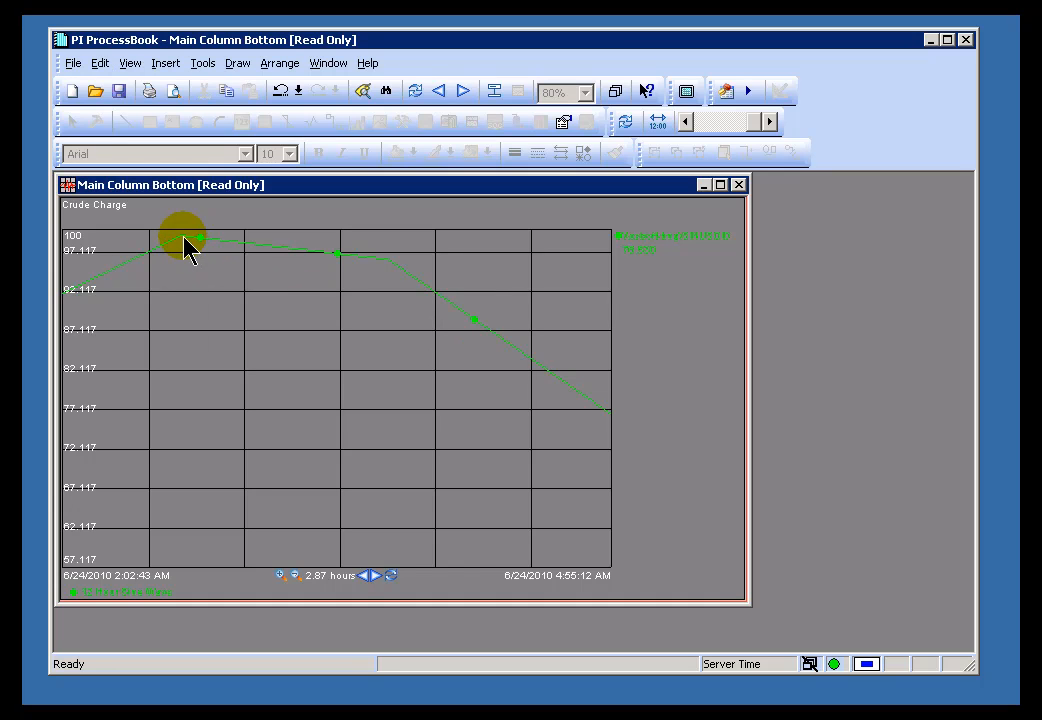
mouse_move(303, 417)
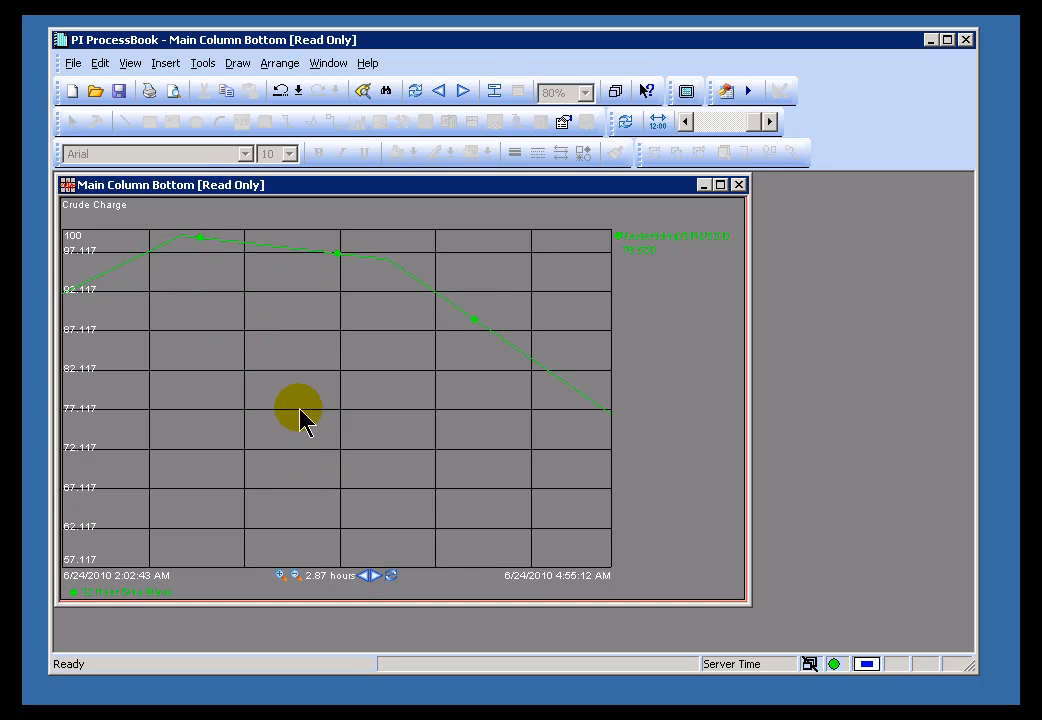
left_click_drag(300, 410, 85, 240)
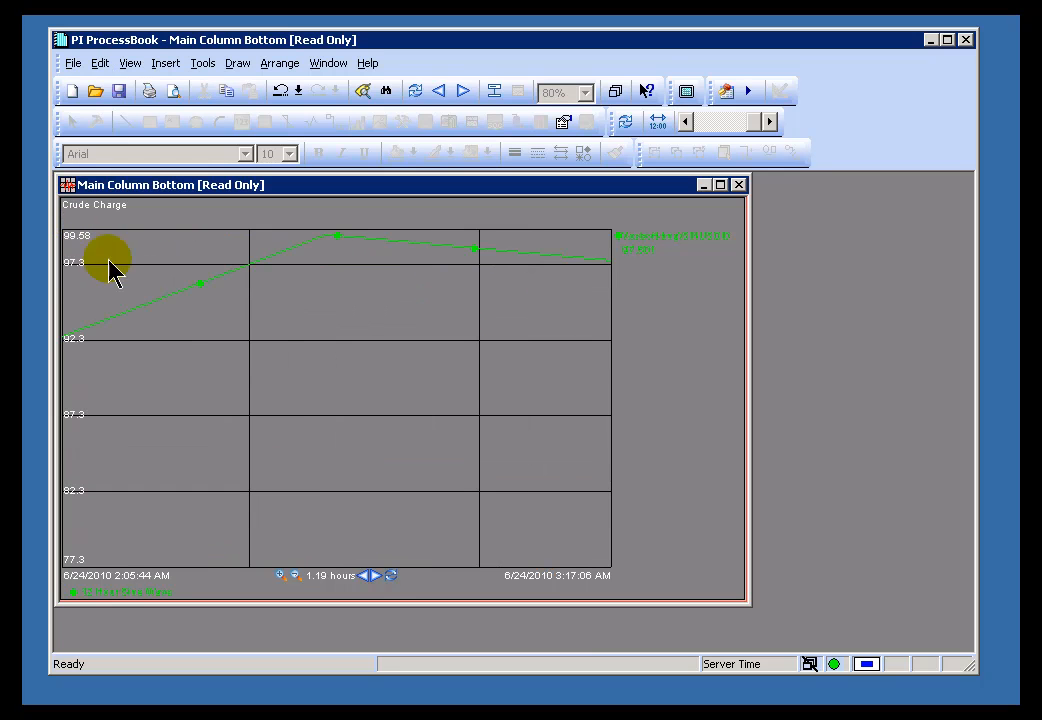
mouse_move(563, 595)
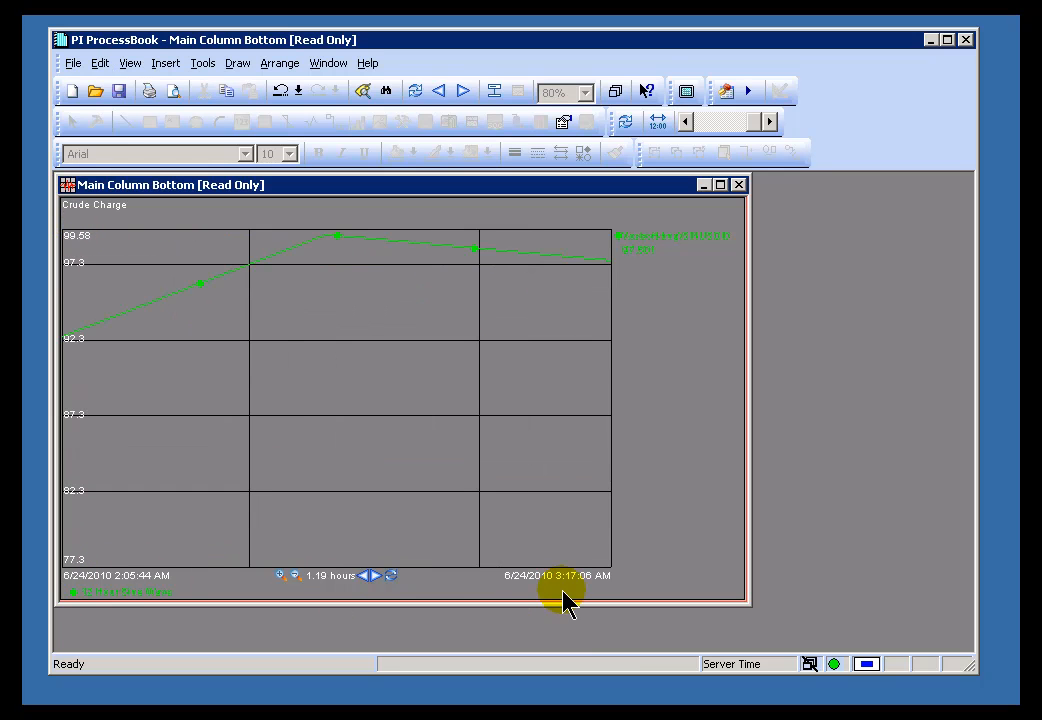
mouse_move(343, 250)
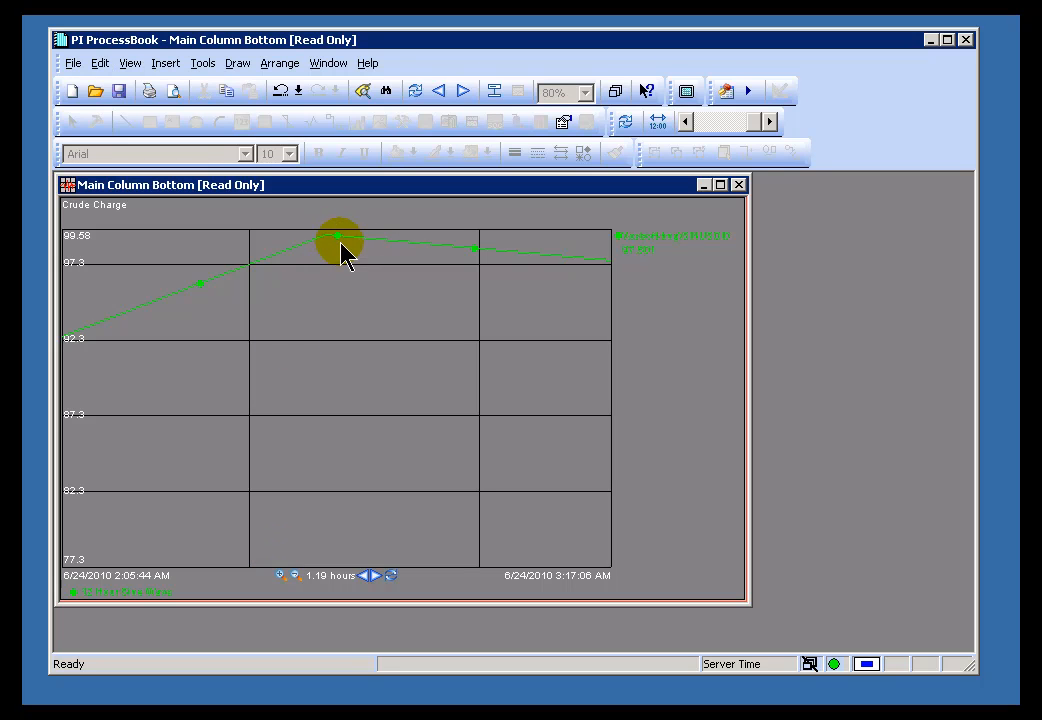
mouse_move(330, 325)
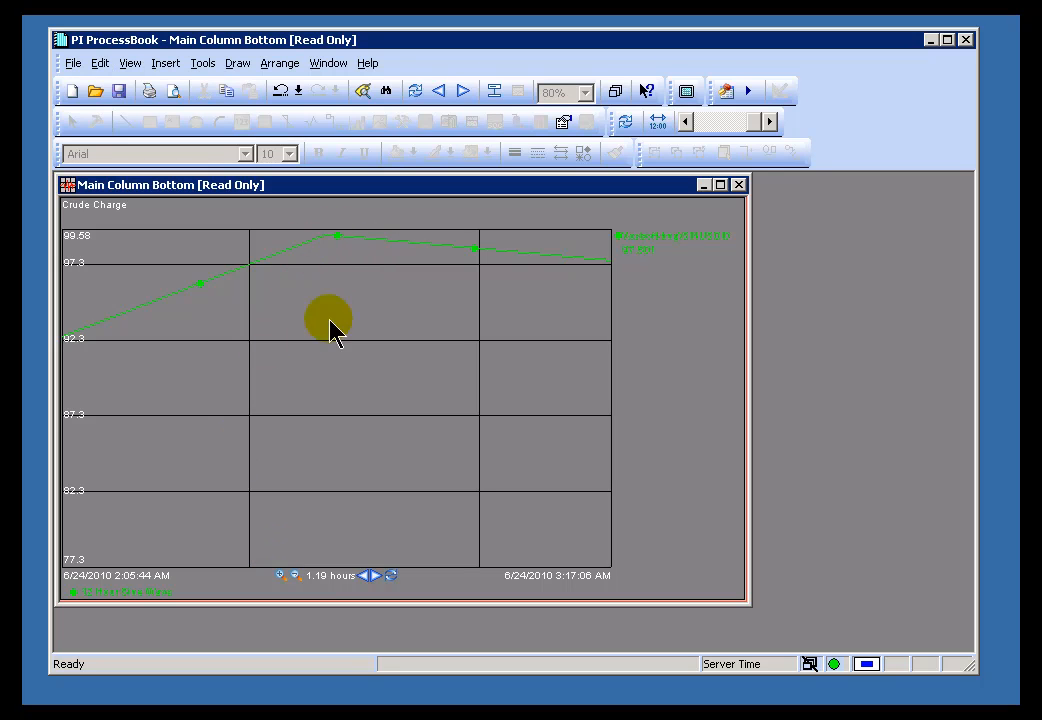
mouse_move(447, 387)
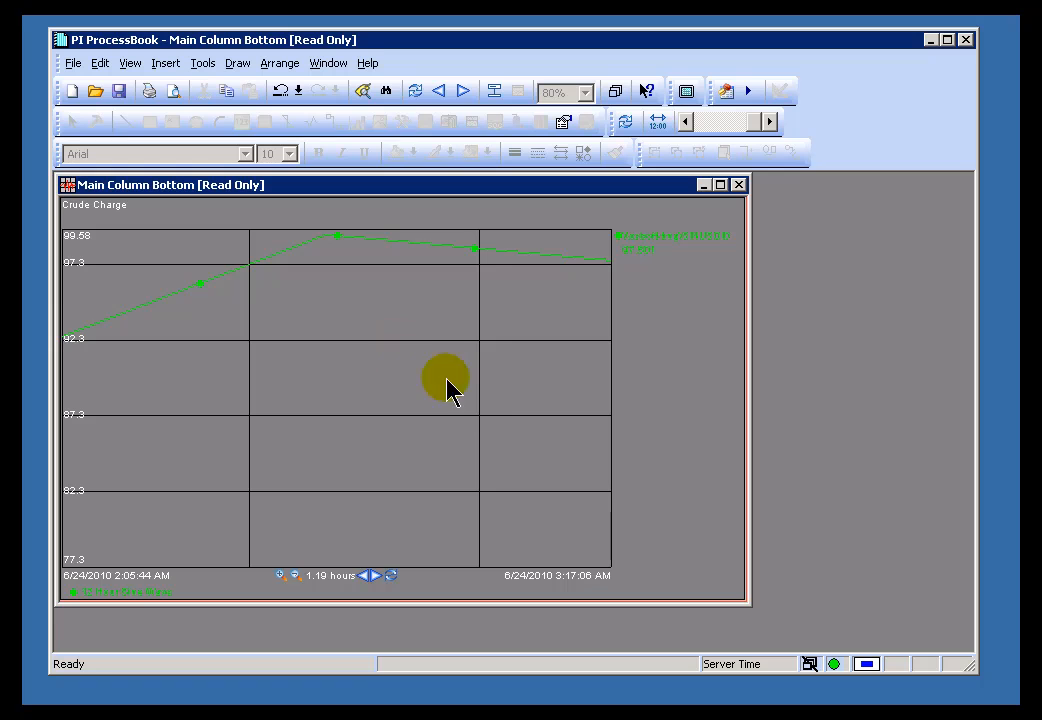
left_click(392, 575)
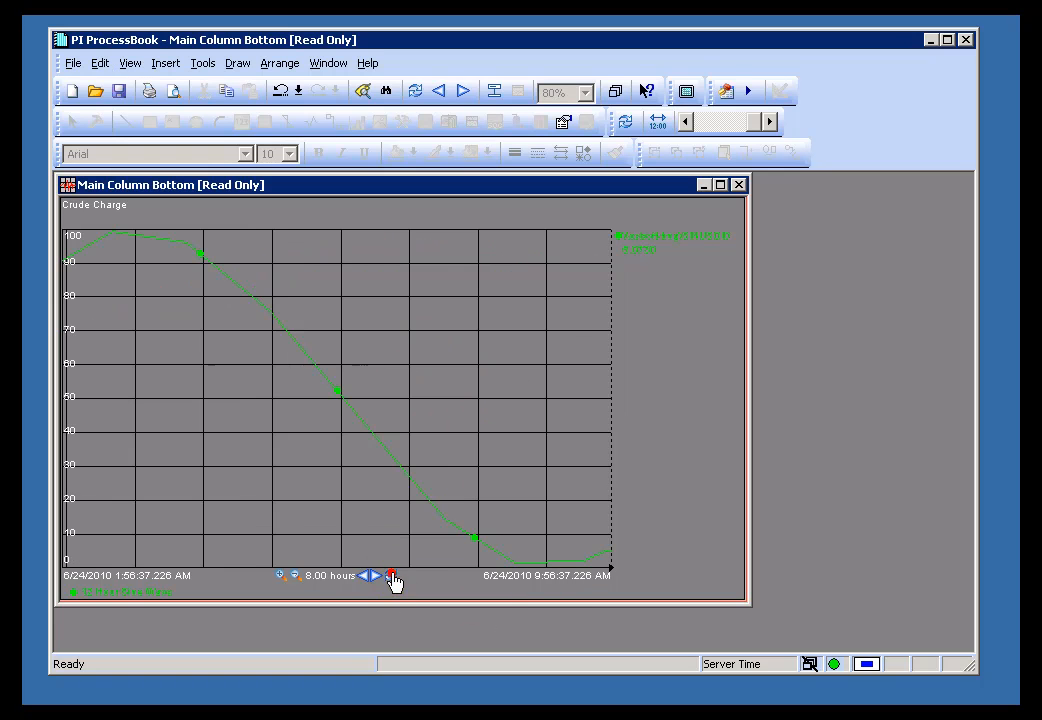
- Restore the Crude Charge trend to its small inset on the Main Column Bottom diagram
left_click(393, 575)
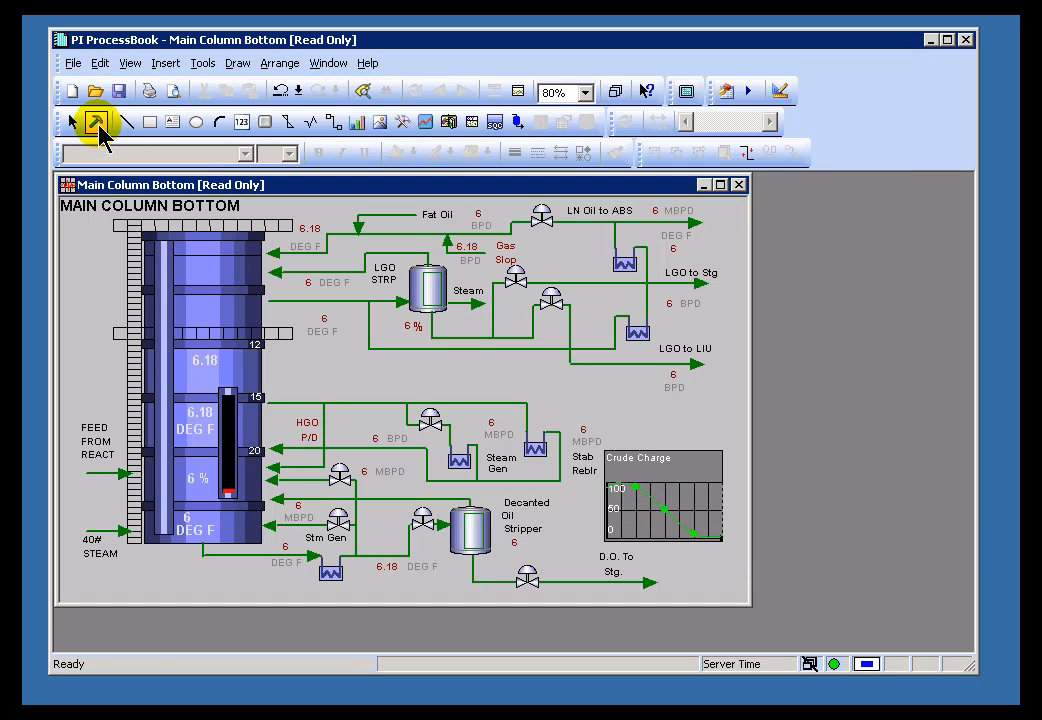
mouse_move(650, 522)
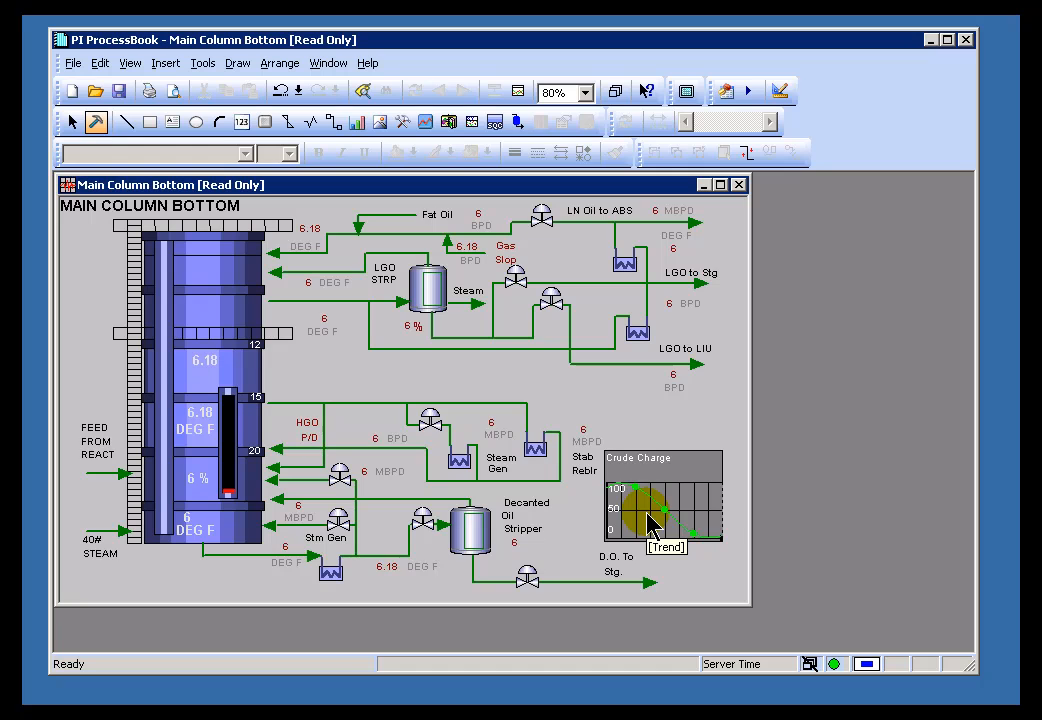
- Add tag cdt158 under Tags in Plot in the trend's Define Trend dialog
double_click(663, 505)
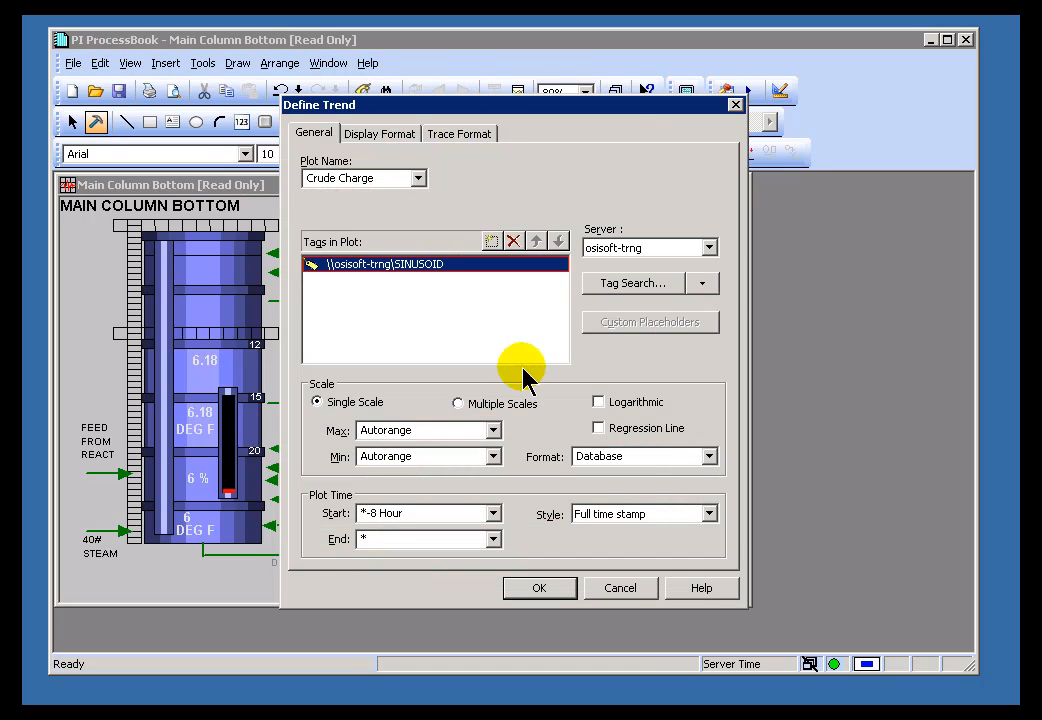
mouse_move(435, 268)
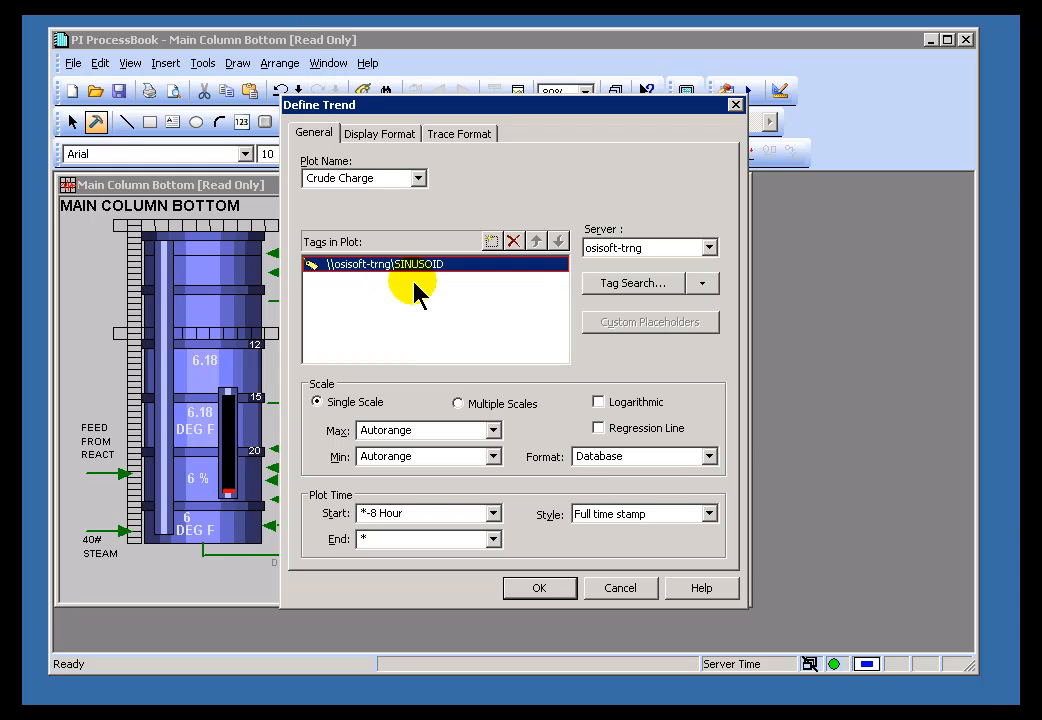
type("cdt158")
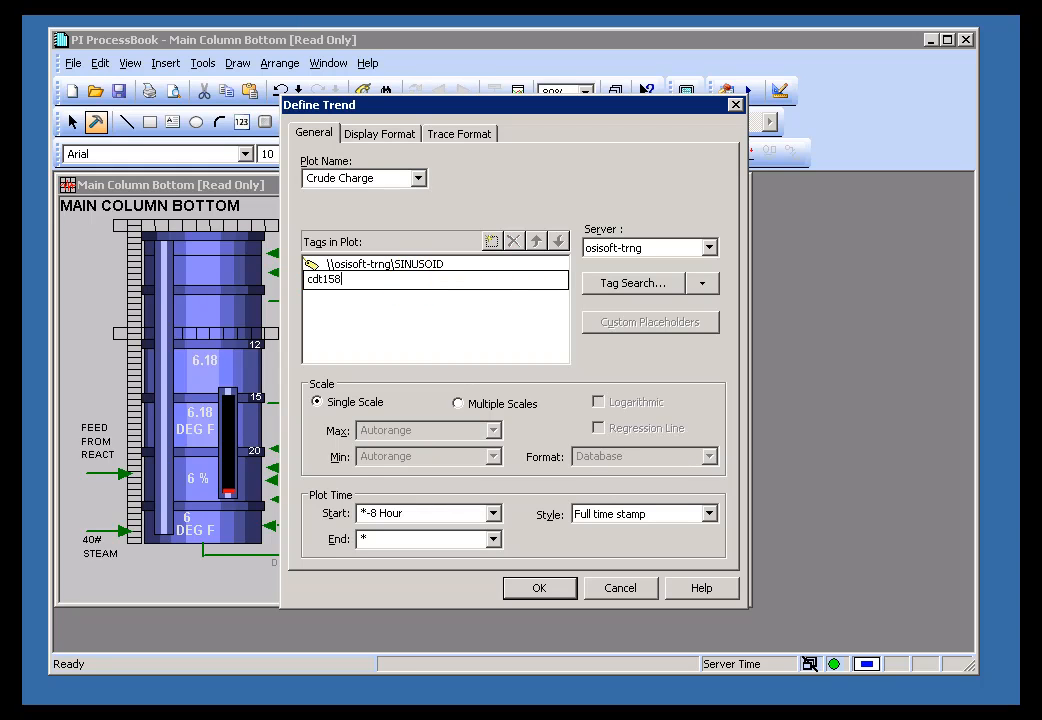
mouse_move(538, 587)
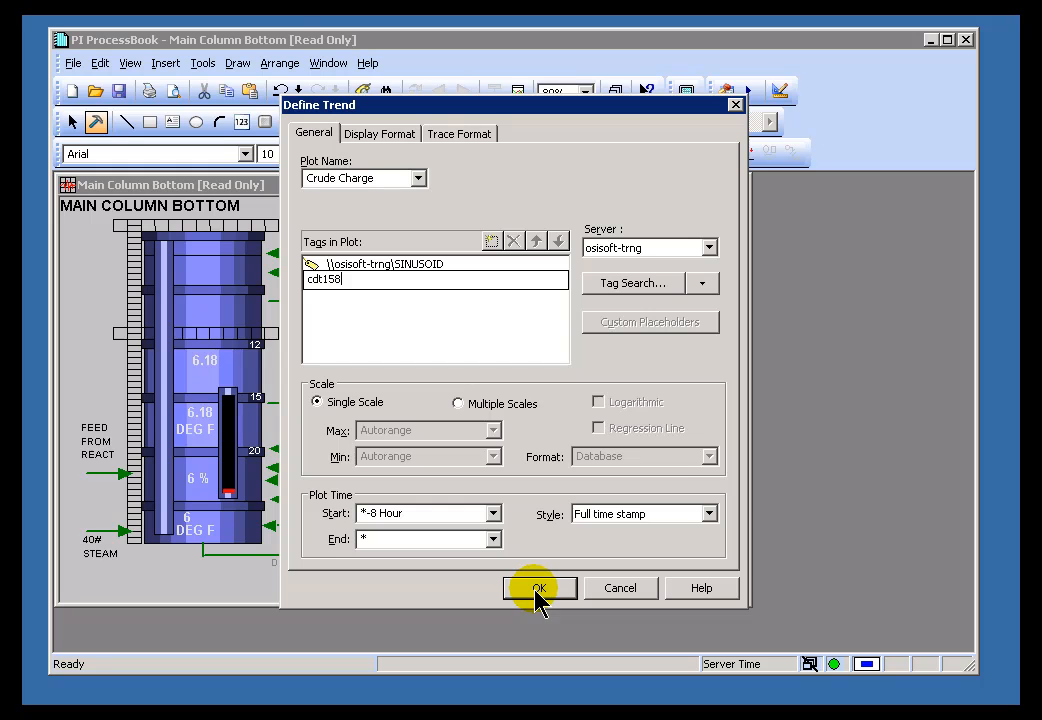
left_click(538, 587)
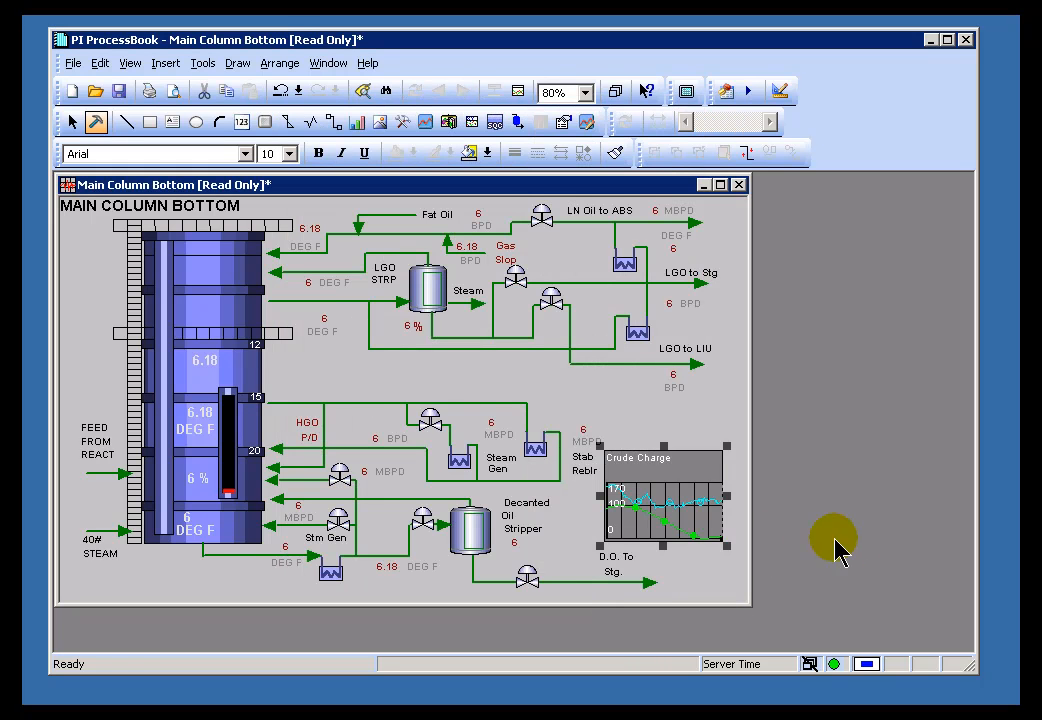
mouse_move(74, 122)
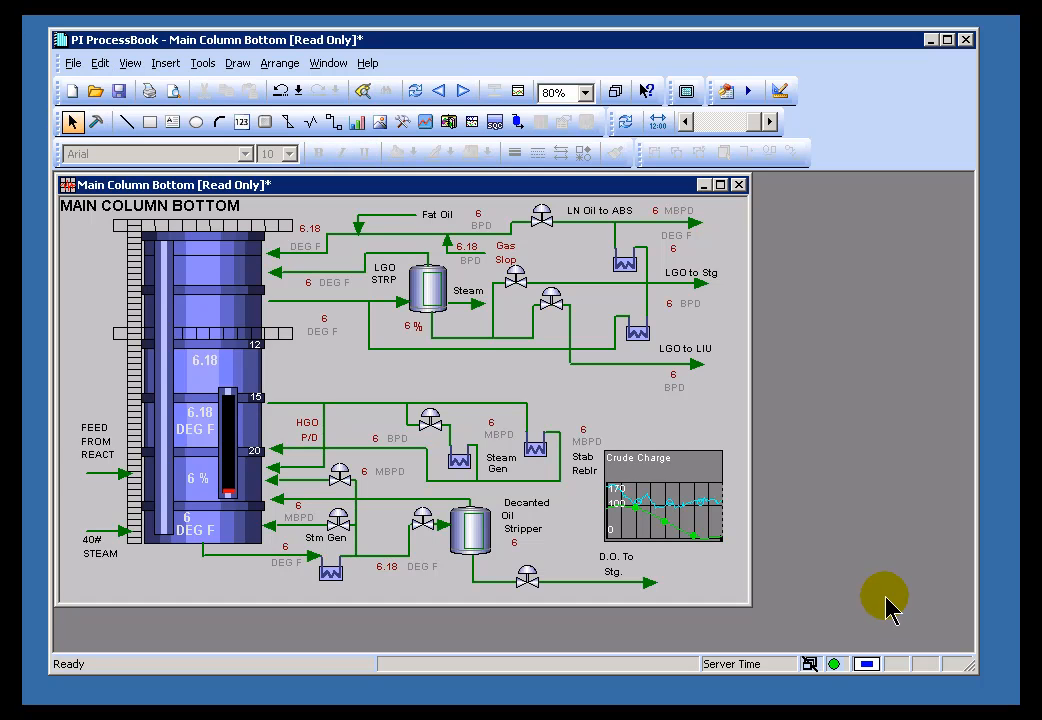
mouse_move(762, 508)
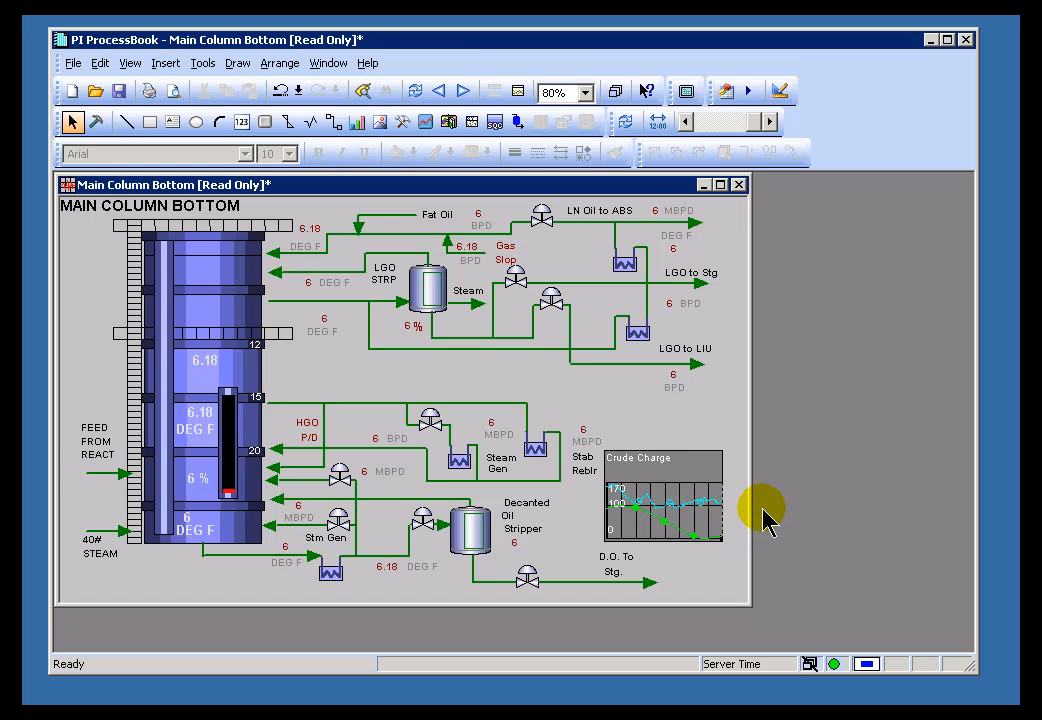
mouse_move(708, 458)
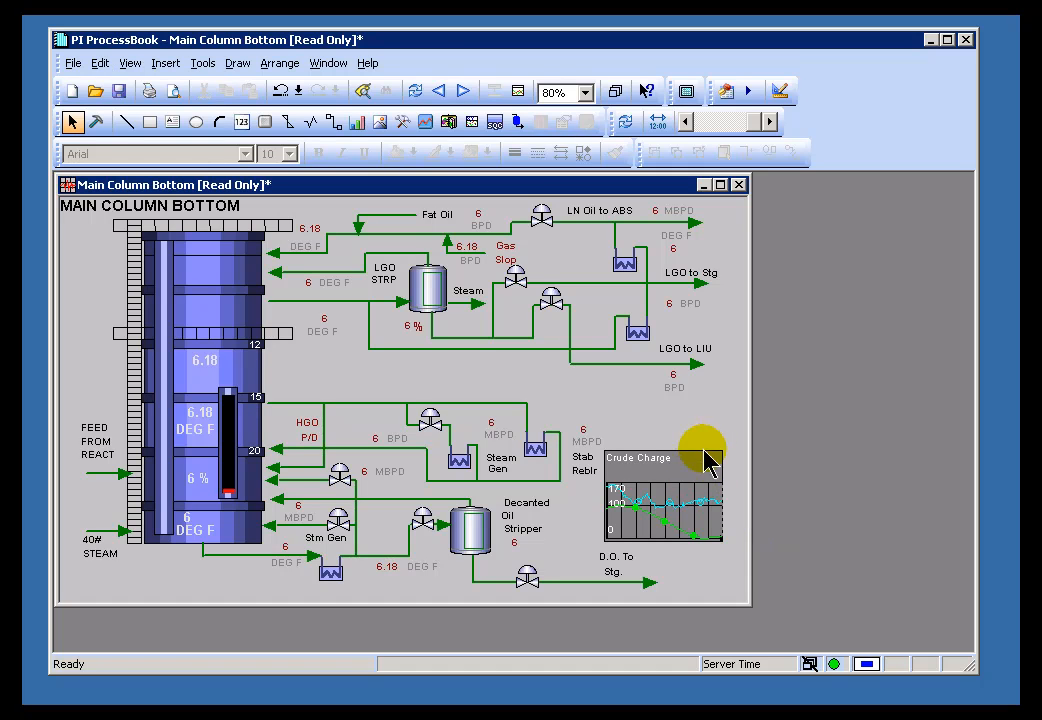
mouse_move(671, 508)
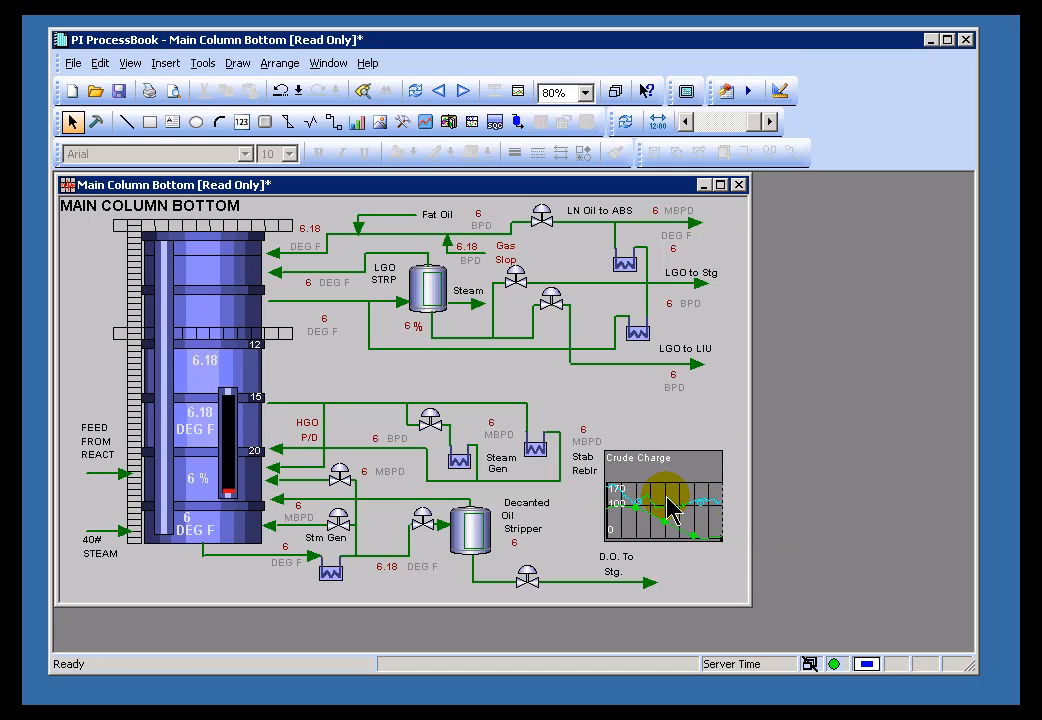
double_click(663, 495)
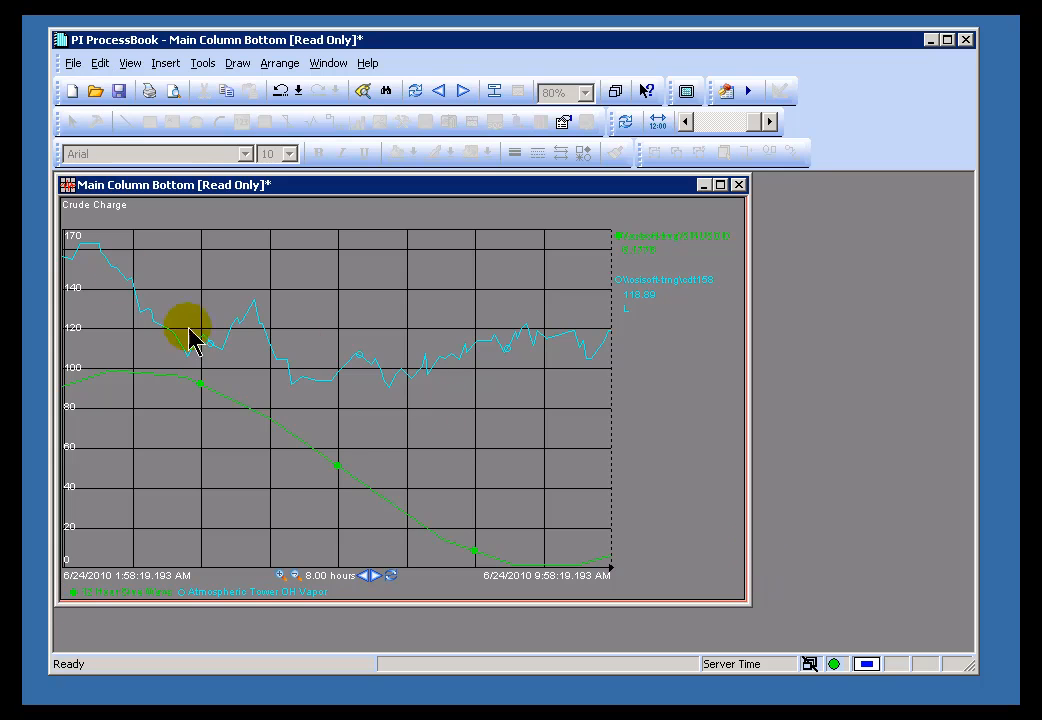
mouse_move(700, 475)
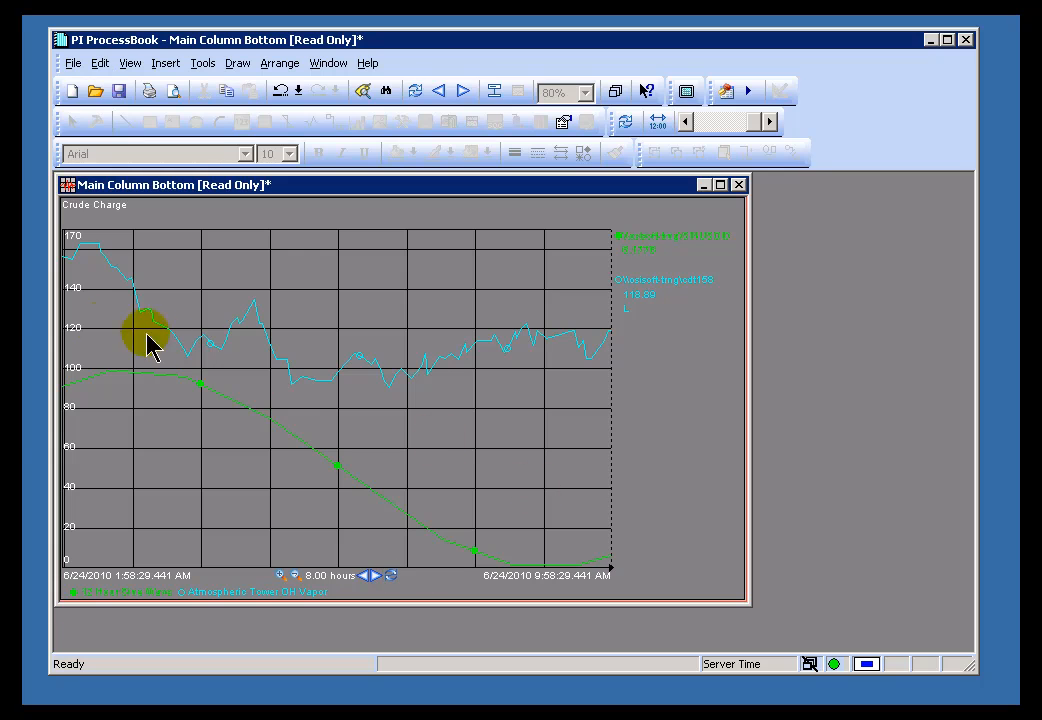
mouse_move(78, 325)
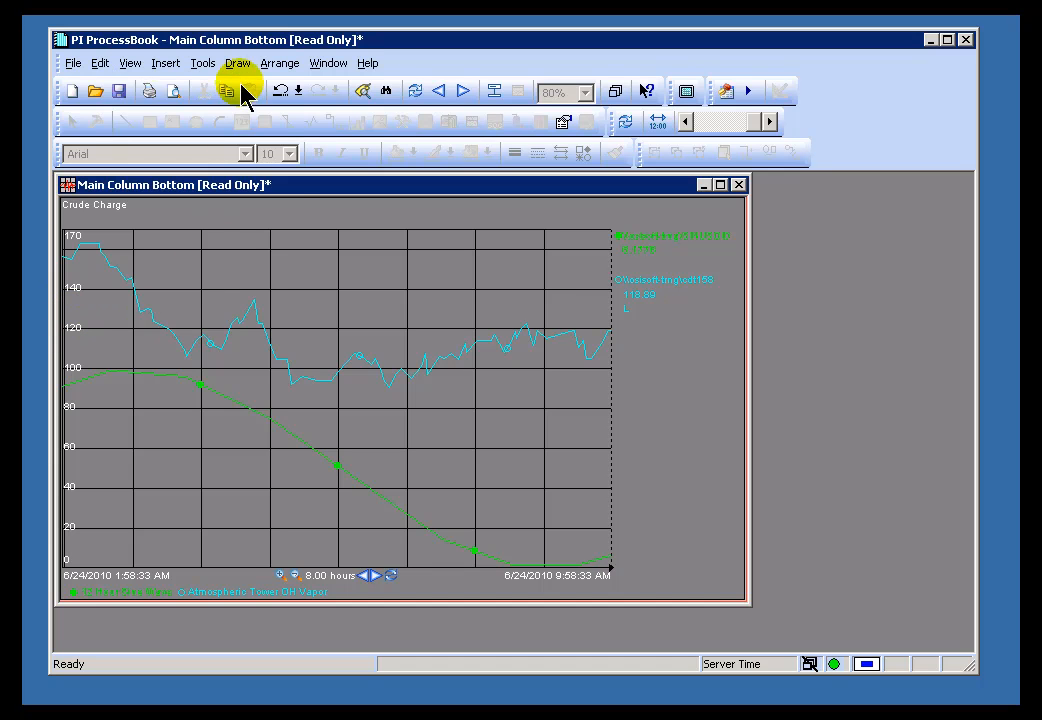
- Switch the Crude Charge trend to Multiple Scales in View > Trend Scale
left_click(130, 62)
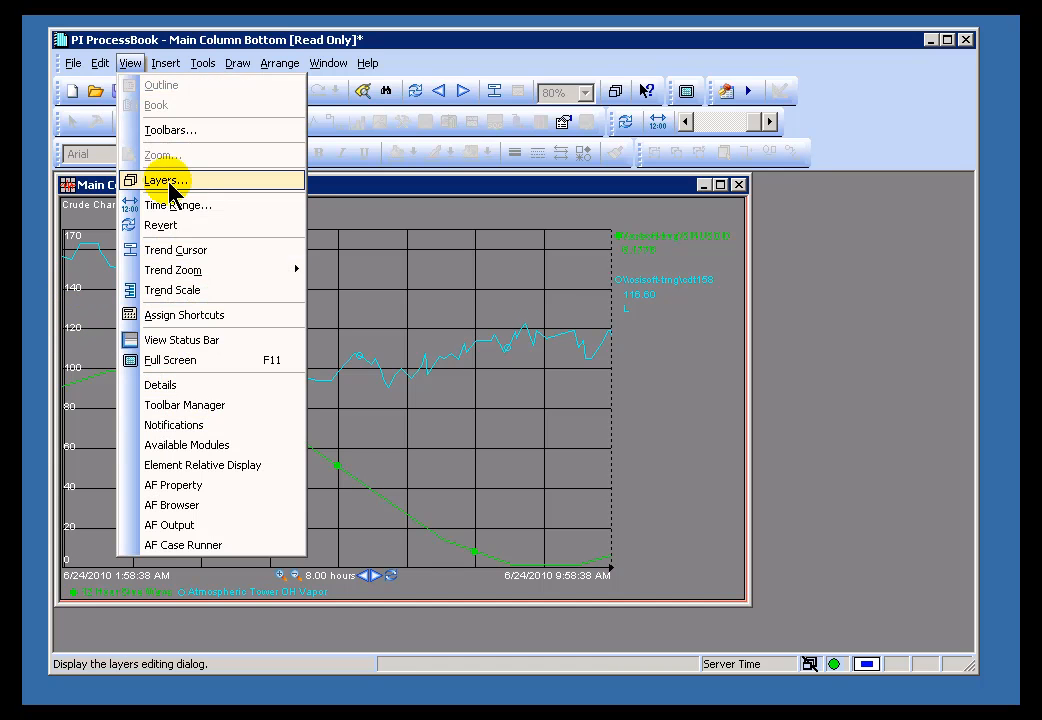
left_click(172, 290)
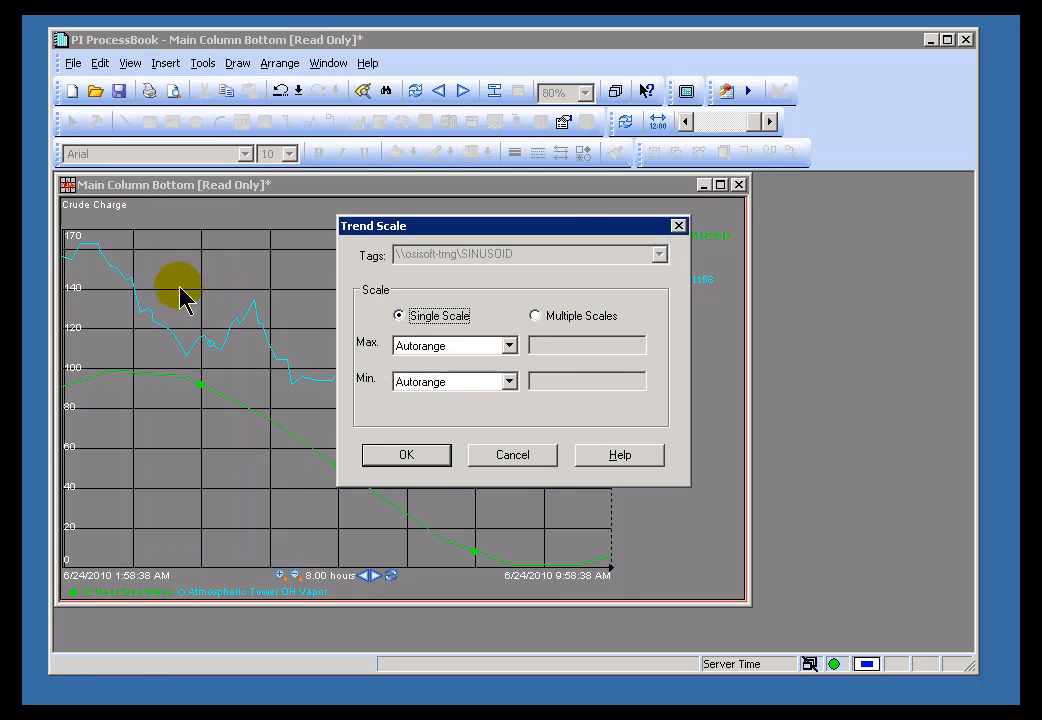
mouse_move(447, 305)
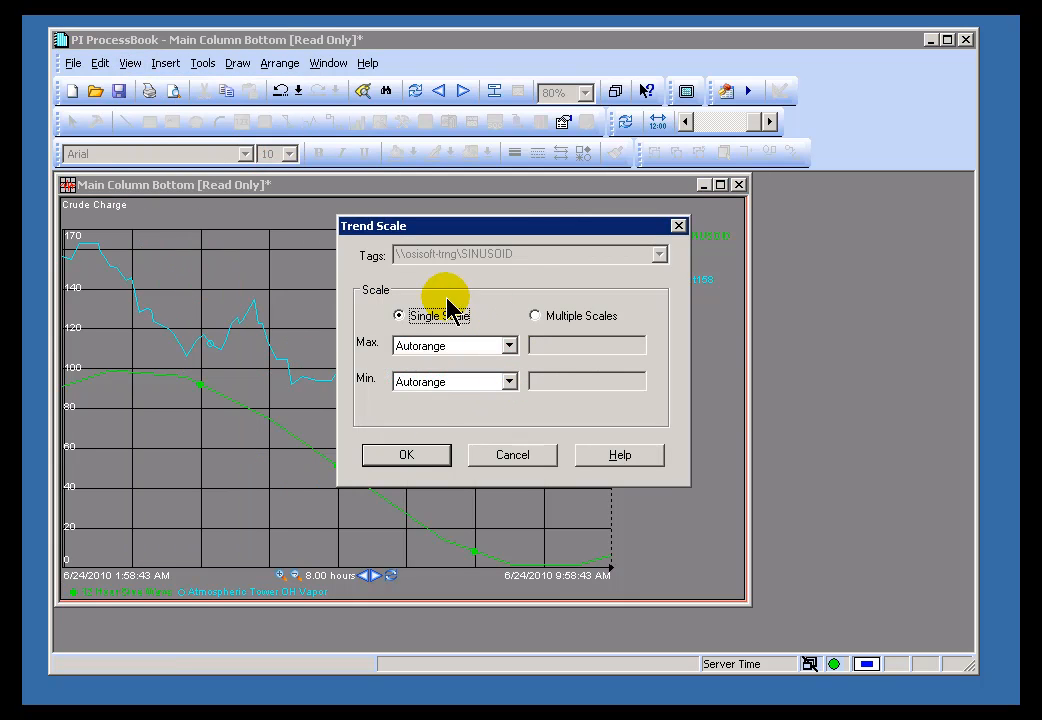
mouse_move(528, 455)
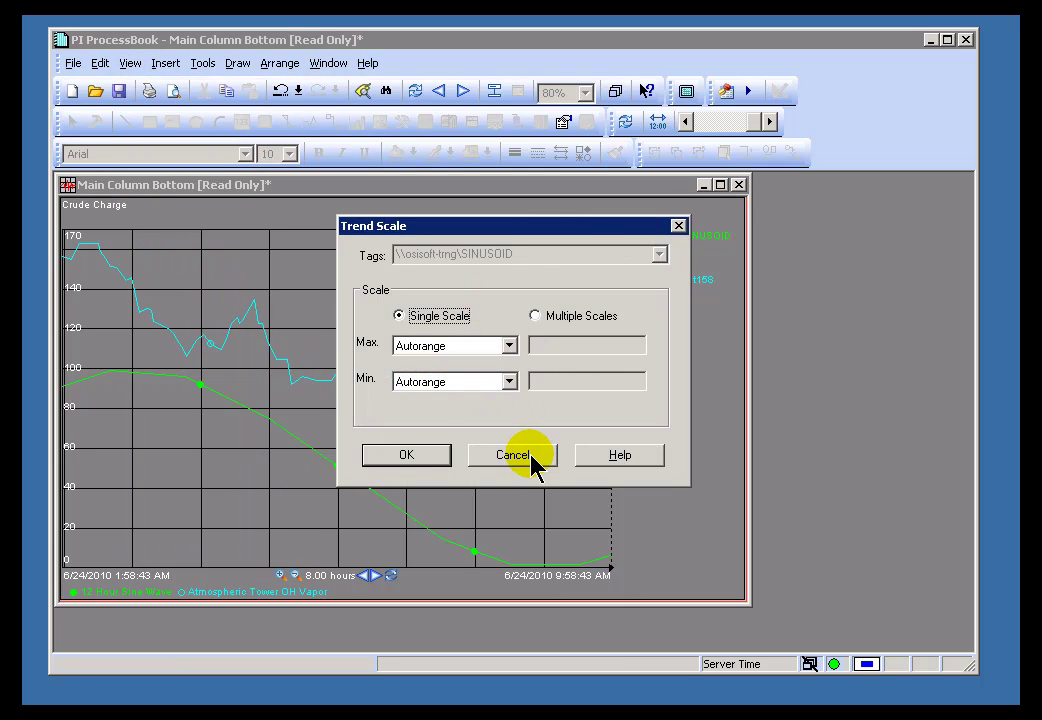
left_click(512, 455)
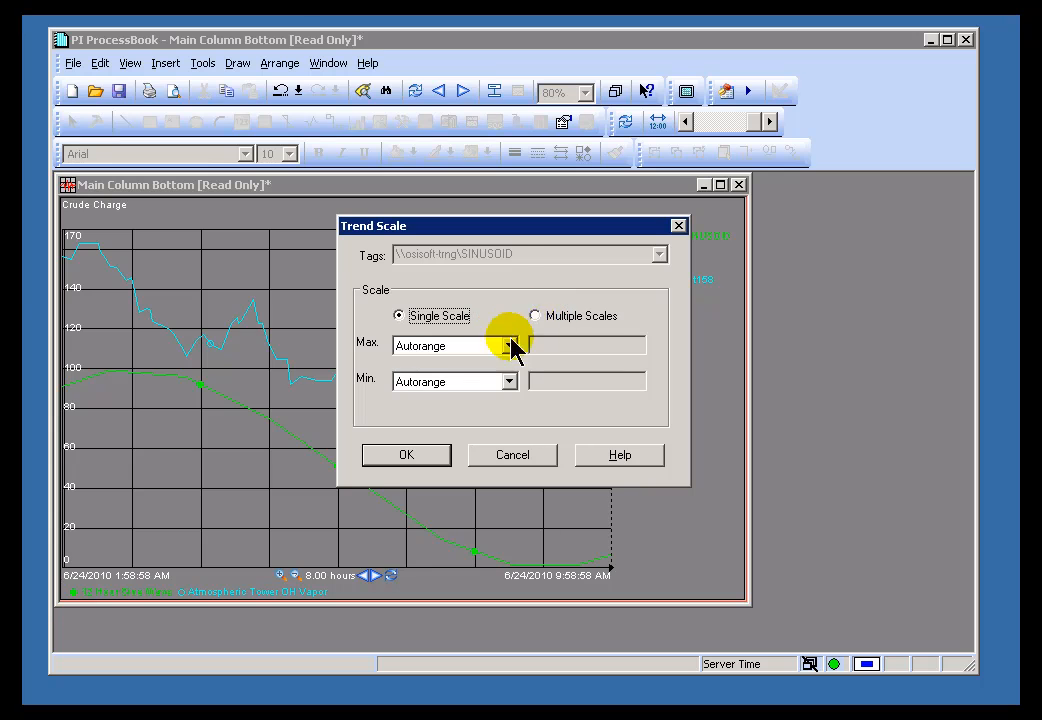
mouse_move(475, 320)
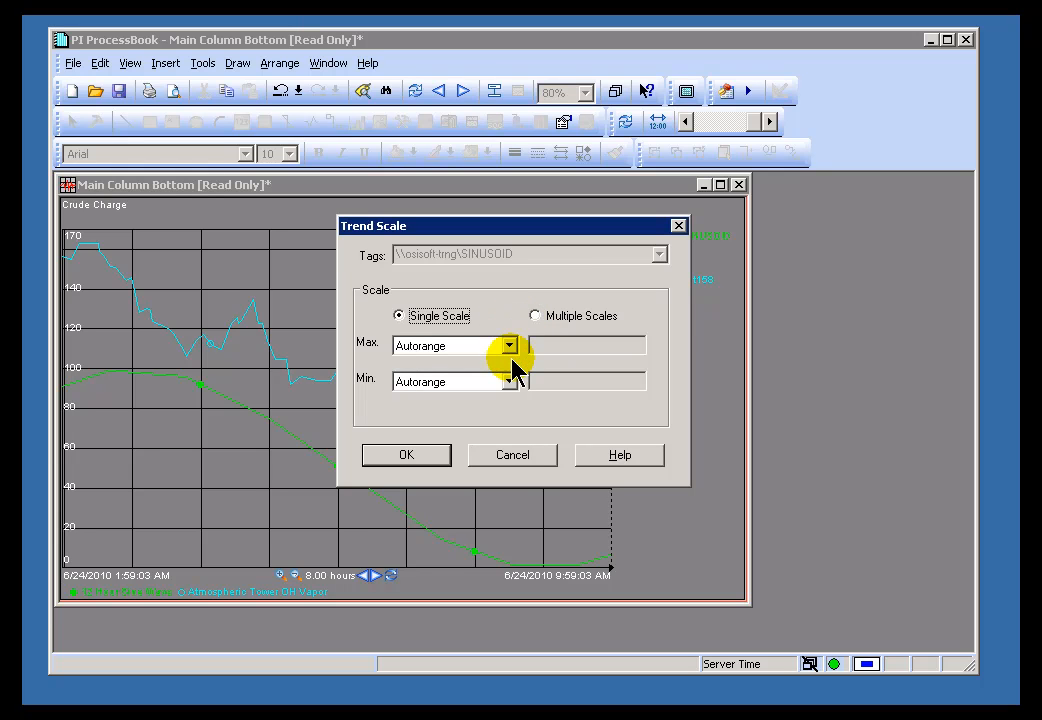
mouse_move(483, 237)
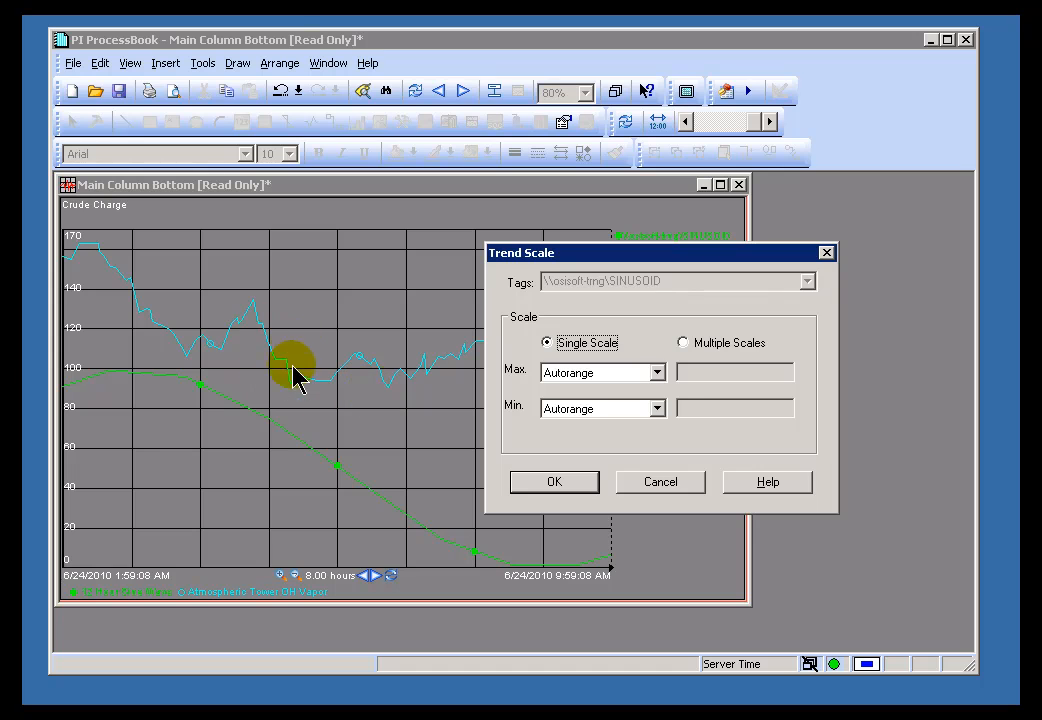
mouse_move(658, 288)
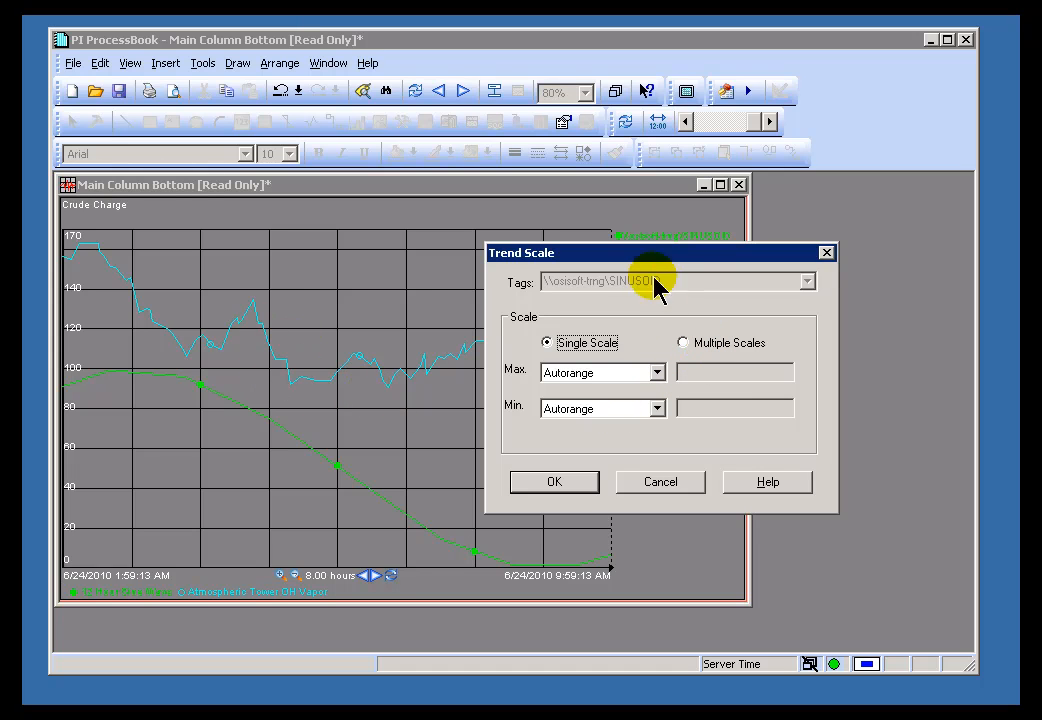
mouse_move(640, 263)
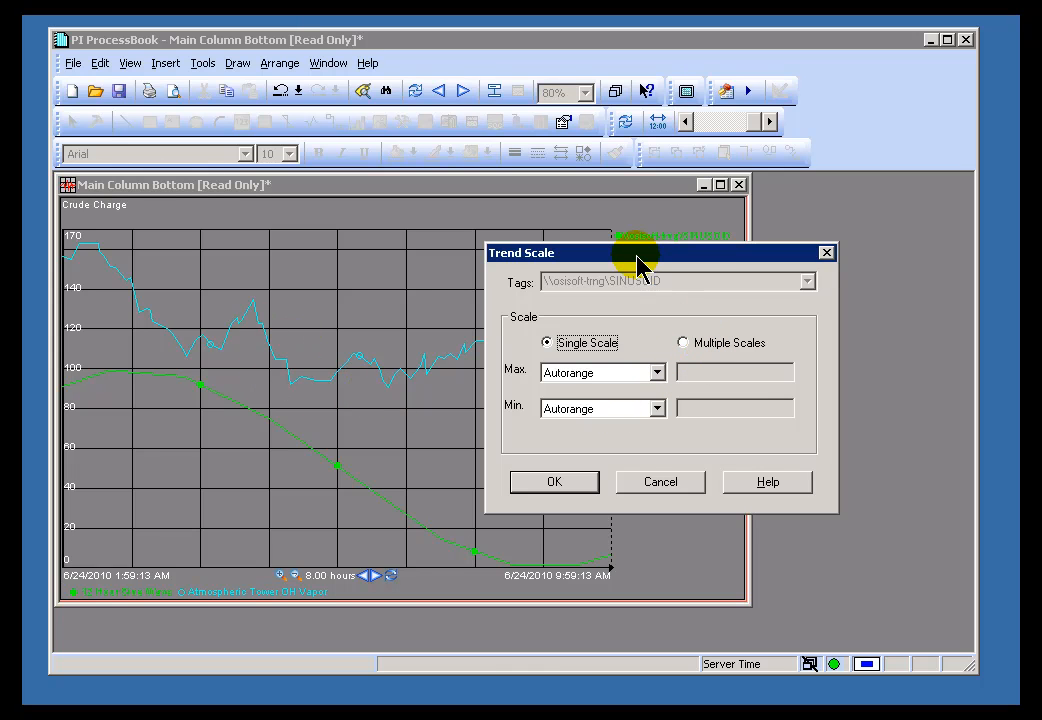
mouse_move(728, 378)
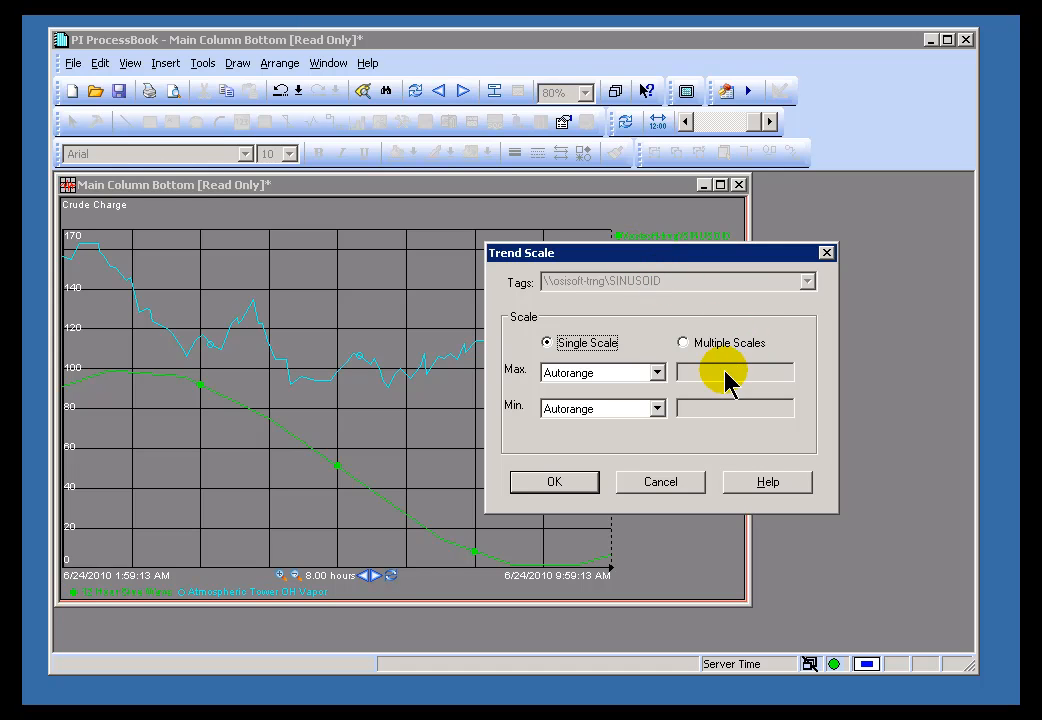
left_click(682, 342)
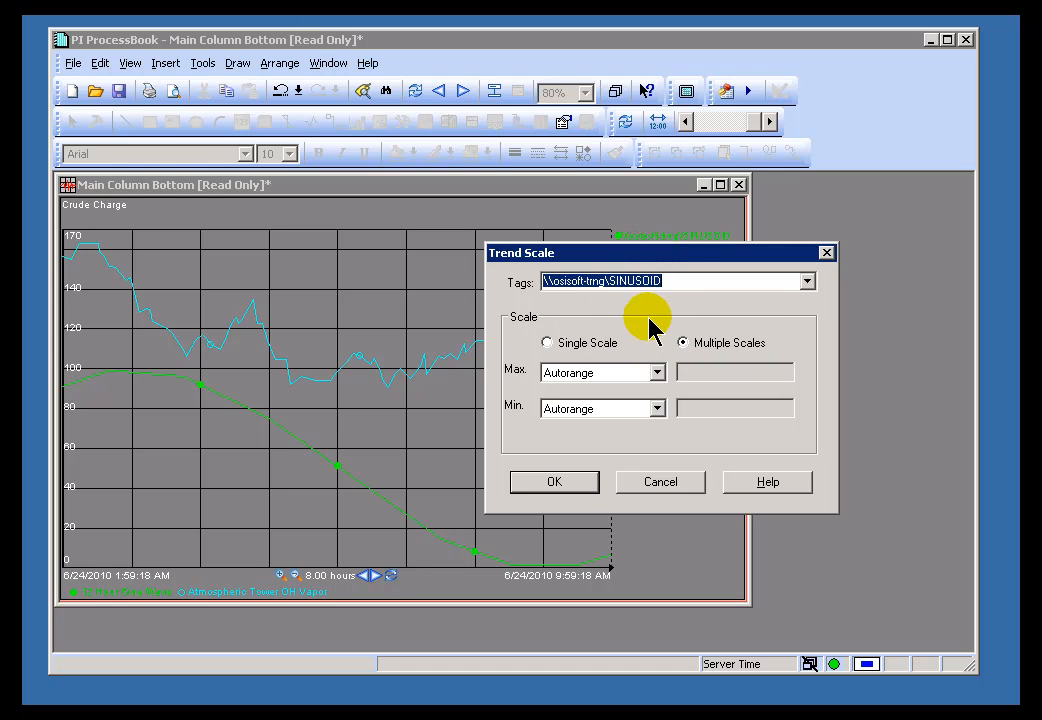
mouse_move(610, 465)
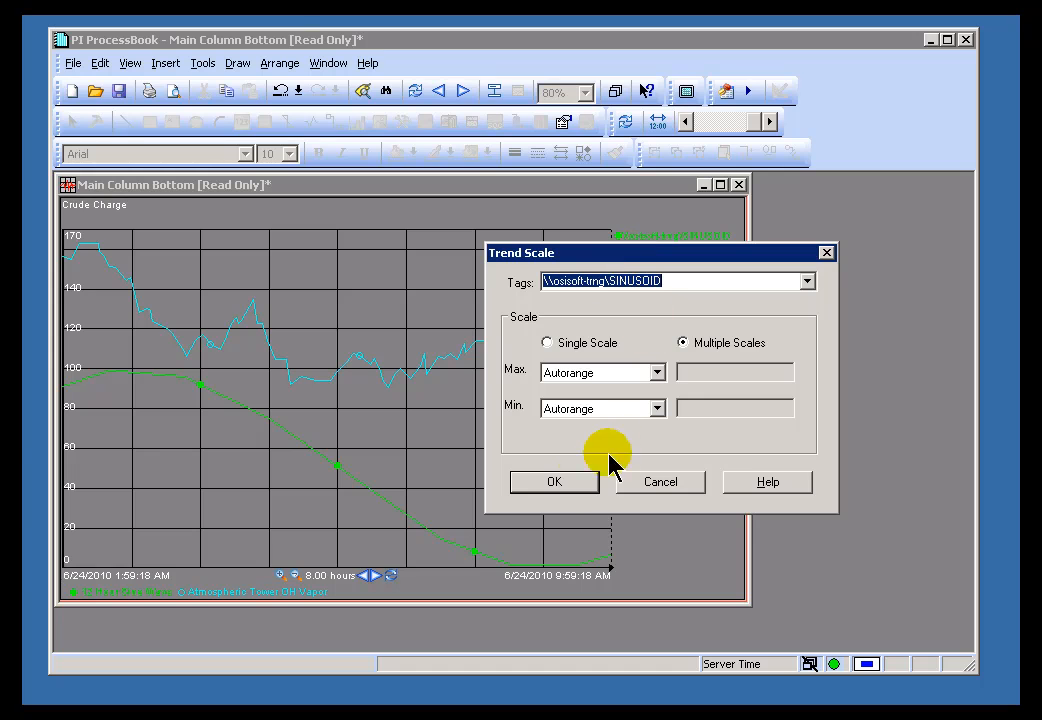
mouse_move(70, 560)
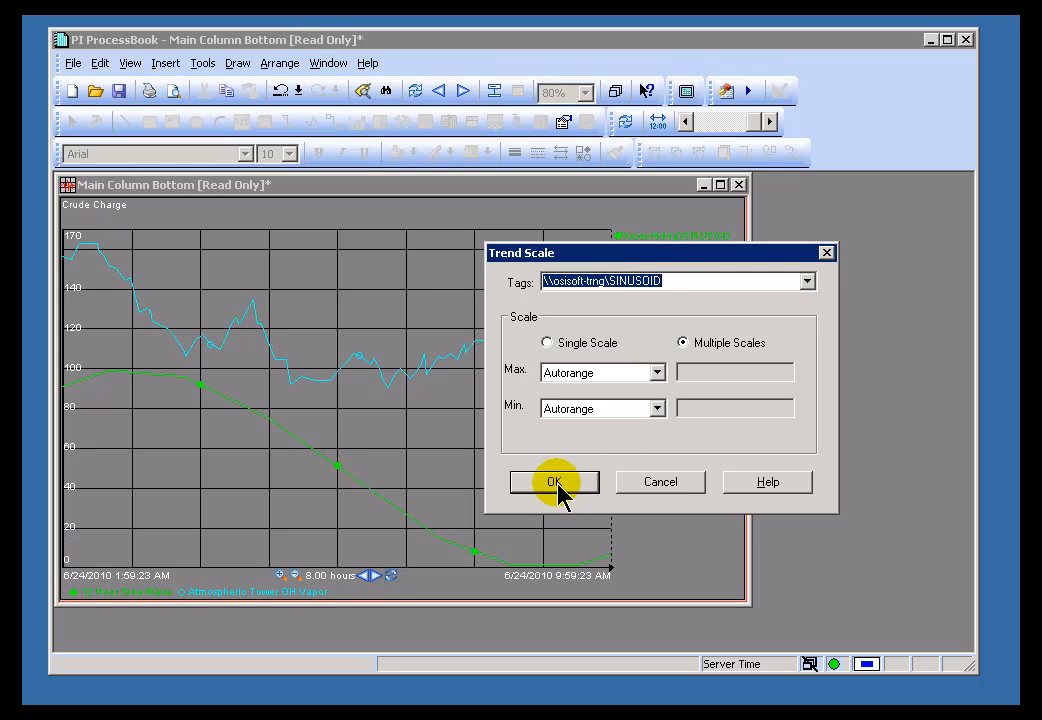
mouse_move(556, 405)
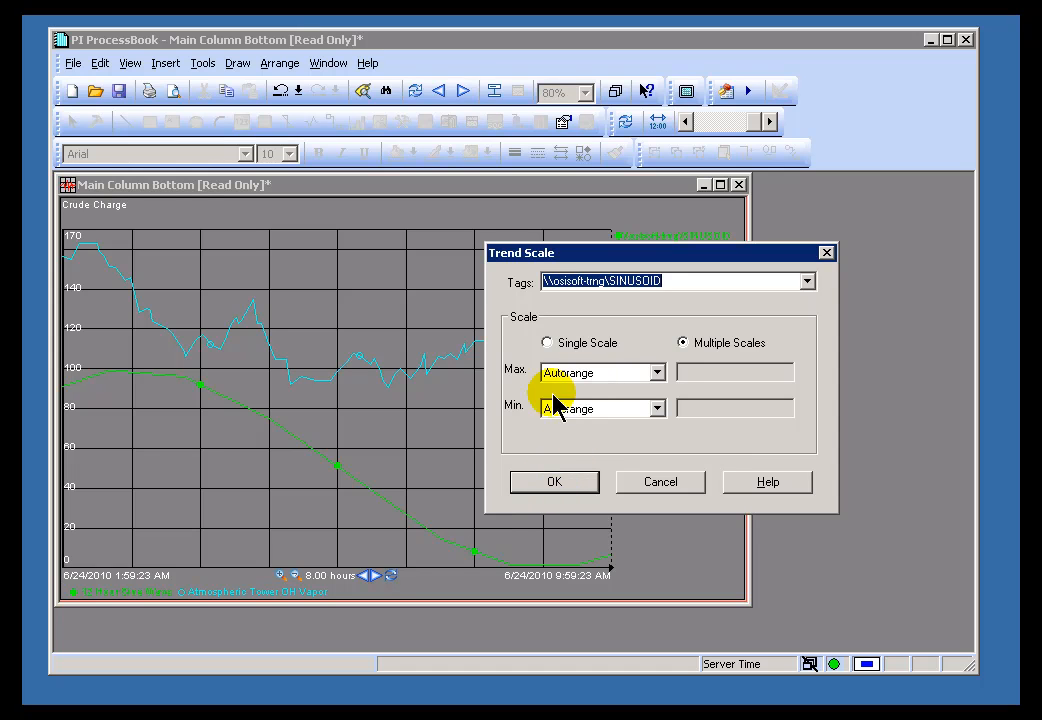
mouse_move(752, 355)
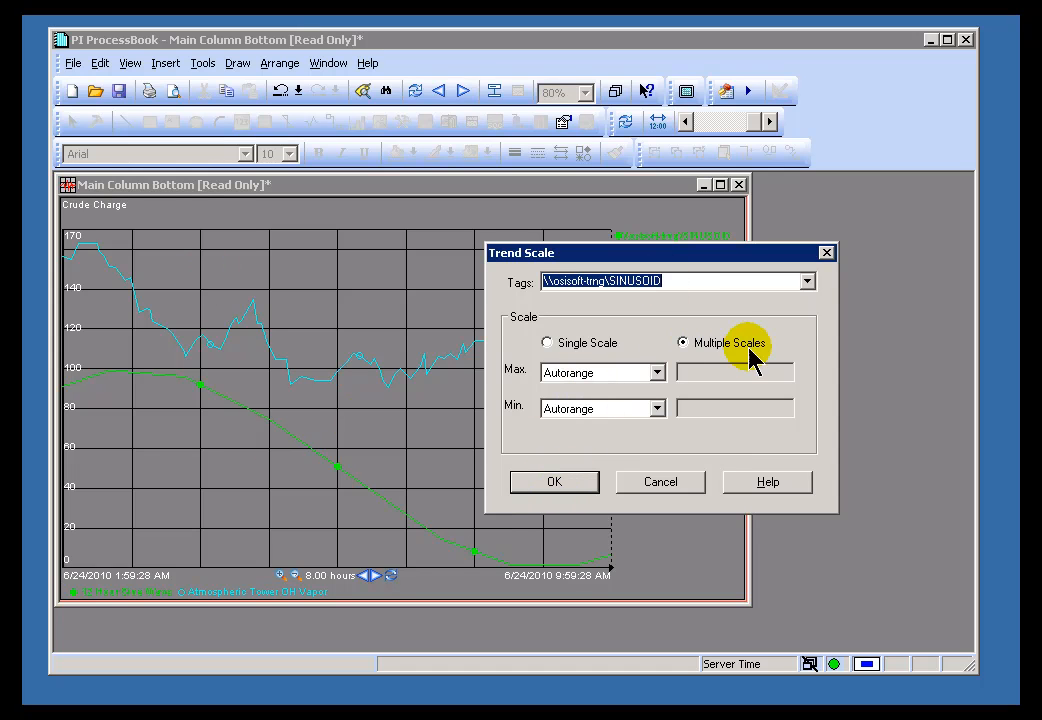
left_click(554, 481)
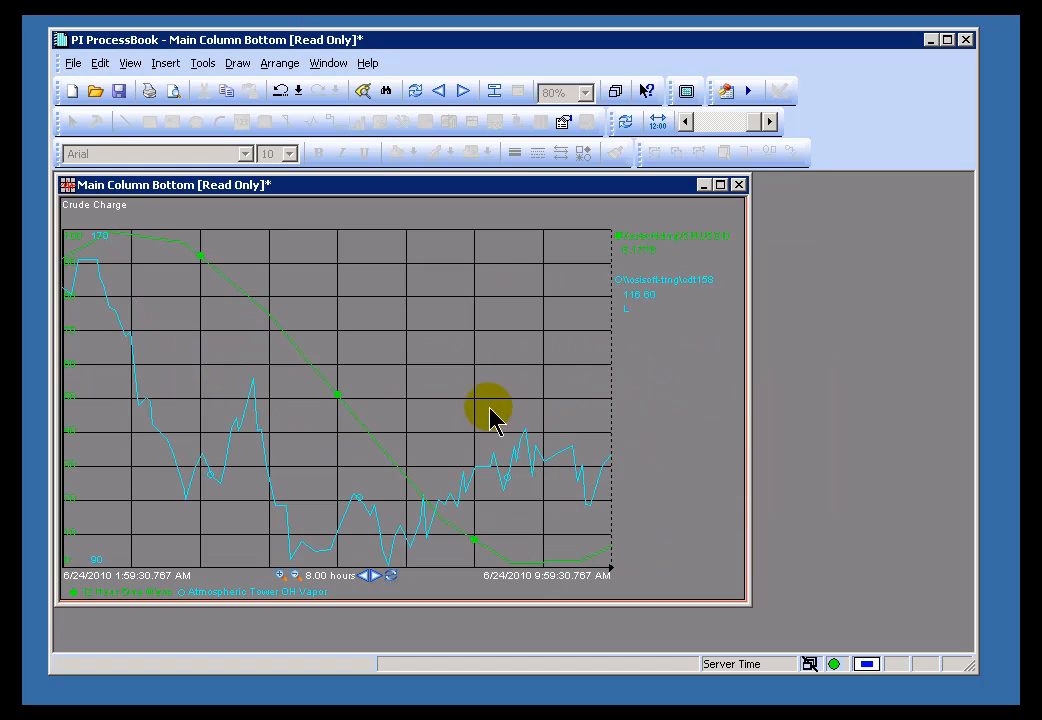
mouse_move(110, 565)
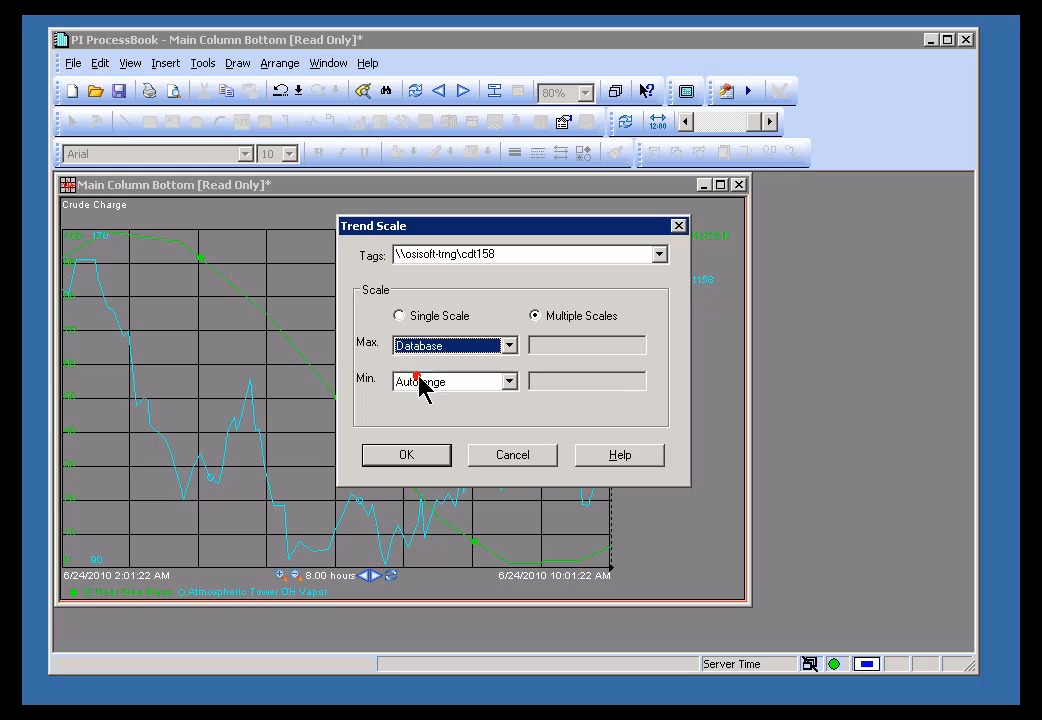
- Set cdt158's Max and Min scale limits to Database, giving a 50–250 axis
left_click(508, 381)
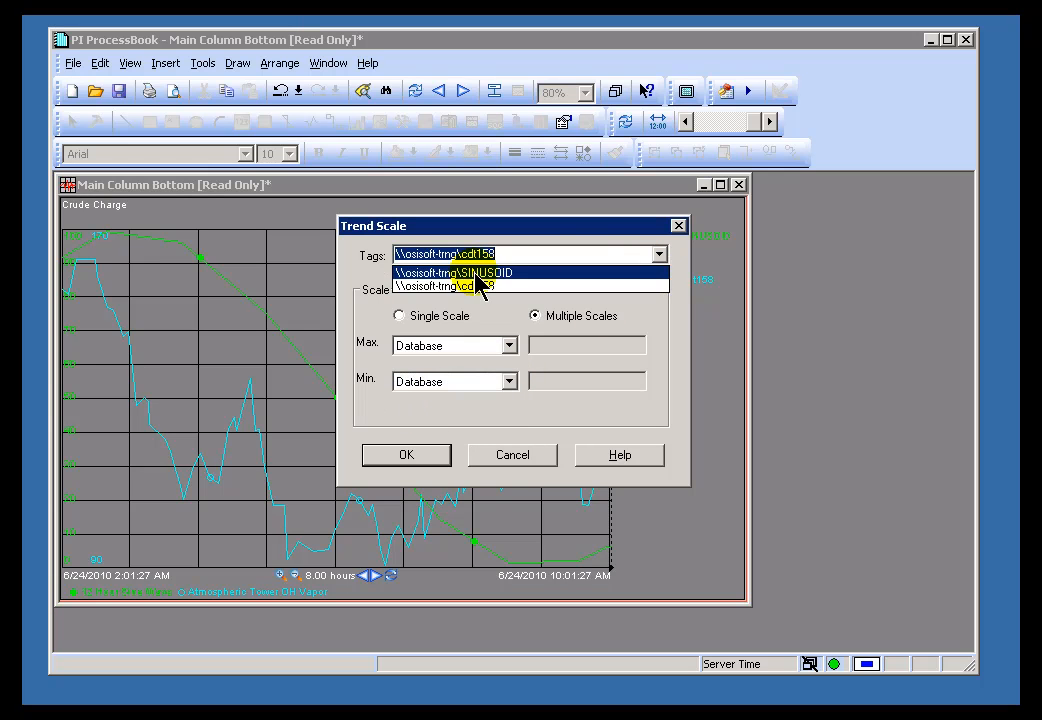
left_click(483, 272)
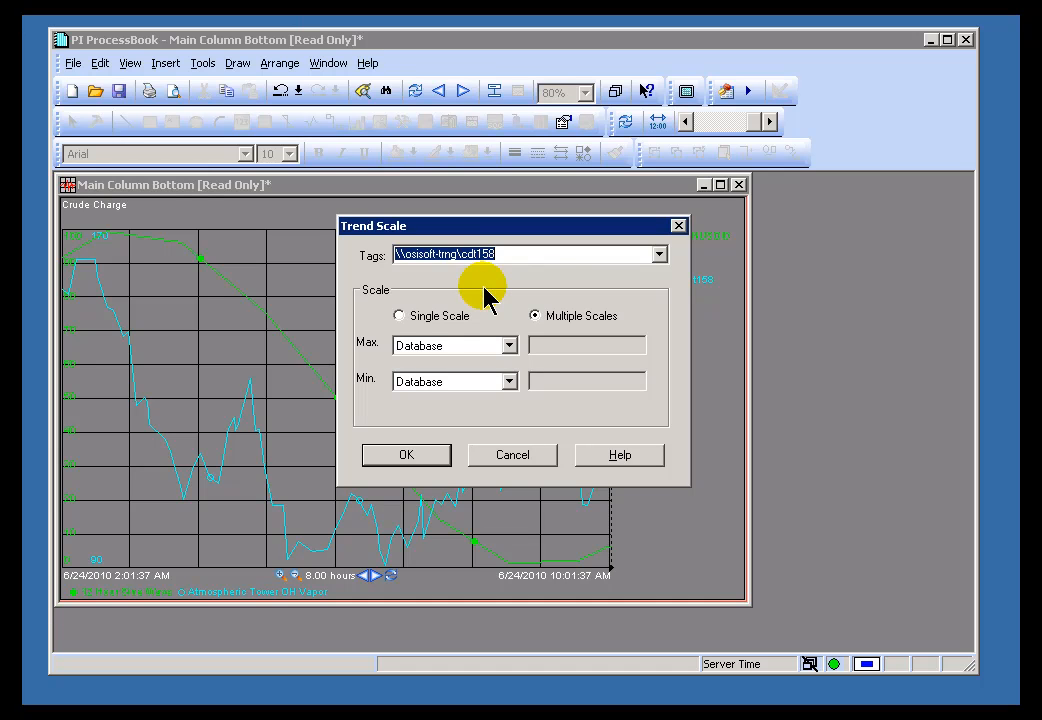
mouse_move(230, 330)
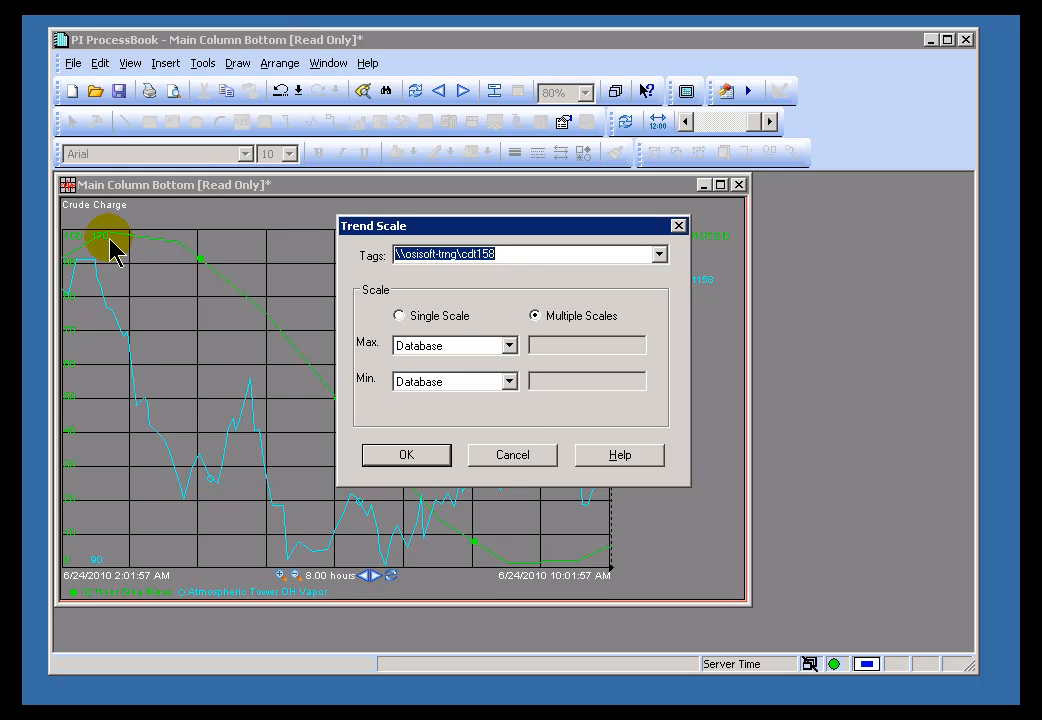
mouse_move(121, 465)
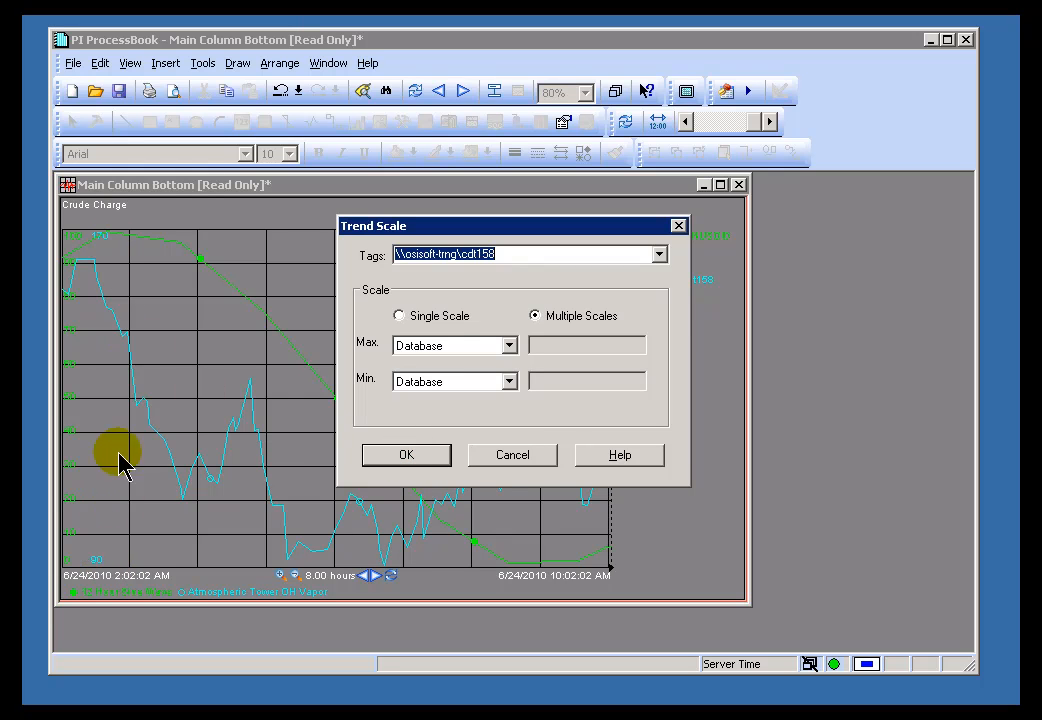
left_click(406, 454)
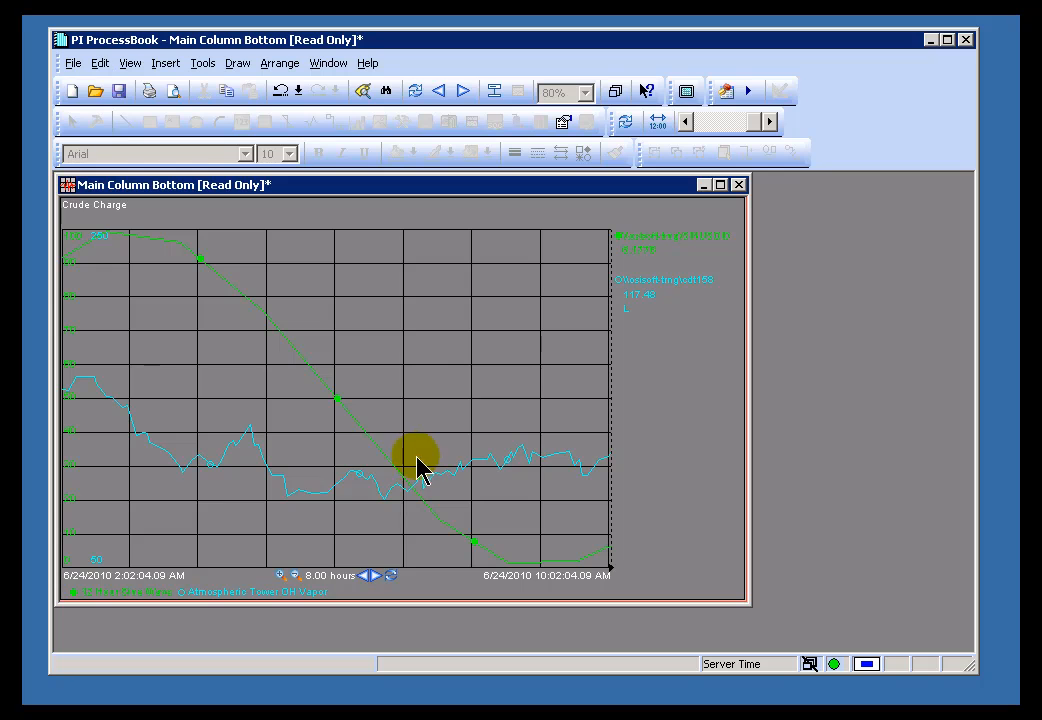
mouse_move(113, 438)
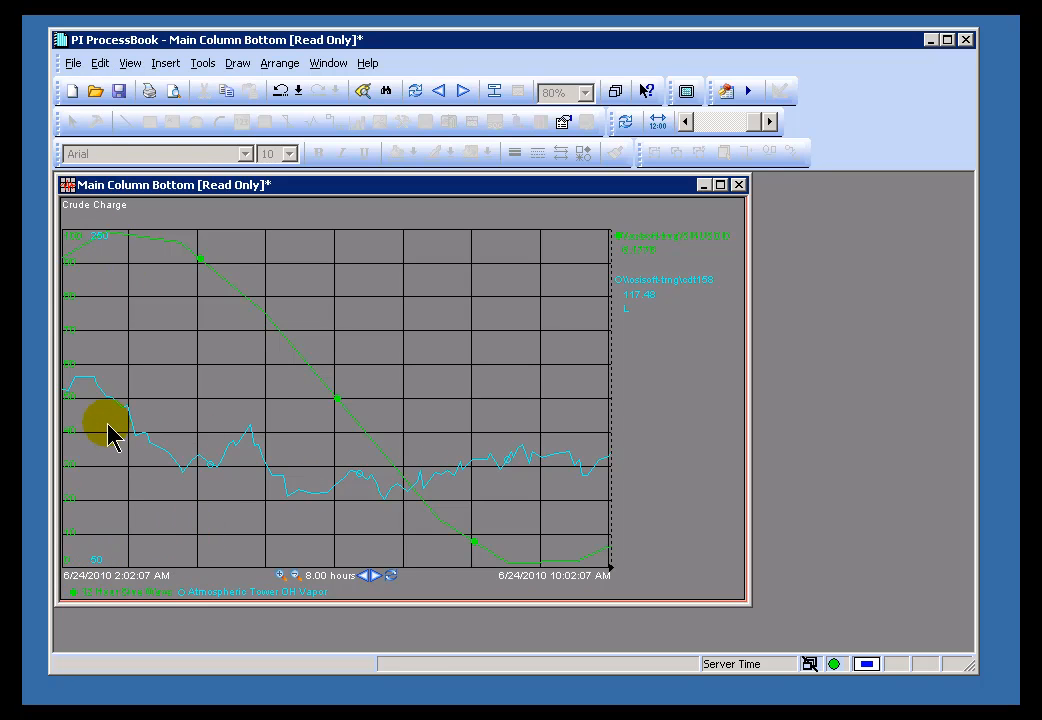
mouse_move(100, 560)
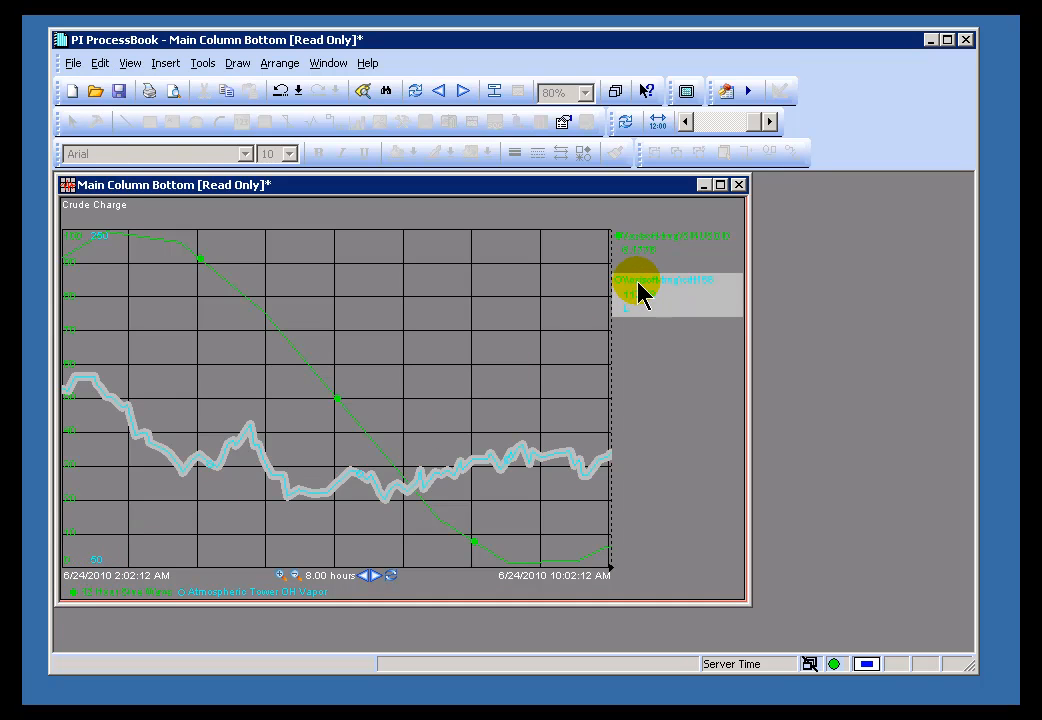
- Open the Trend Scale settings from the cdt158 legend entry
double_click(660, 290)
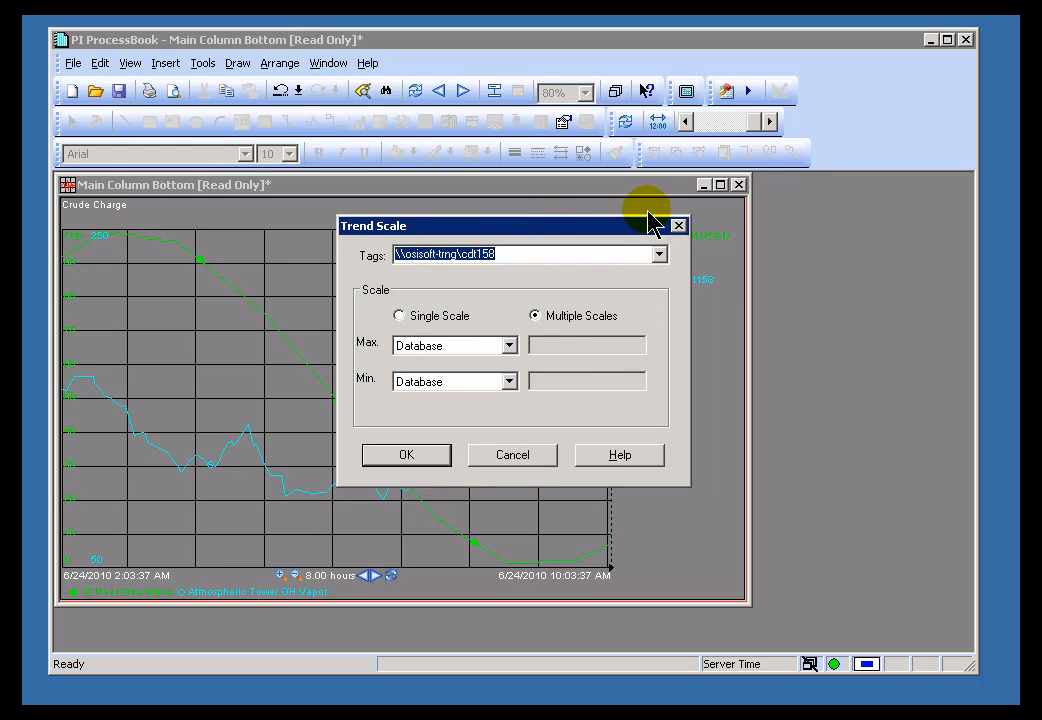
mouse_move(490, 235)
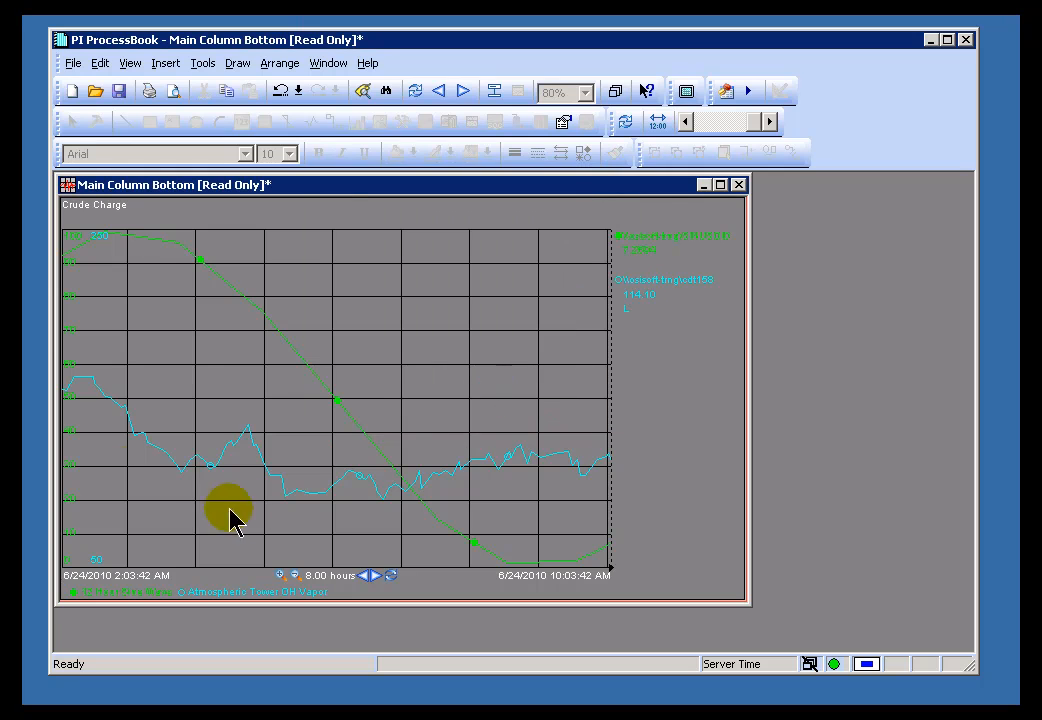
mouse_move(120, 545)
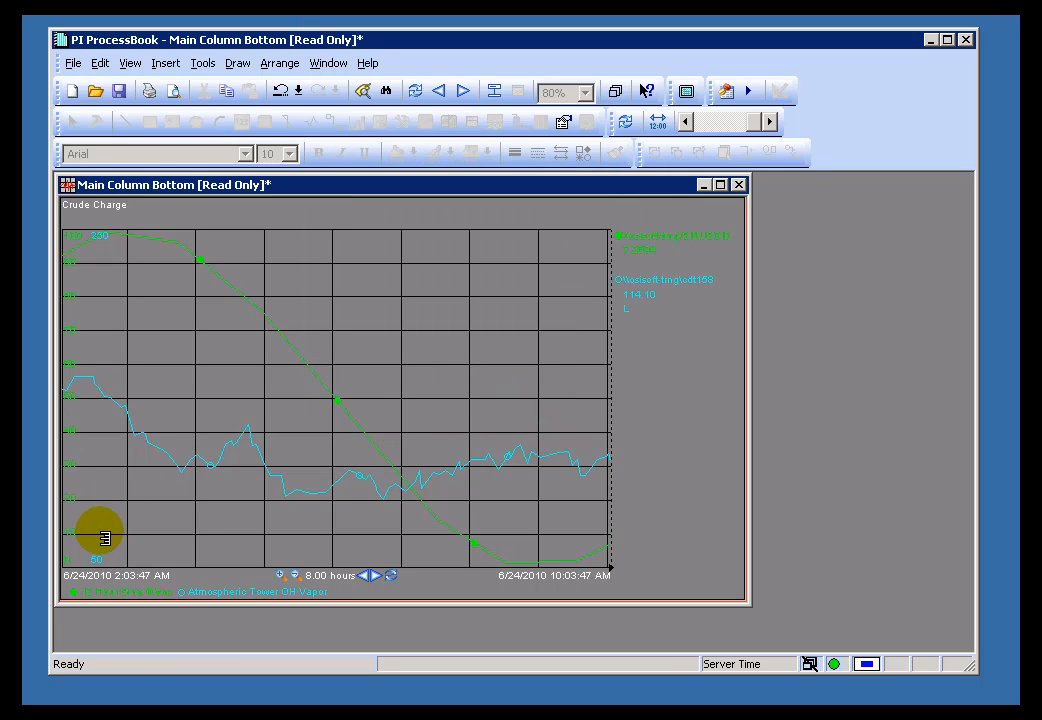
mouse_move(98, 330)
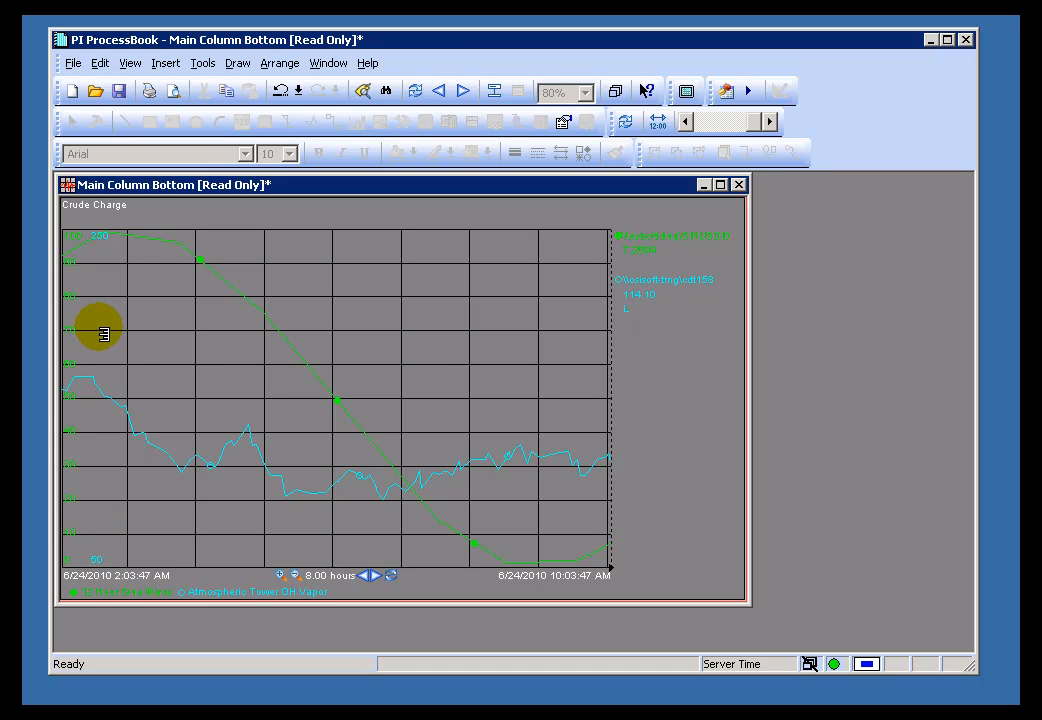
mouse_move(95, 515)
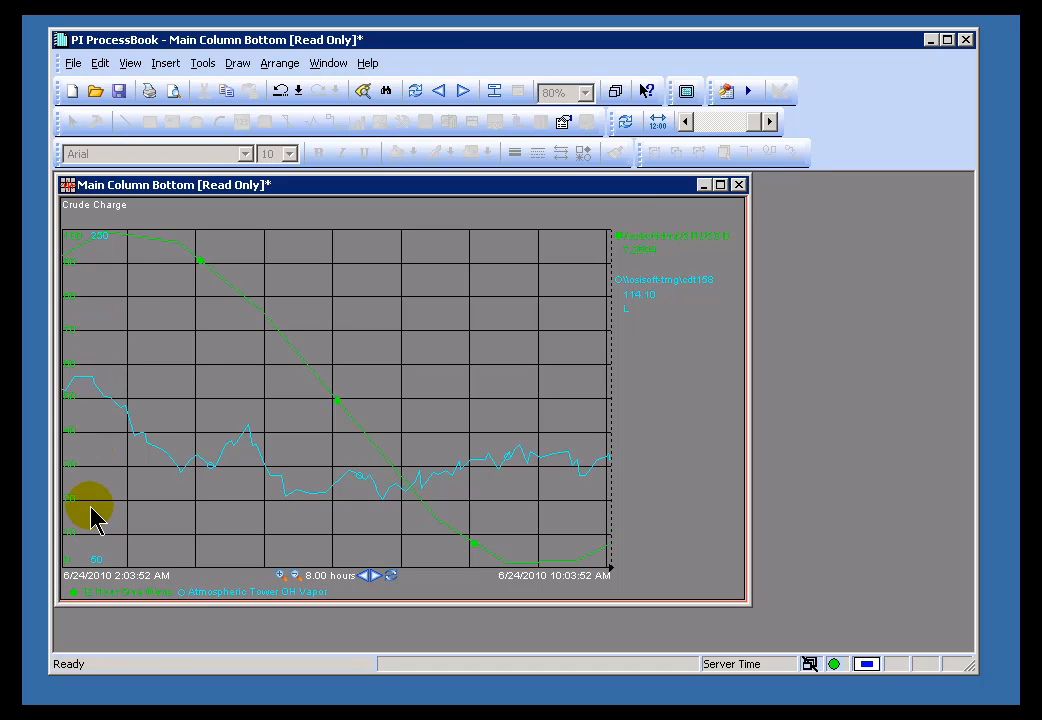
mouse_move(80, 305)
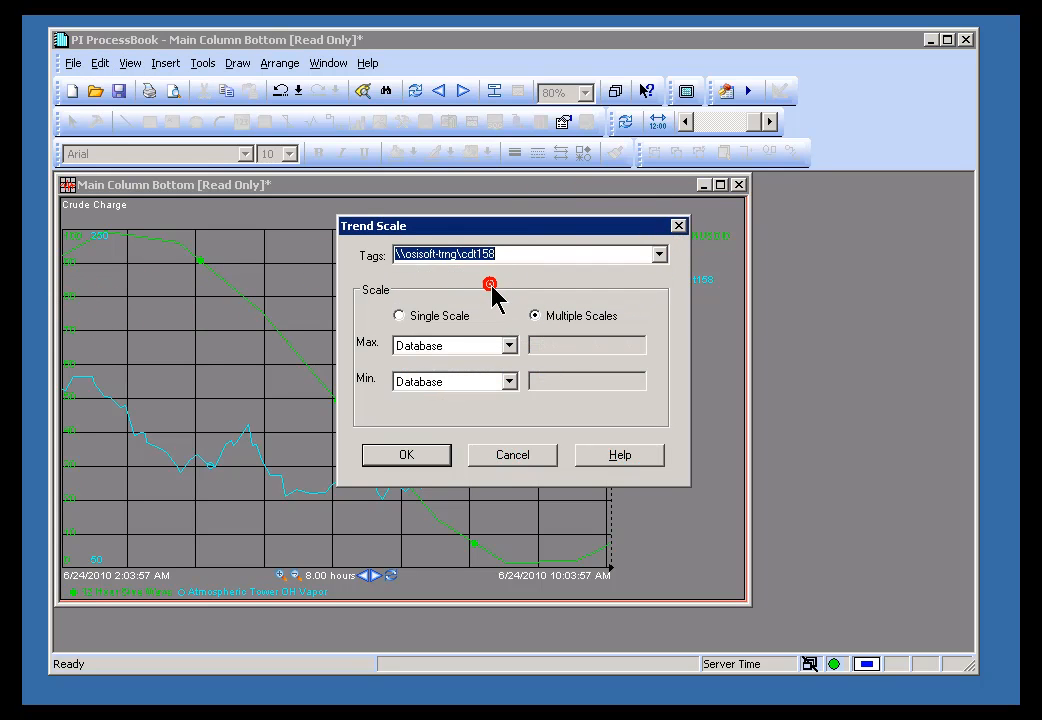
- Set cdt158's scale to Absolute limits: maximum 180, minimum 60
left_click(510, 345)
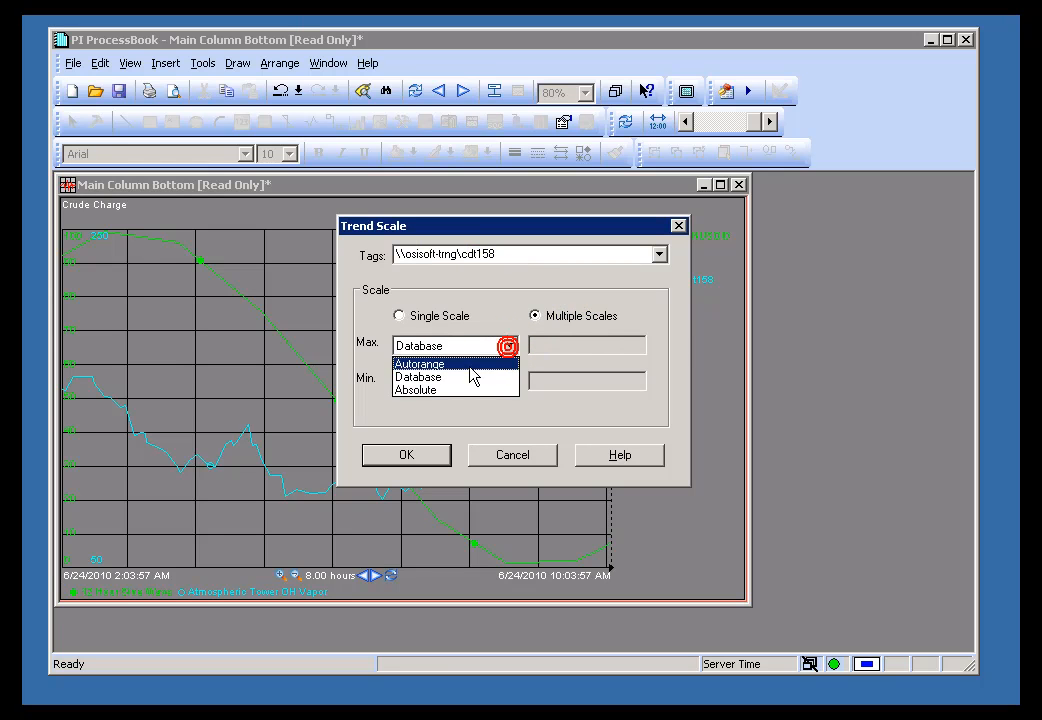
left_click(415, 390)
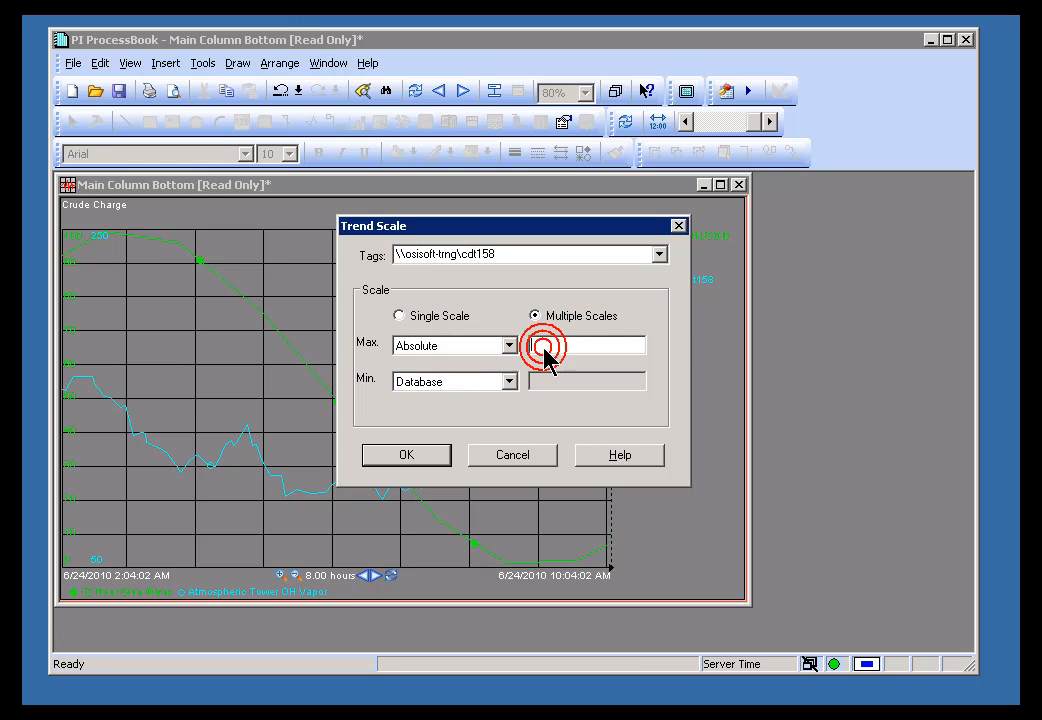
left_click(587, 345)
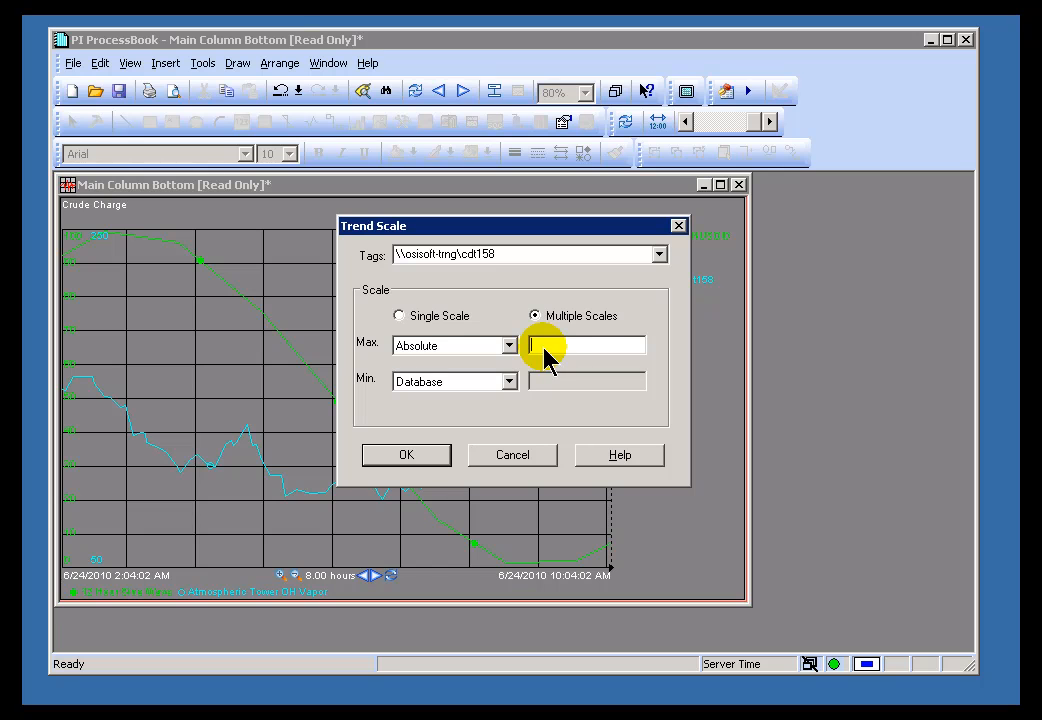
type("180")
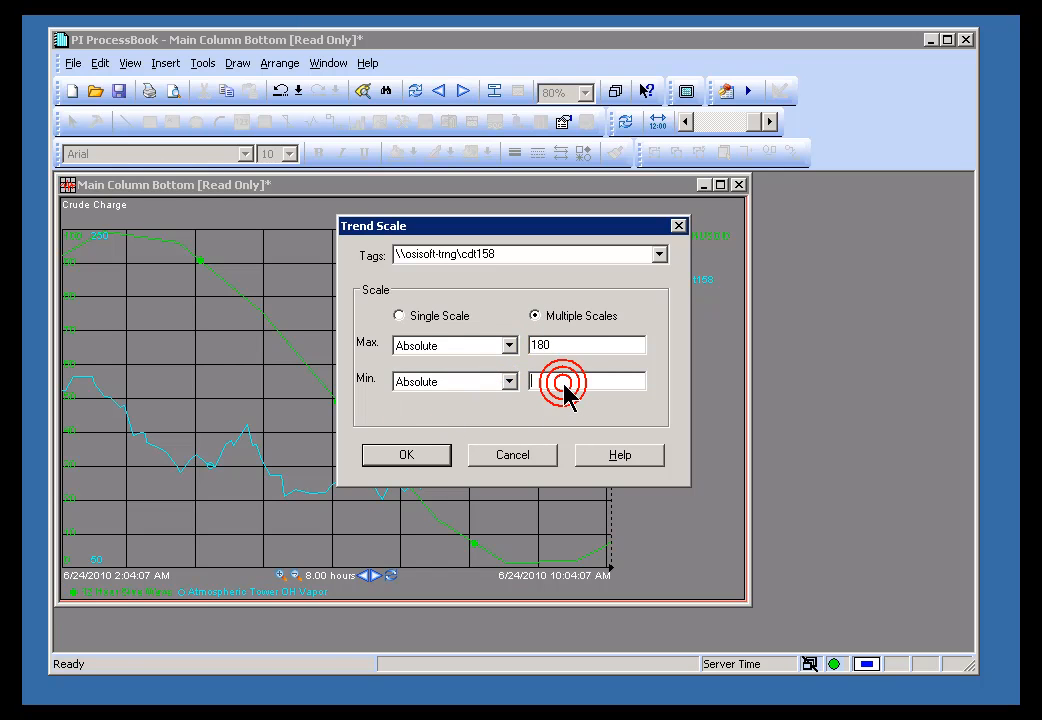
left_click(568, 388)
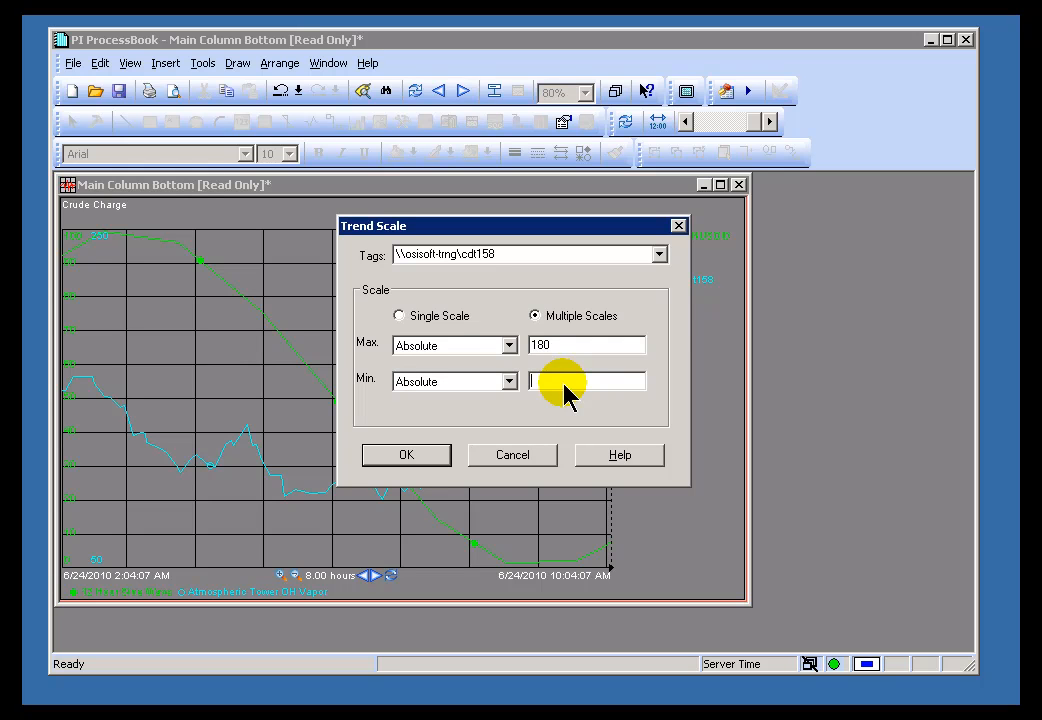
type("60")
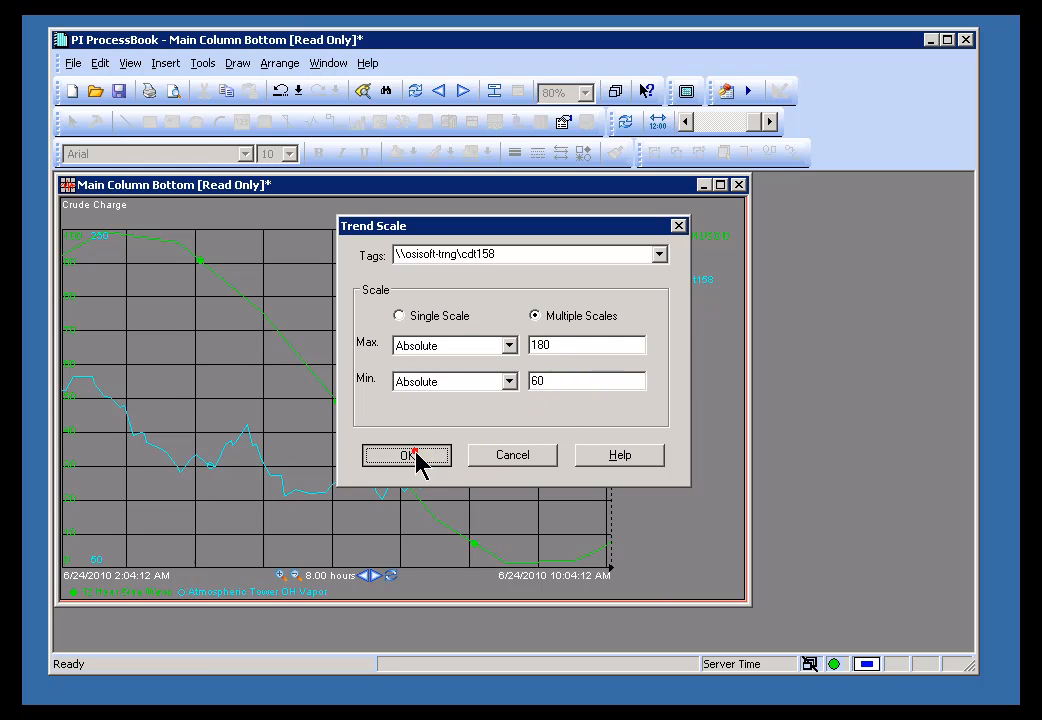
left_click(406, 455)
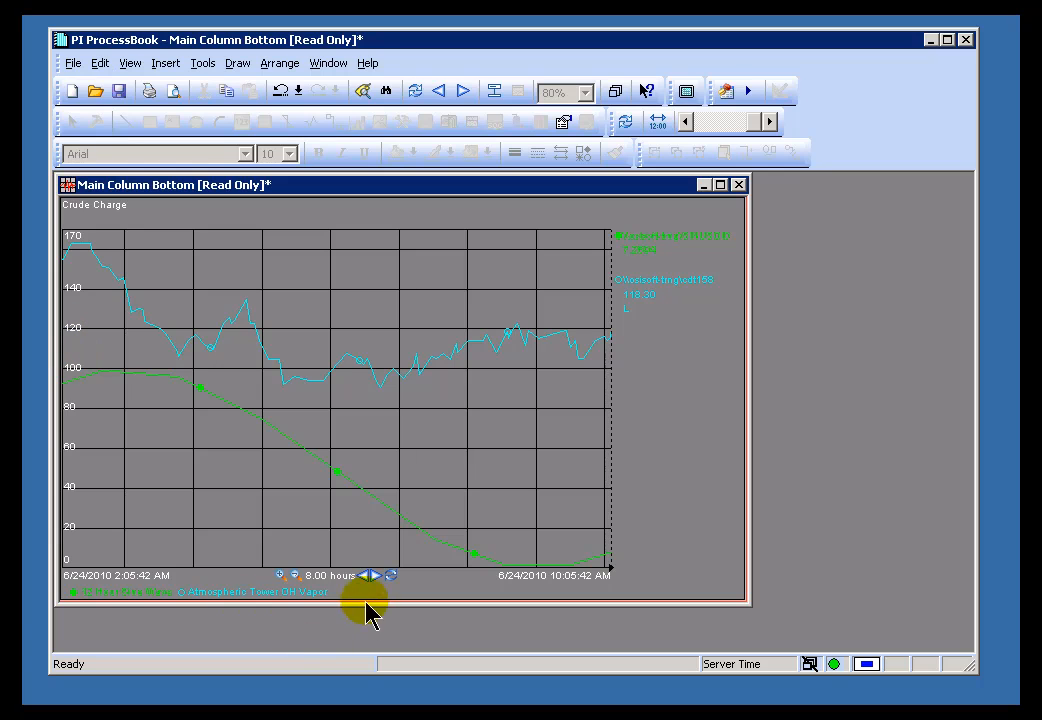
mouse_move(280, 580)
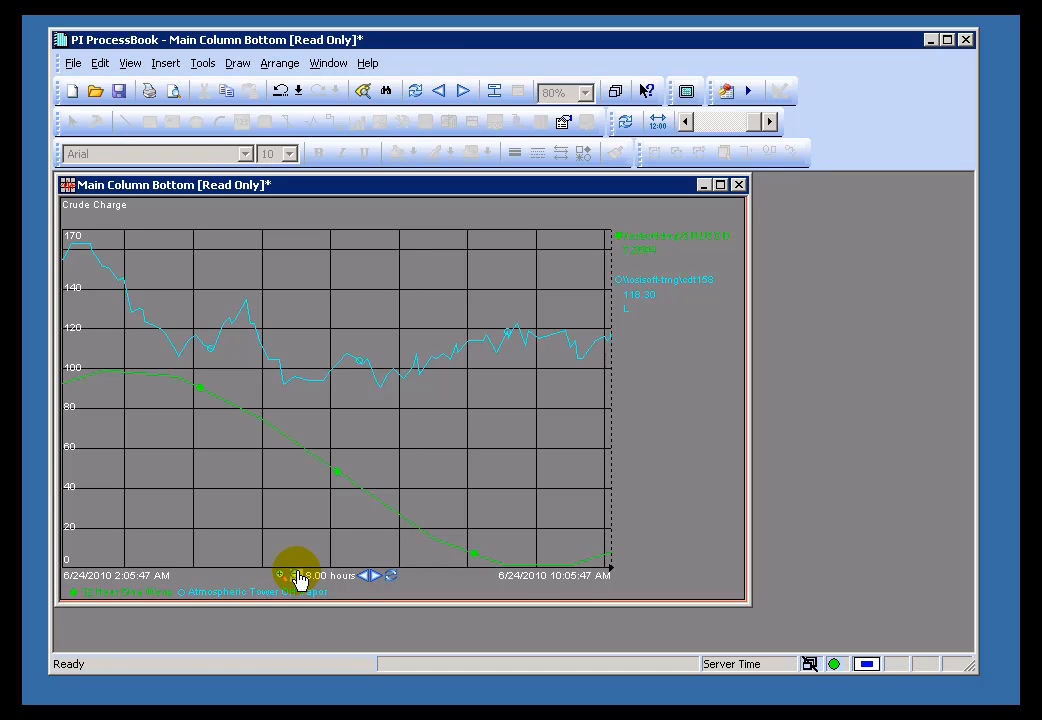
mouse_move(388, 588)
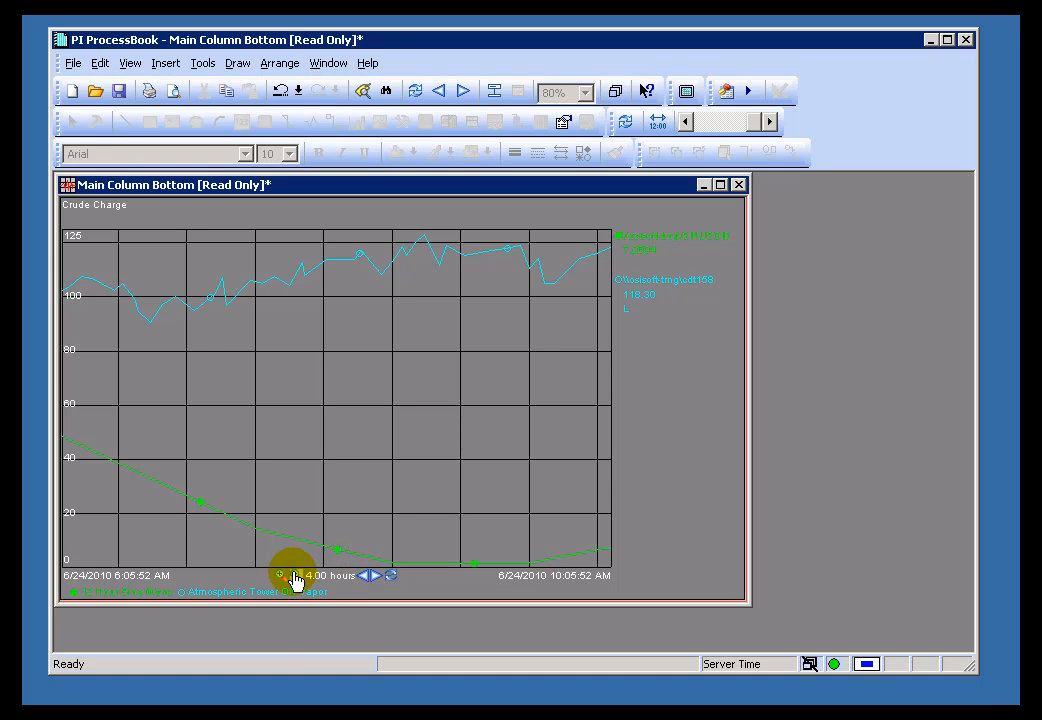
left_click(361, 575)
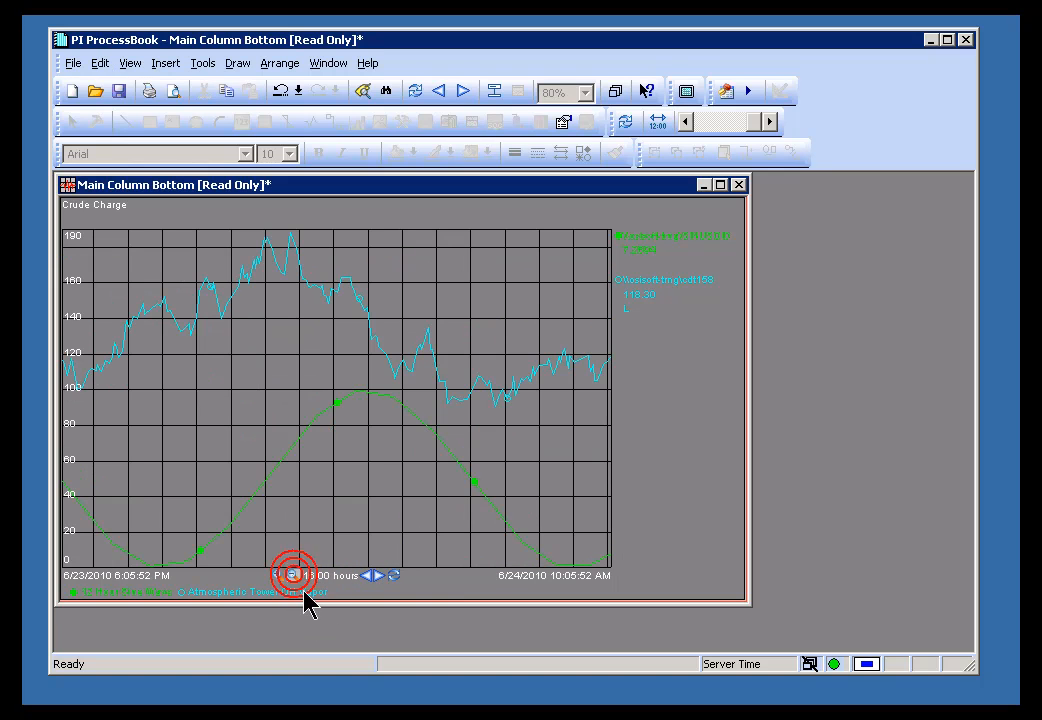
left_click(294, 575)
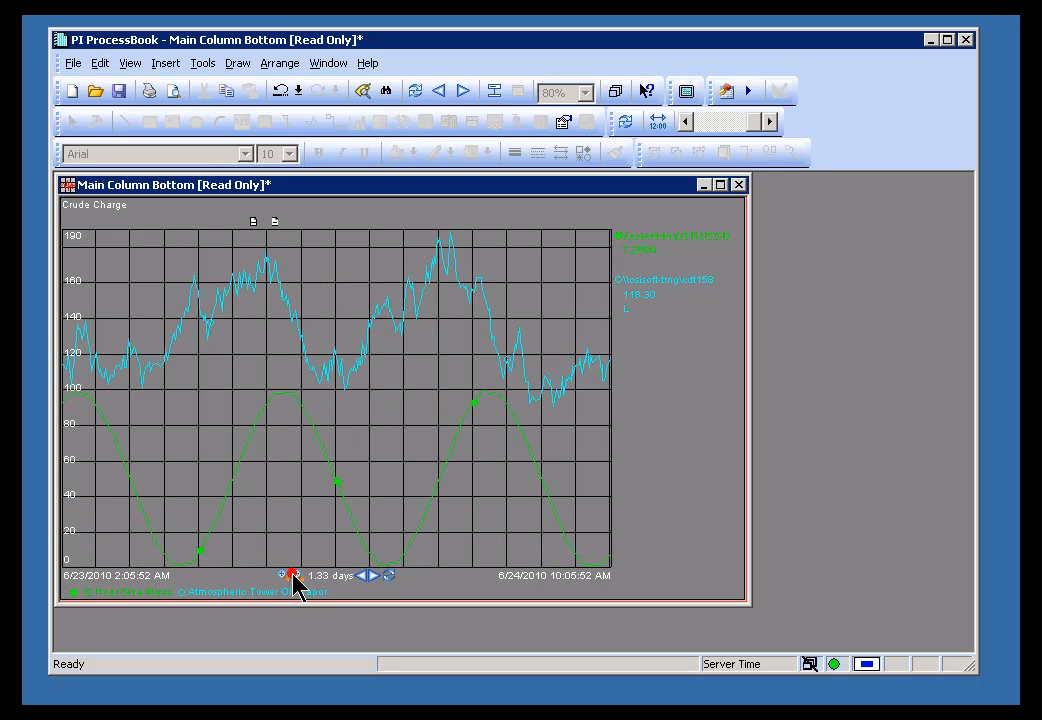
left_click(293, 575)
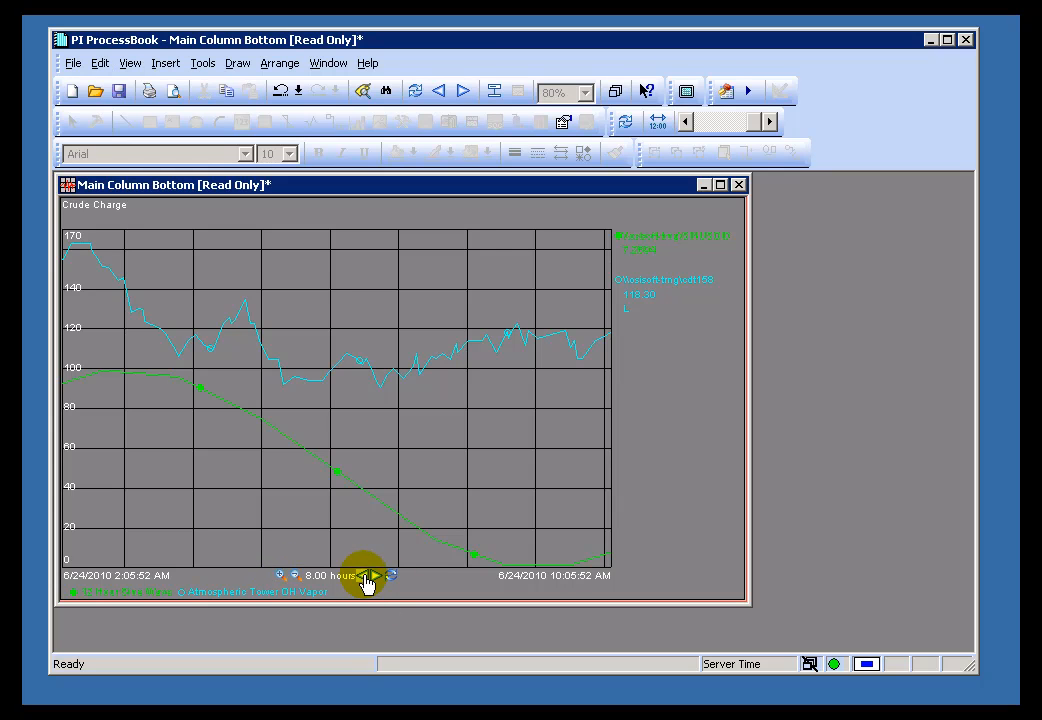
- Step the Crude Charge trend back through successive 8-hour periods into June 22
left_click(363, 575)
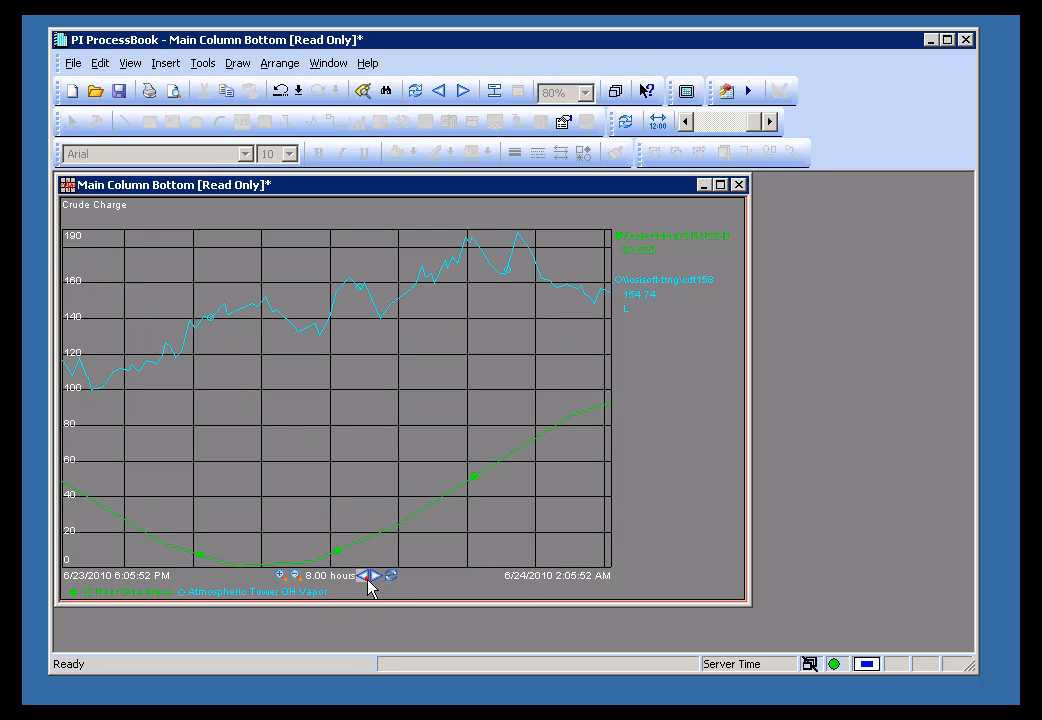
left_click(362, 575)
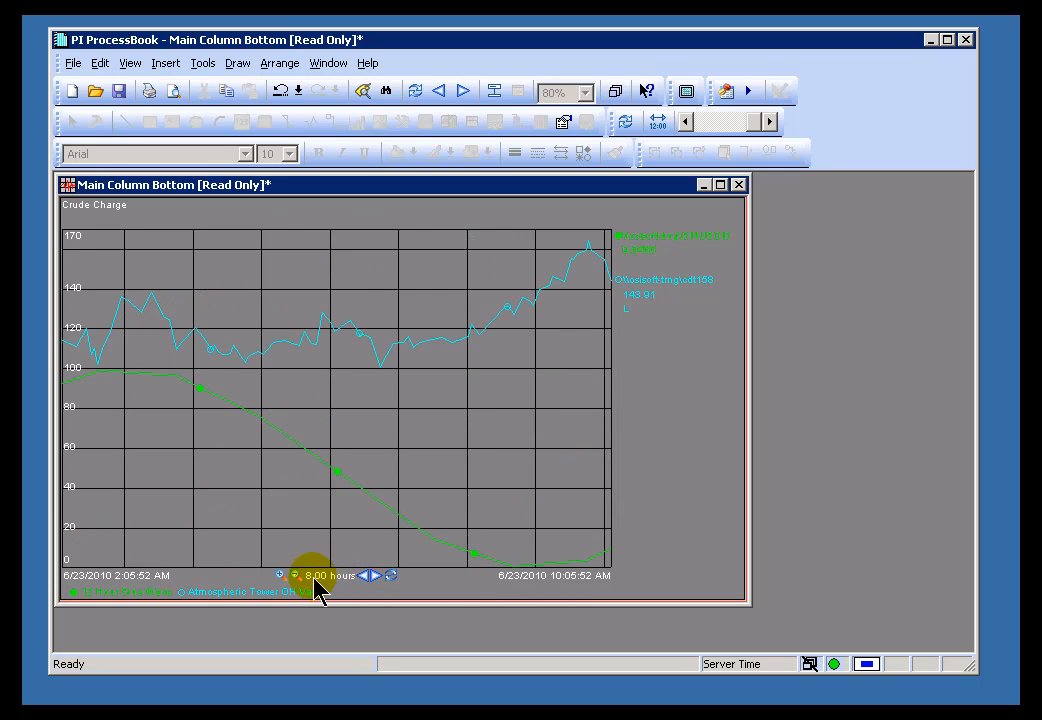
left_click(362, 575)
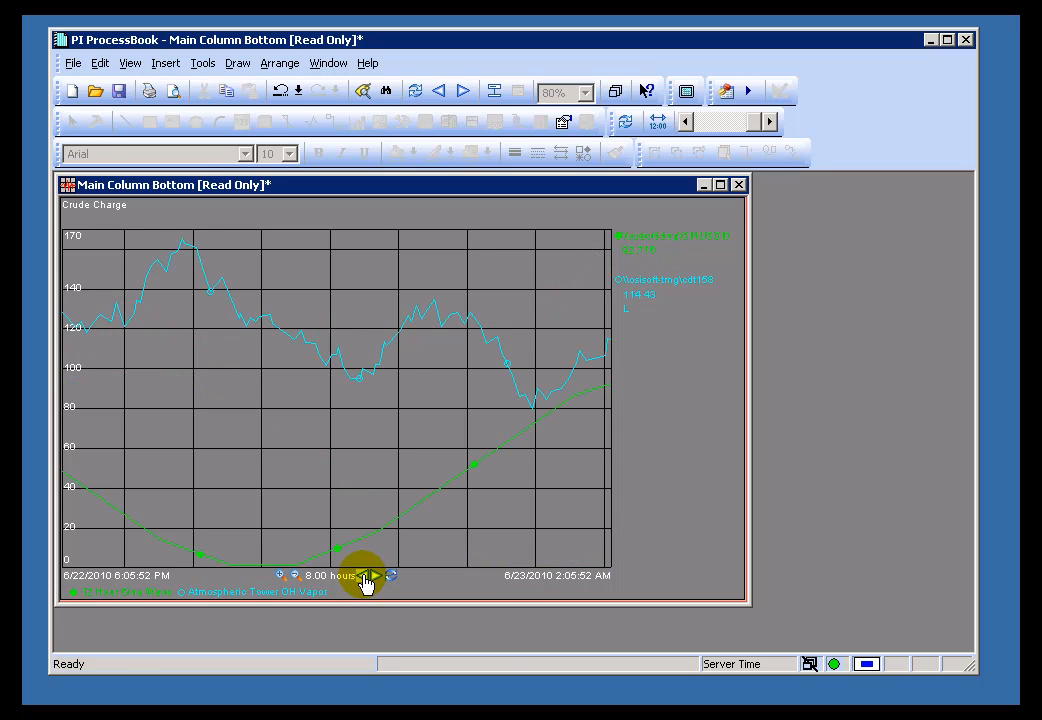
left_click(363, 575)
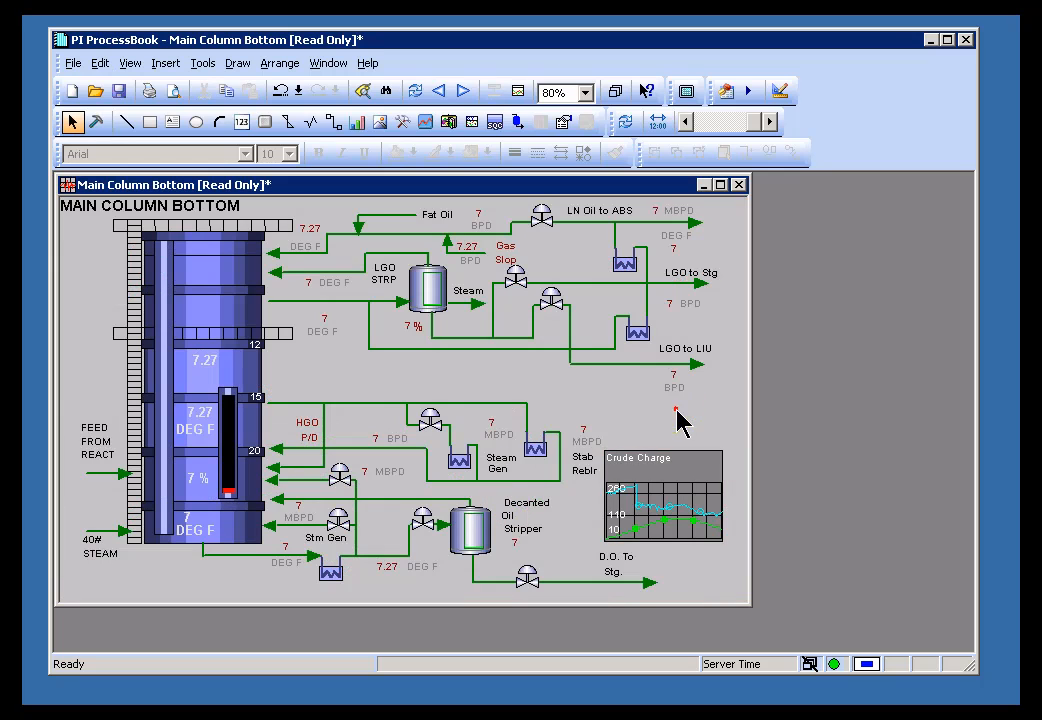
mouse_move(300, 91)
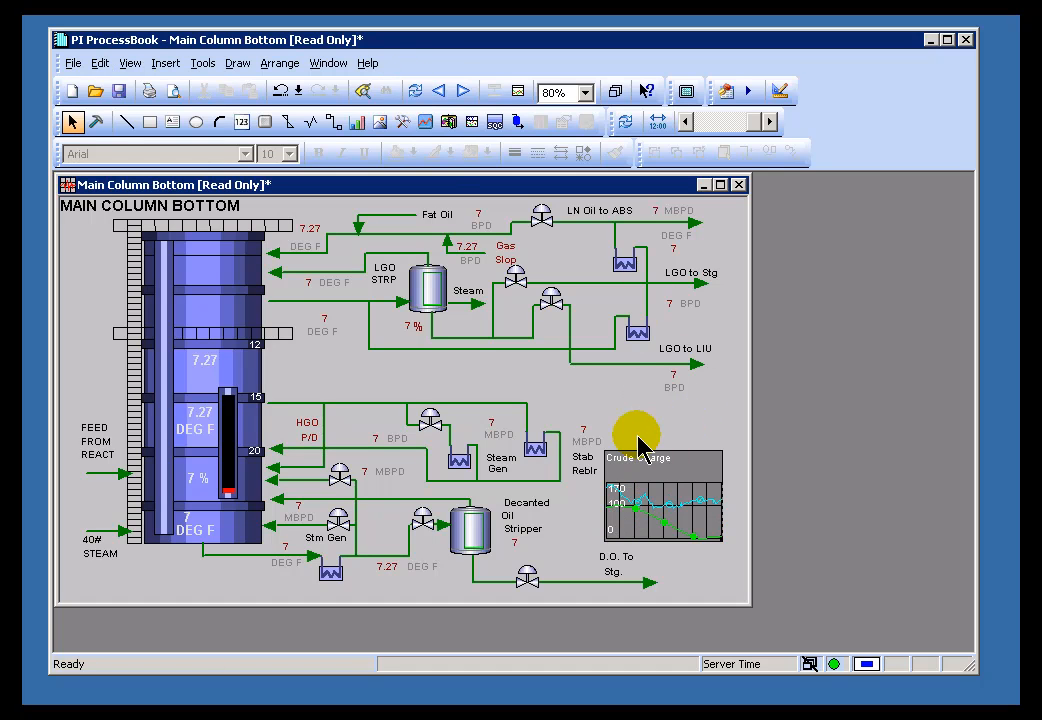
mouse_move(305, 240)
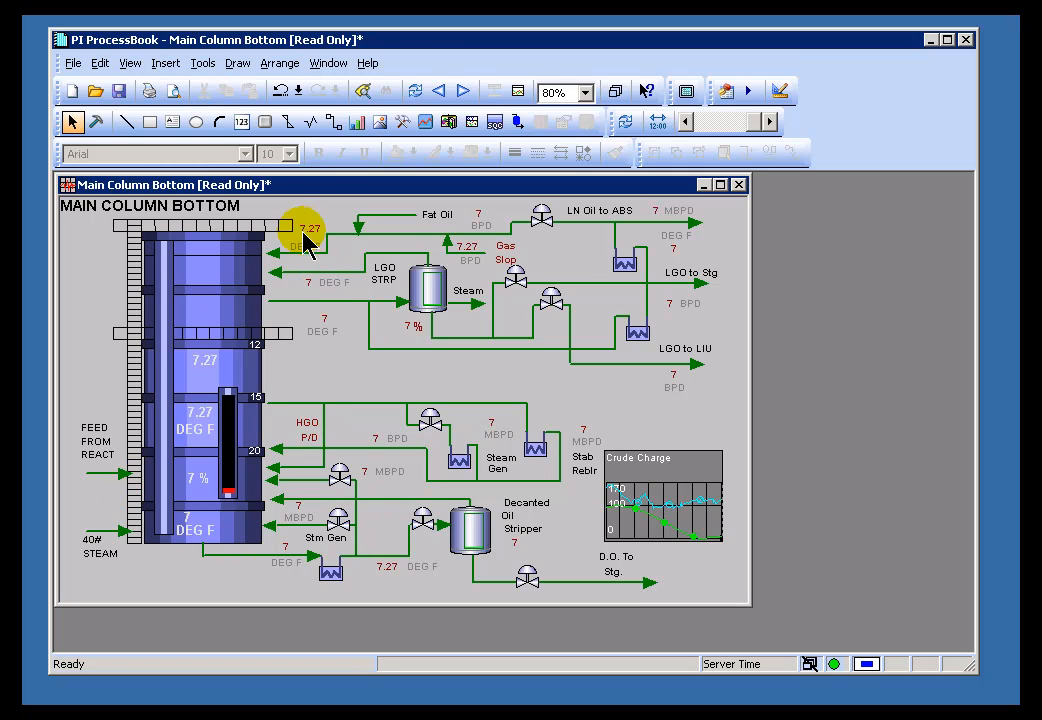
mouse_move(428, 315)
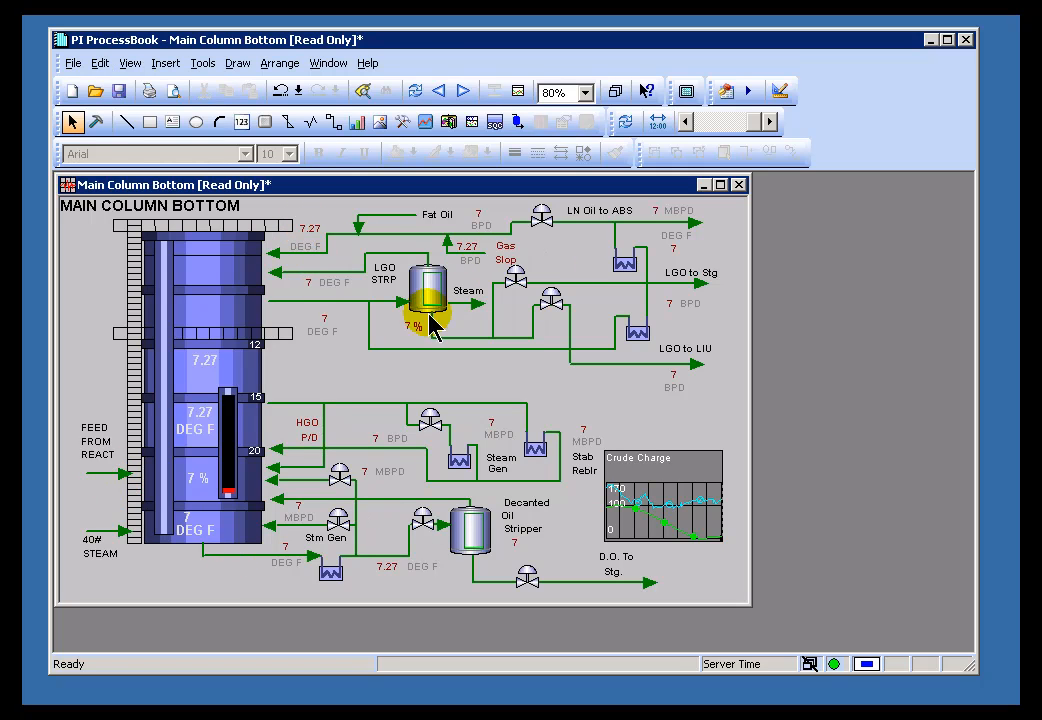
mouse_move(600, 485)
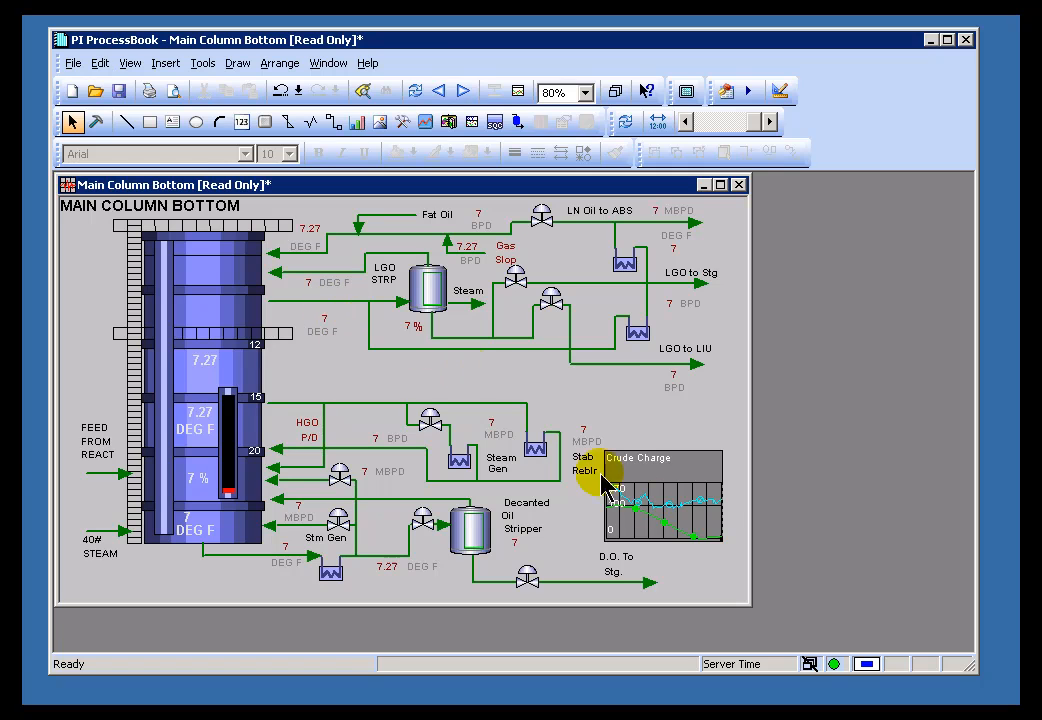
mouse_move(655, 560)
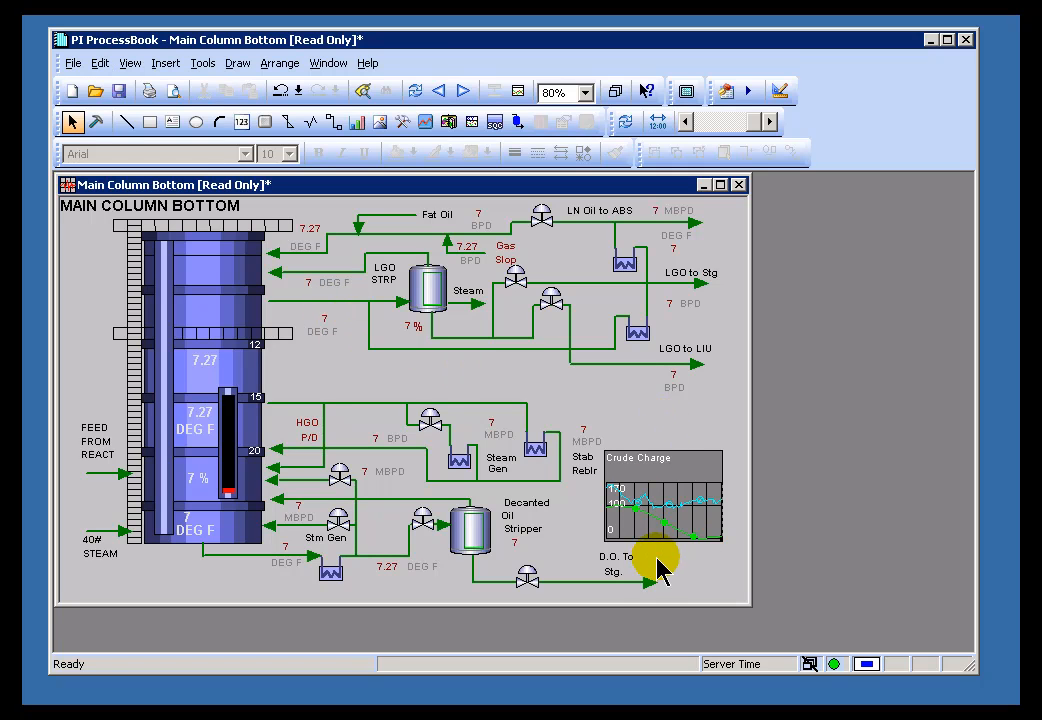
mouse_move(332, 302)
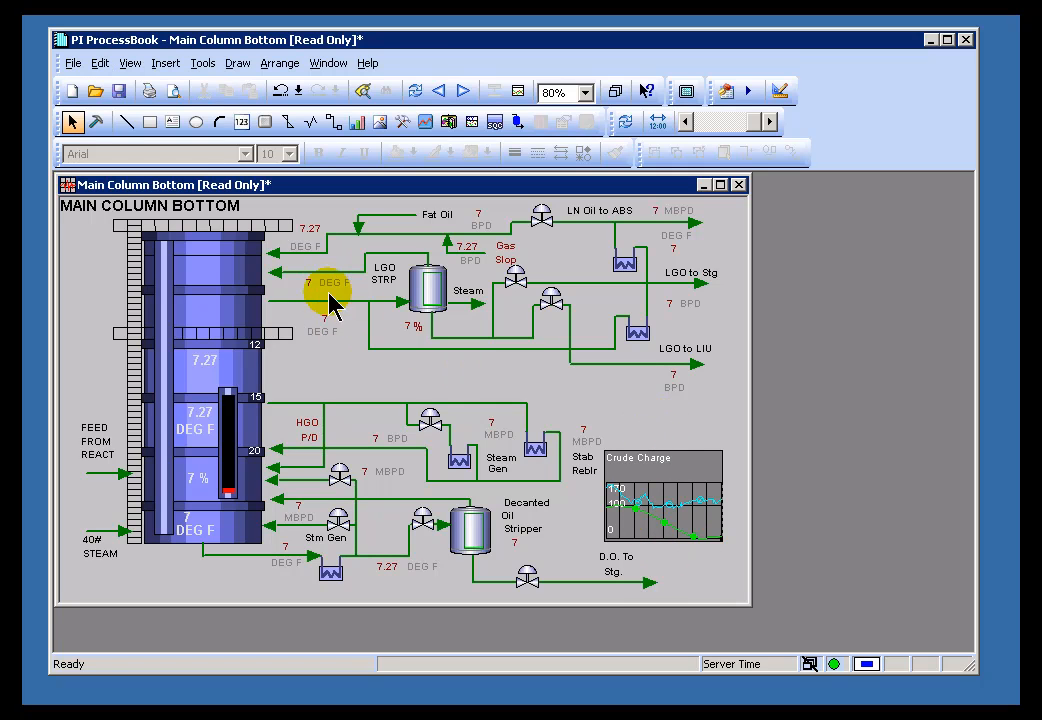
mouse_move(470, 258)
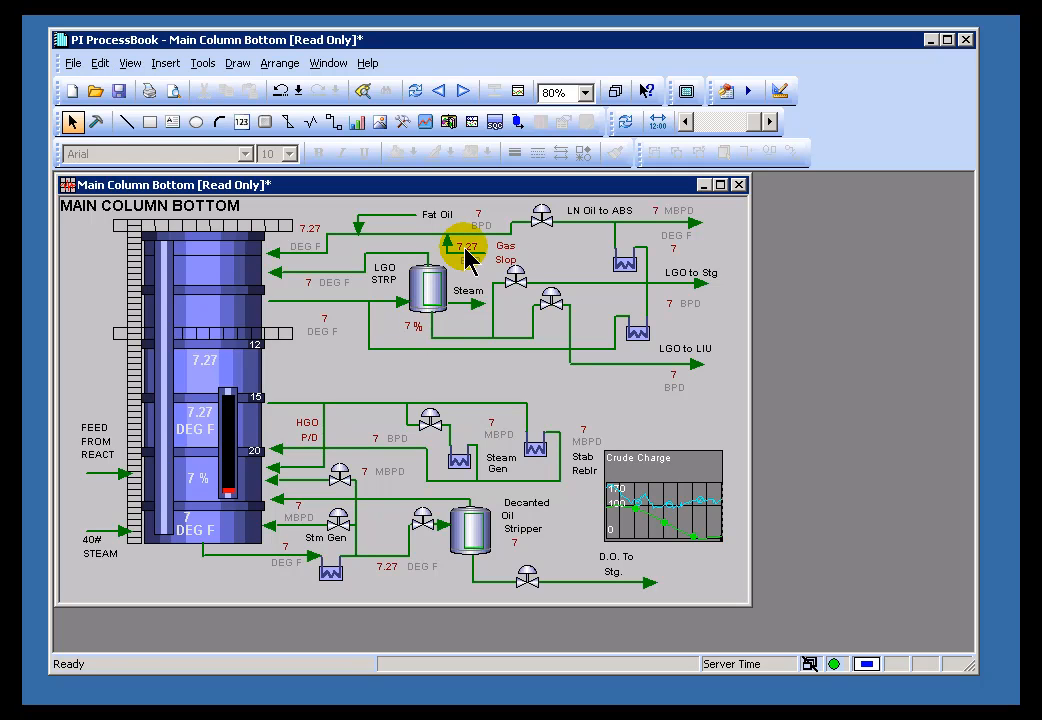
mouse_move(695, 520)
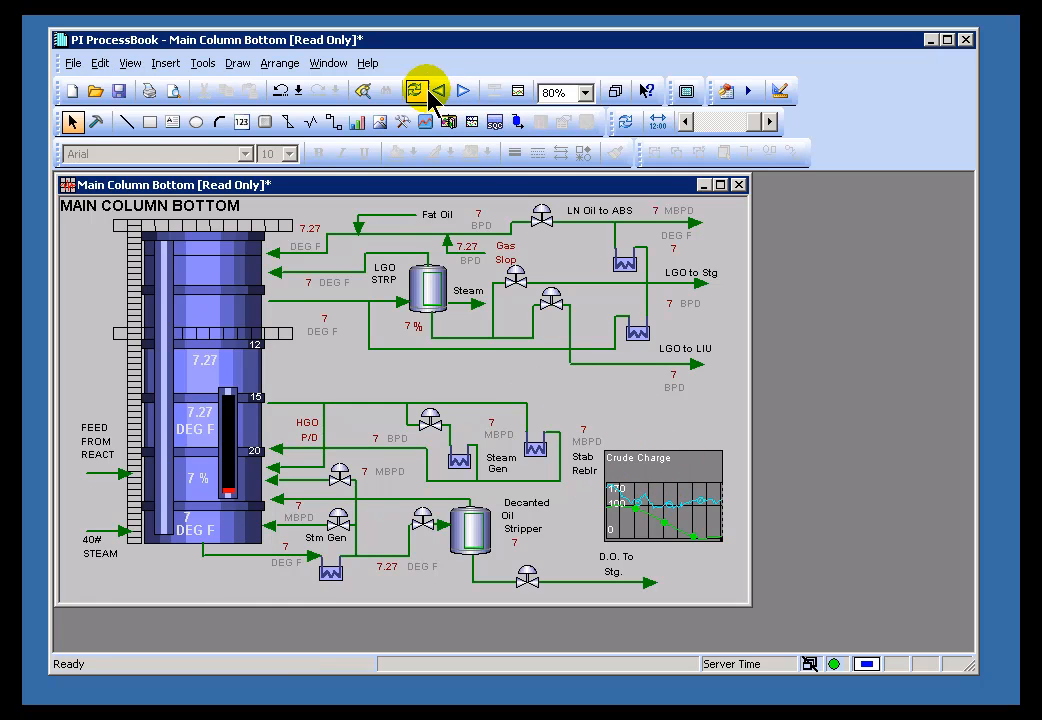
mouse_move(688, 525)
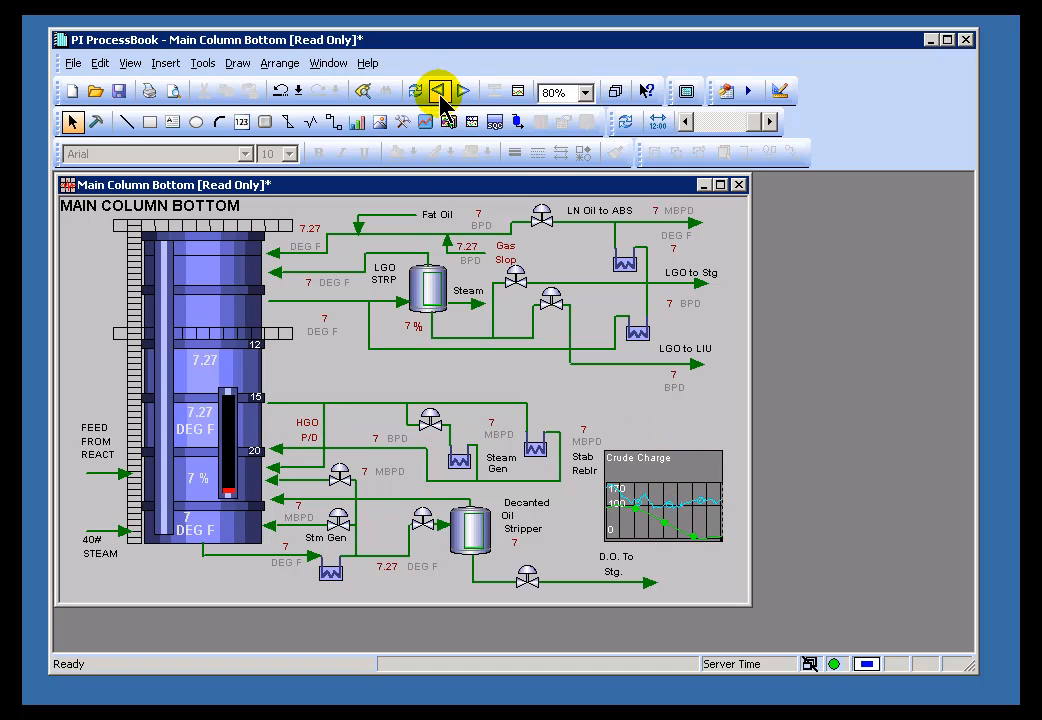
mouse_move(400, 345)
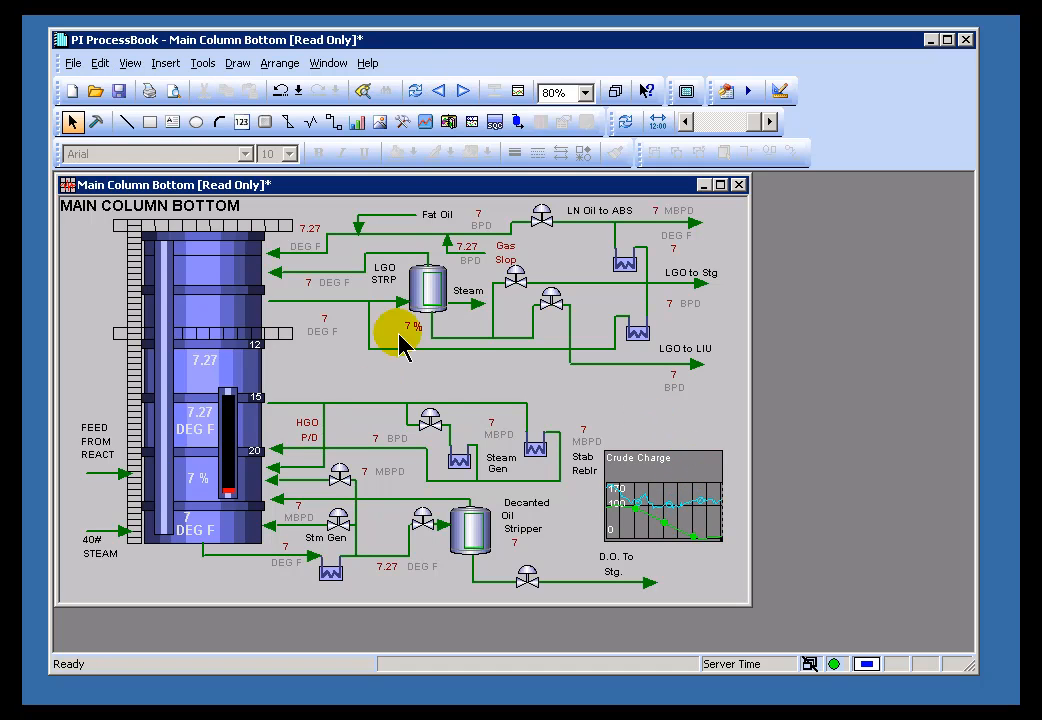
mouse_move(345, 315)
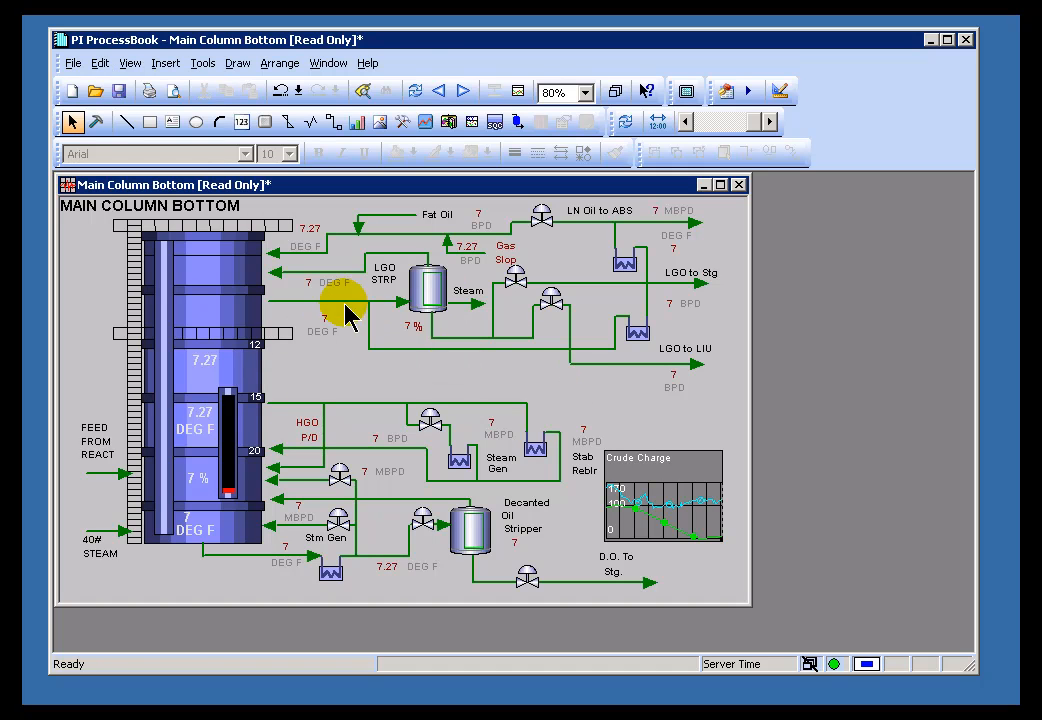
- Step the display back two time periods with the toolbar arrow, reading 48 and 48.03
left_click(437, 90)
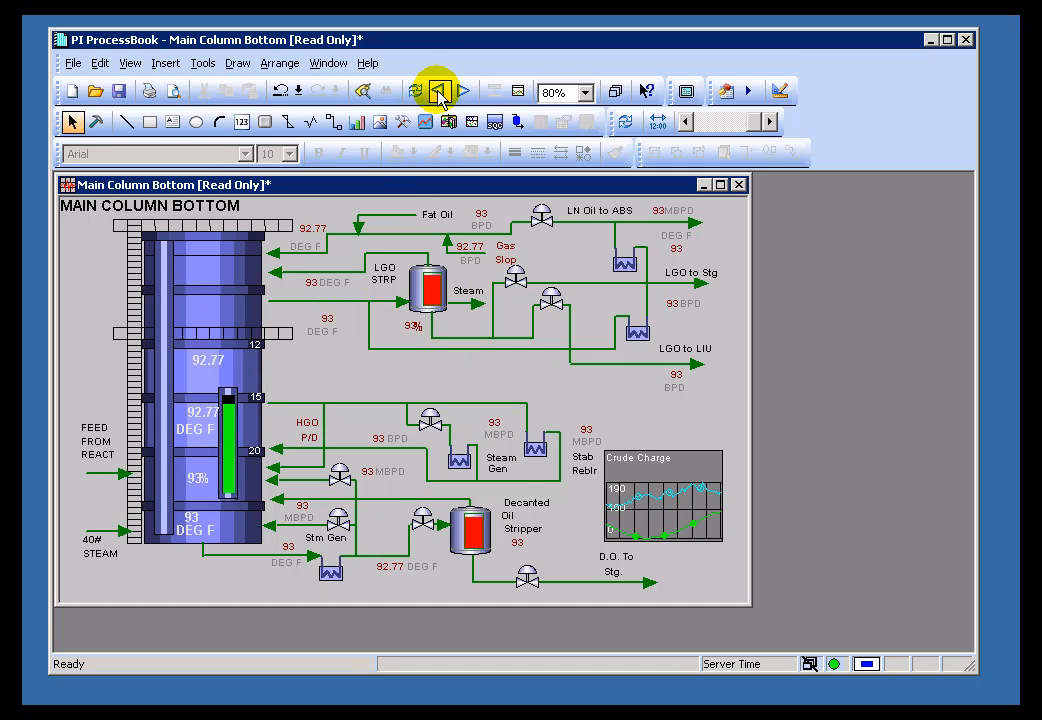
mouse_move(365, 360)
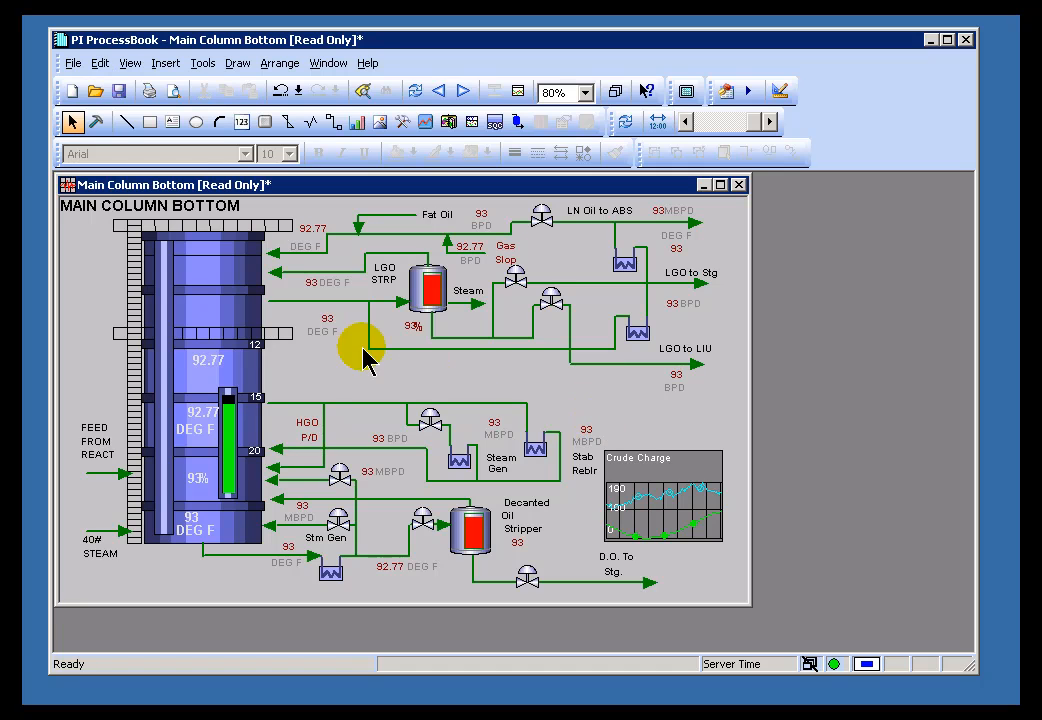
mouse_move(330, 335)
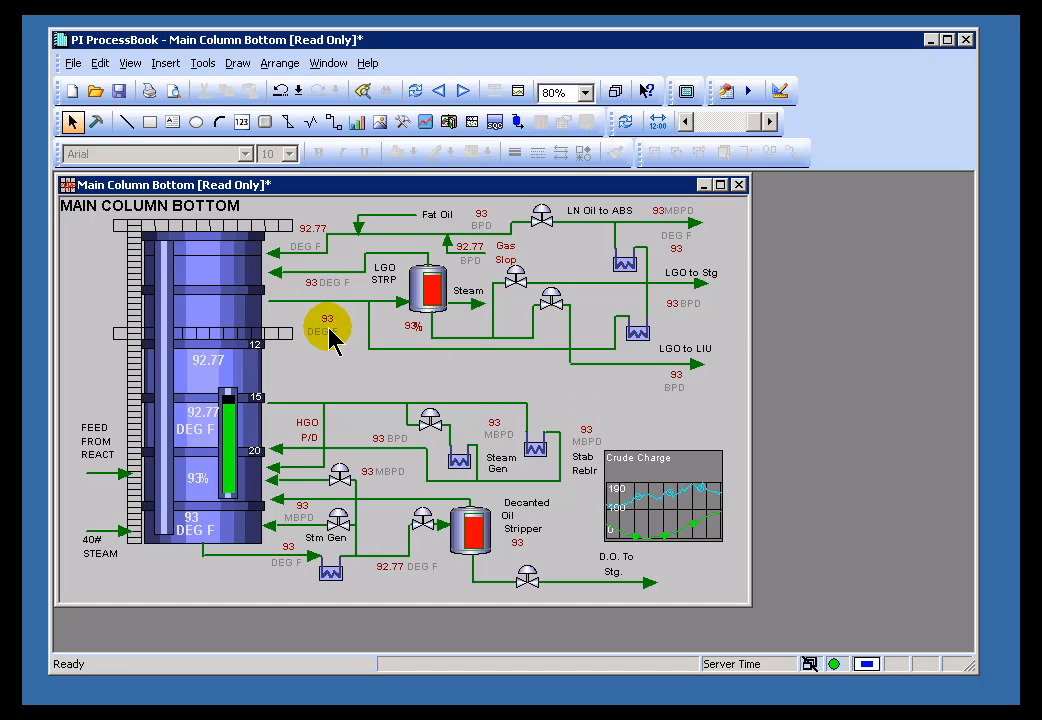
mouse_move(240, 445)
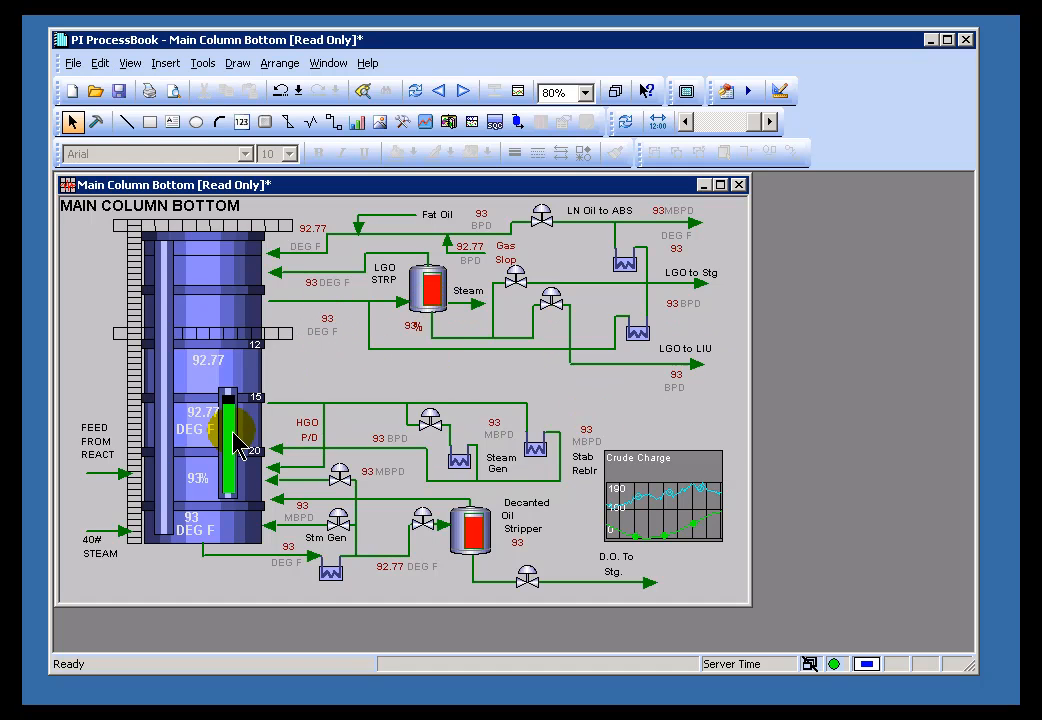
mouse_move(428, 290)
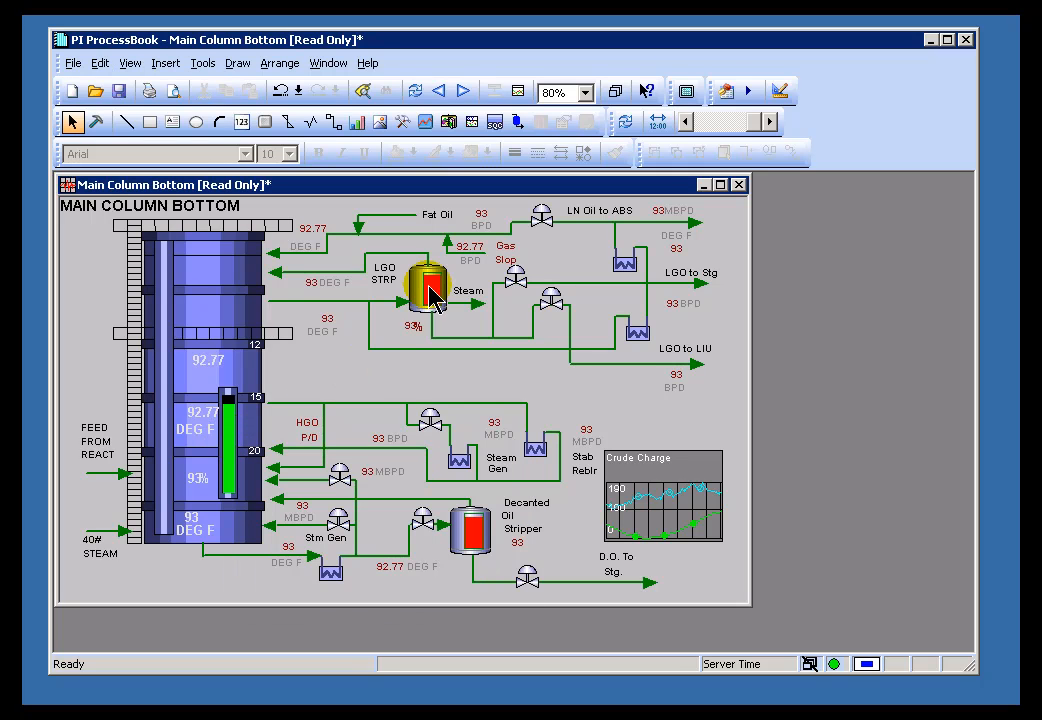
mouse_move(410, 230)
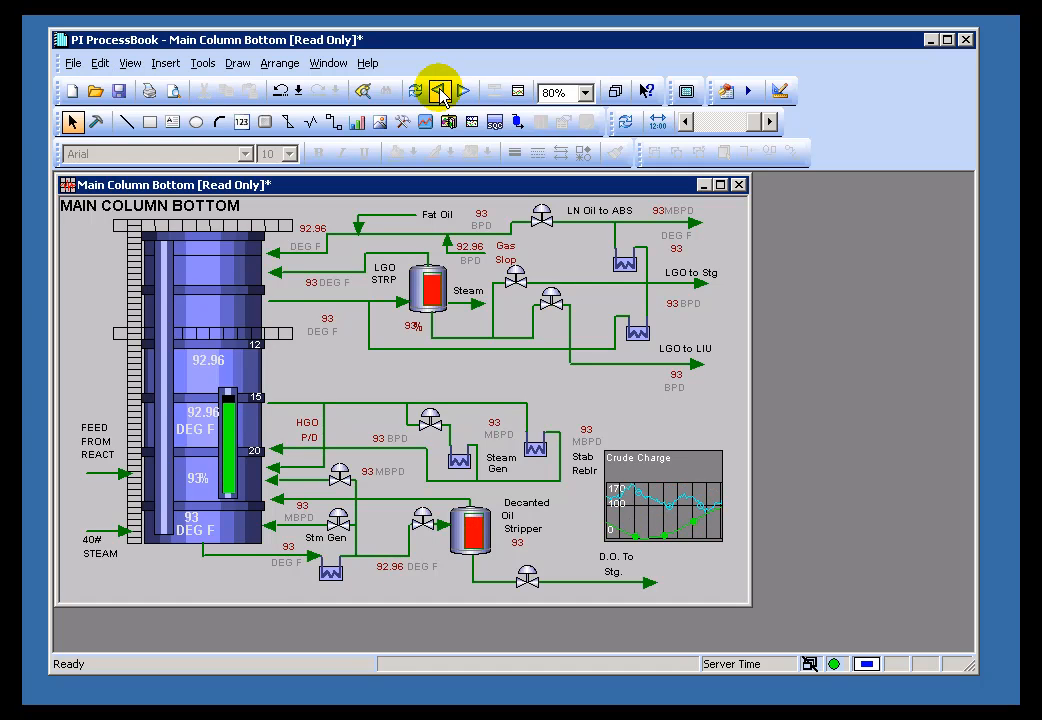
left_click(437, 90)
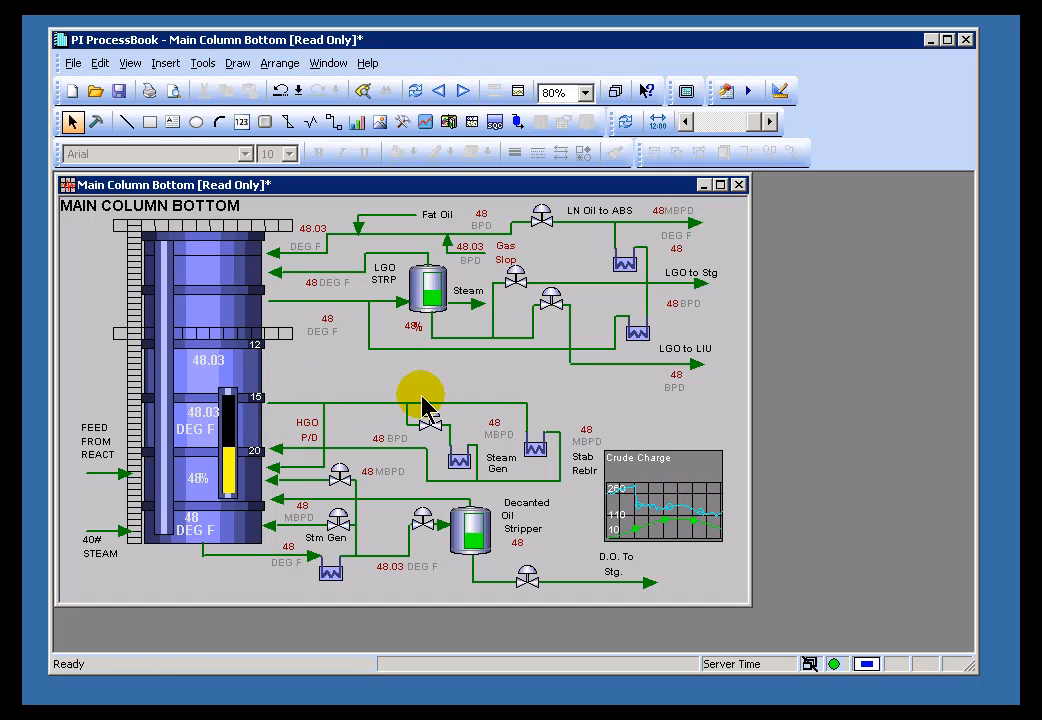
mouse_move(705, 500)
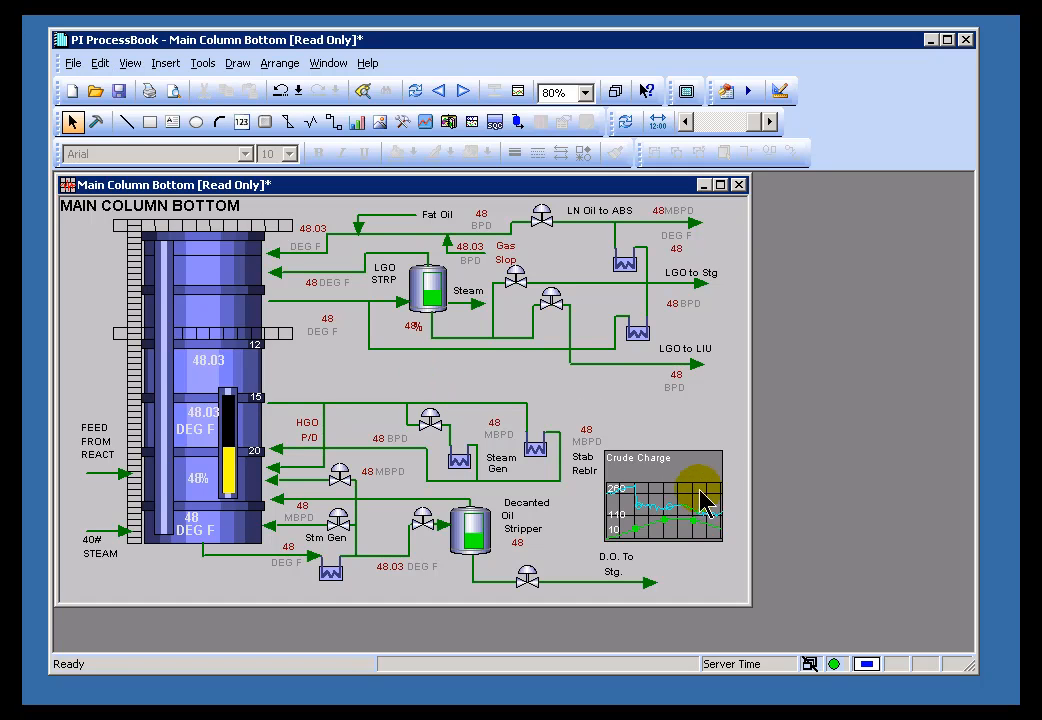
mouse_move(725, 500)
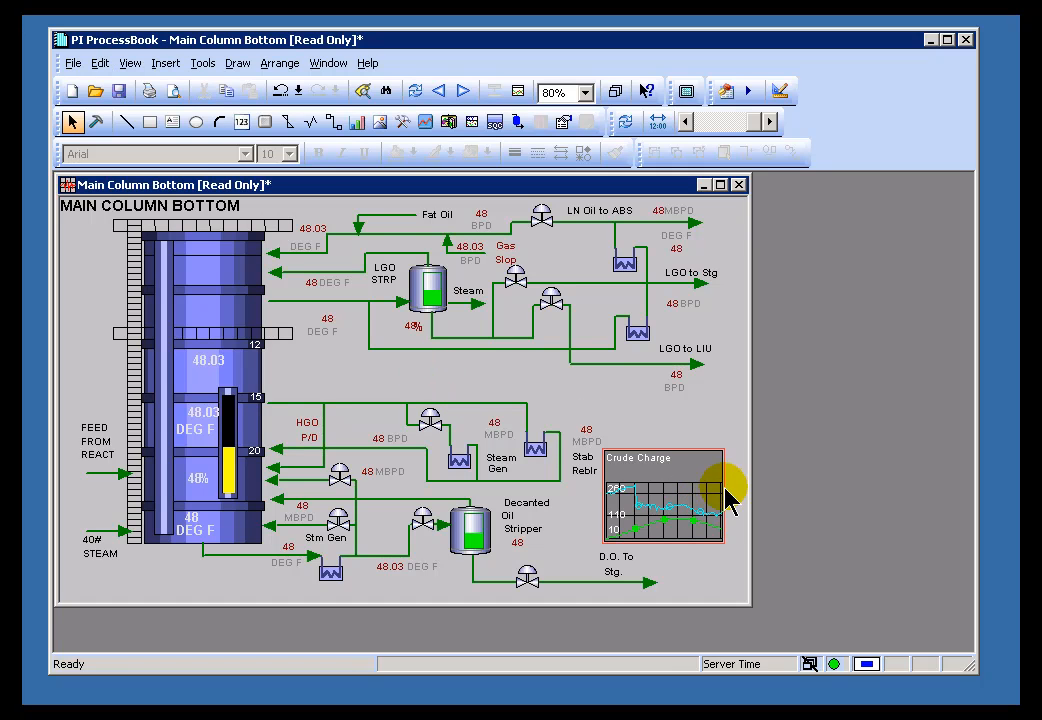
mouse_move(665, 505)
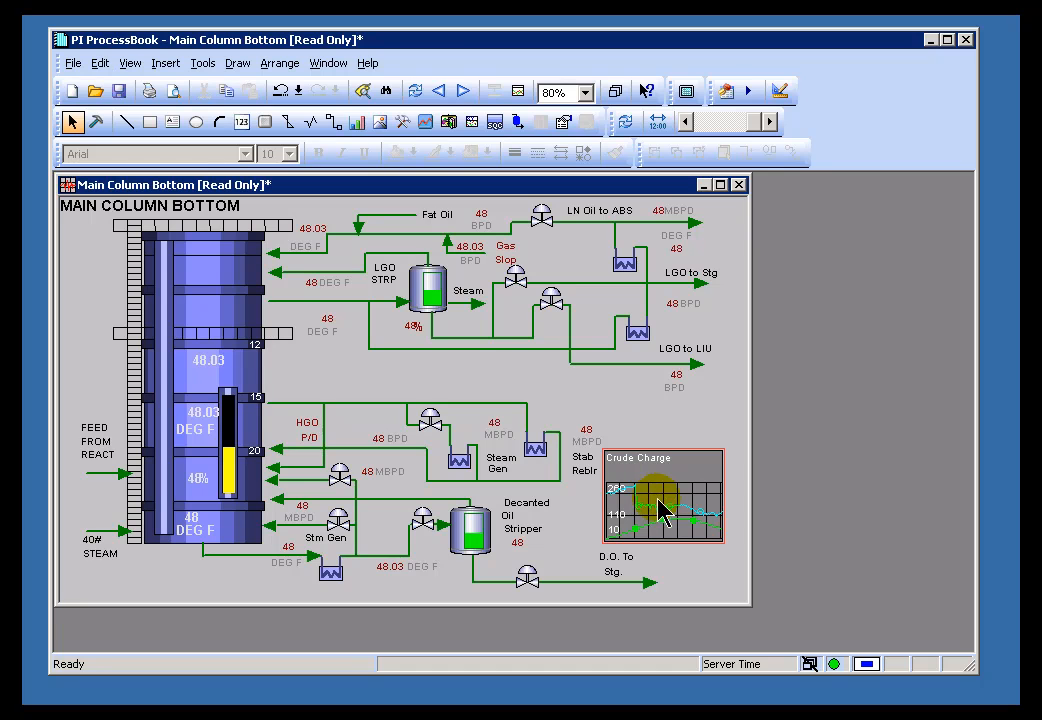
- Adjust the Crude Charge trend's time range and shift the display, reading 93 and 92.96
left_click(438, 91)
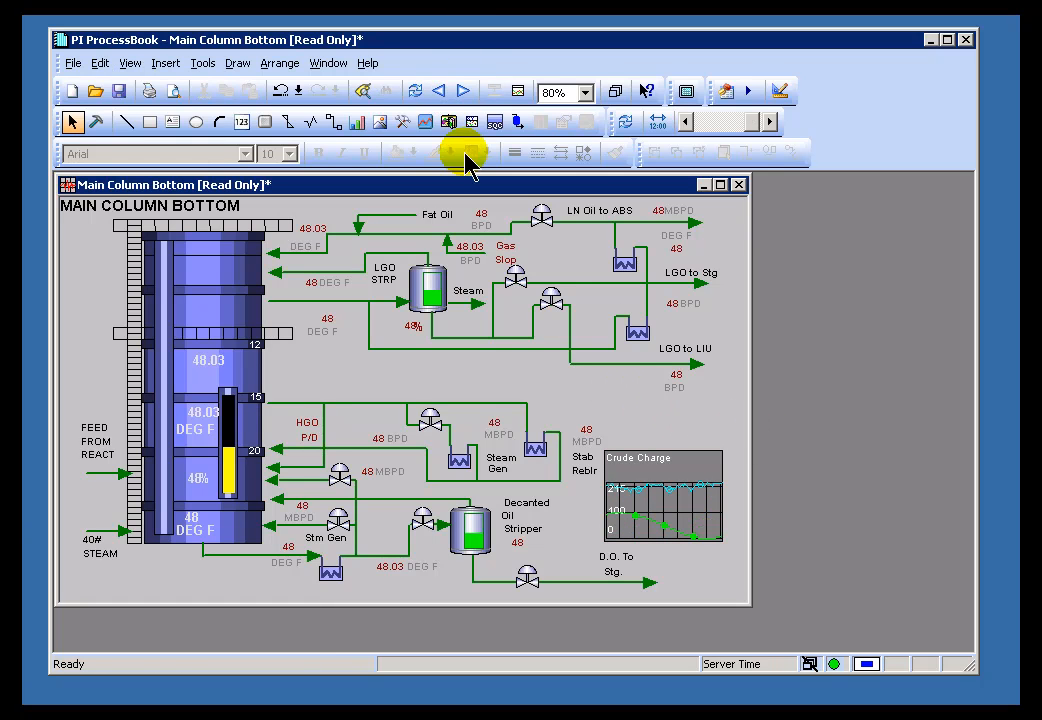
left_click(438, 90)
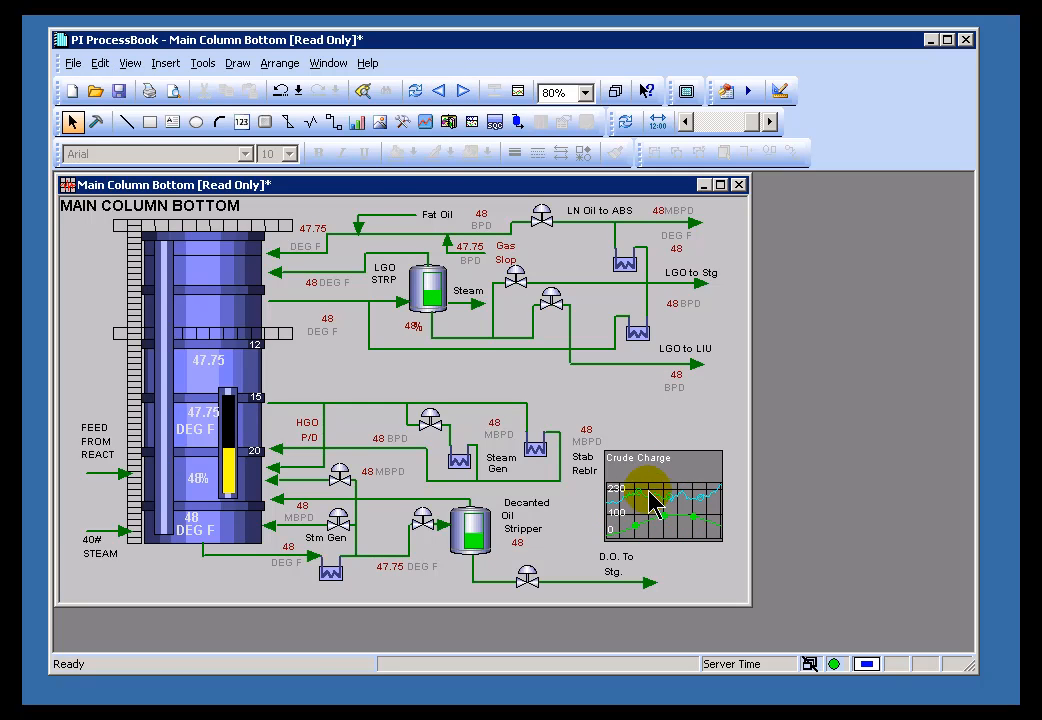
left_click(439, 91)
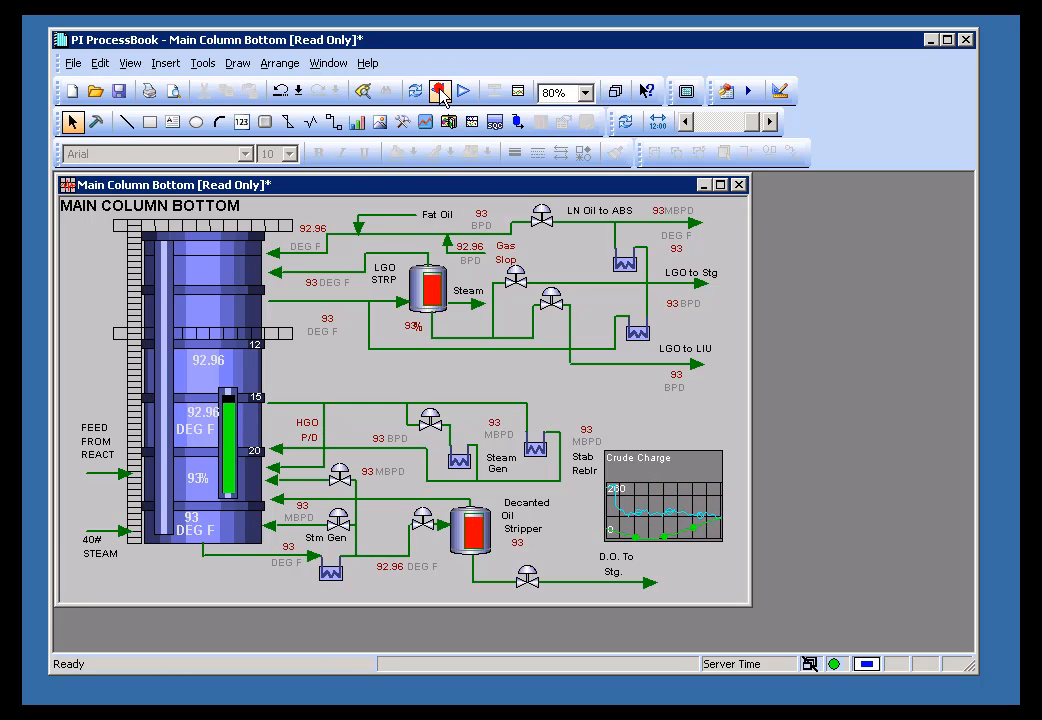